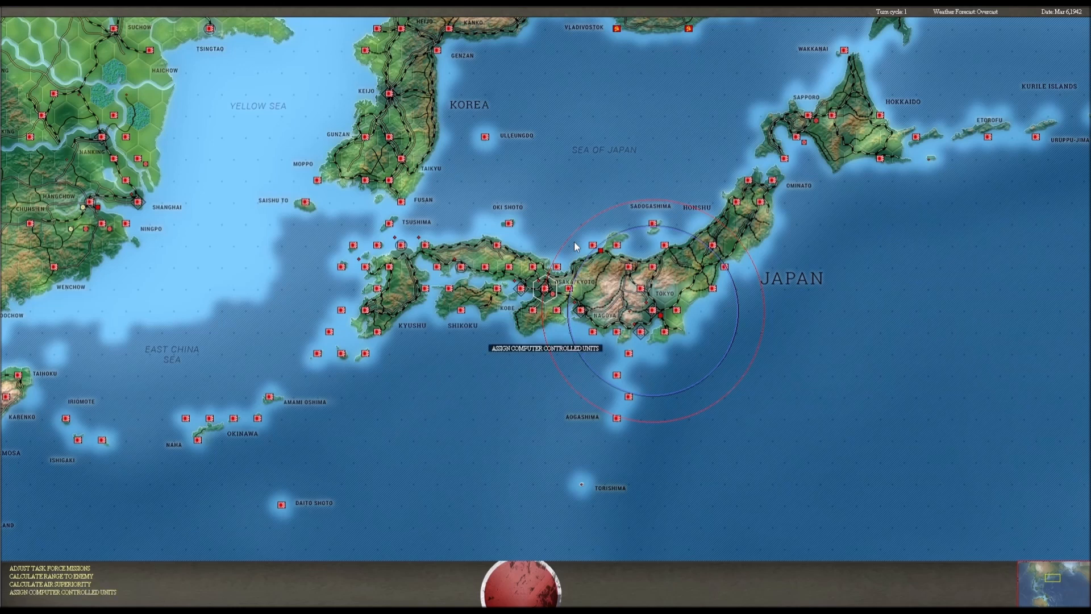
Dismiss the Vanua Levu submarine attack report and the Miri night air attack summary
scroll("down", 3)
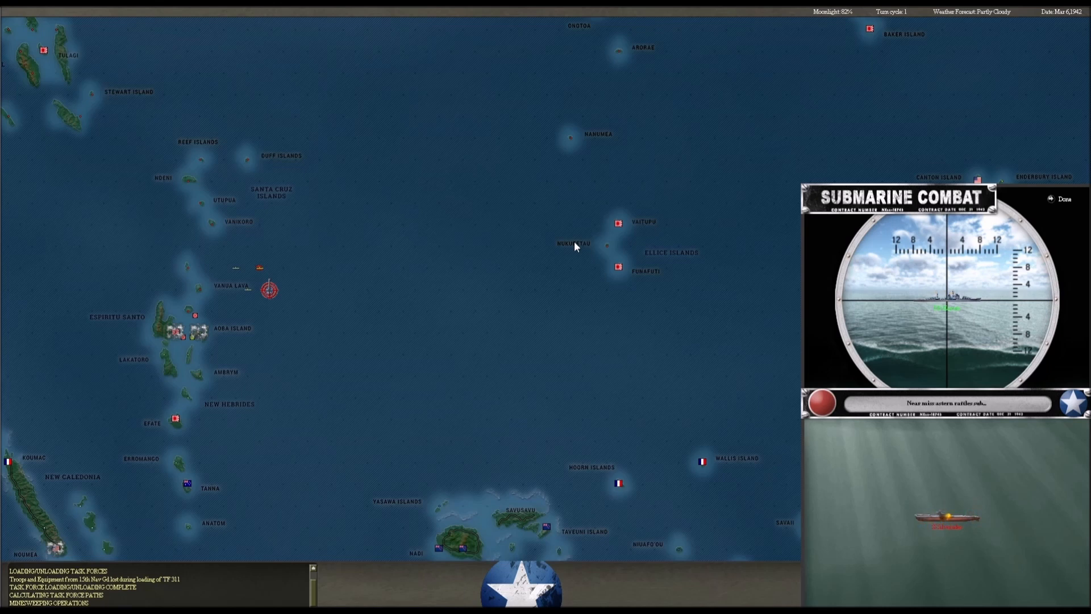
left_click(1064, 198)
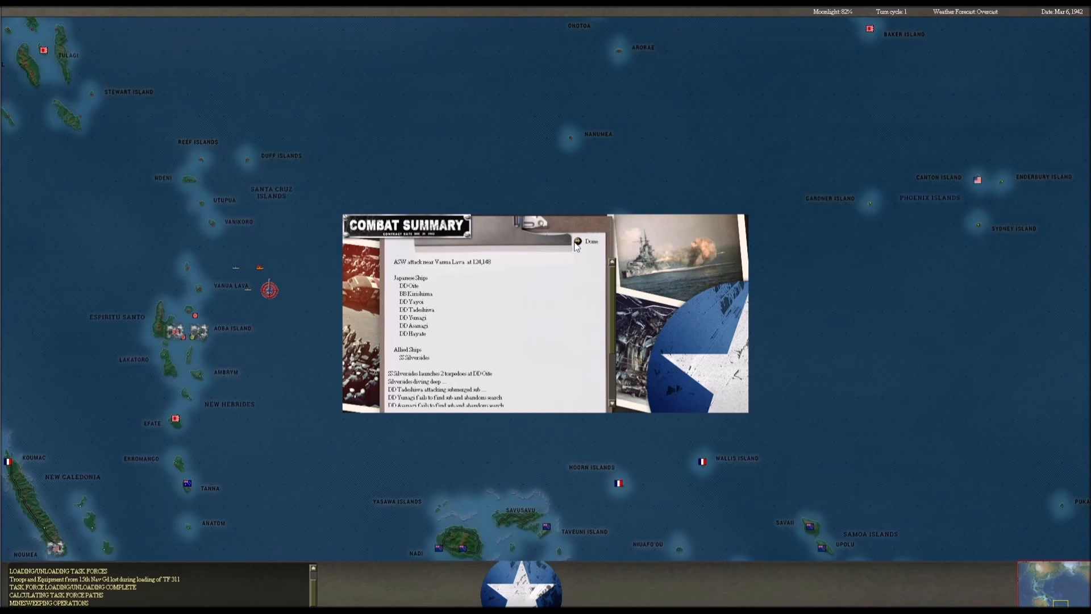
left_click(590, 241)
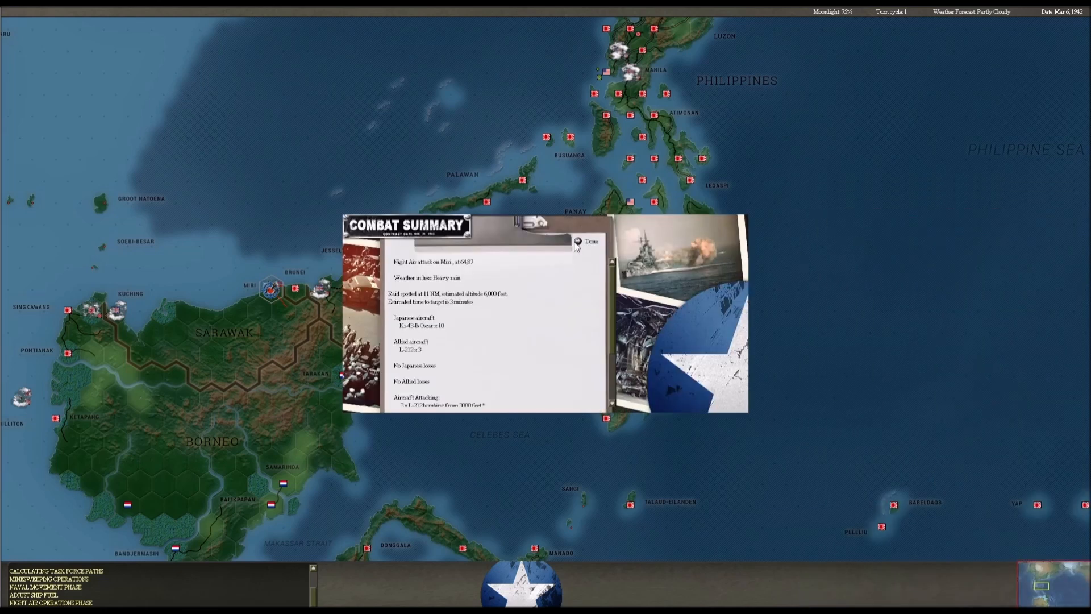
mouse_move(574, 292)
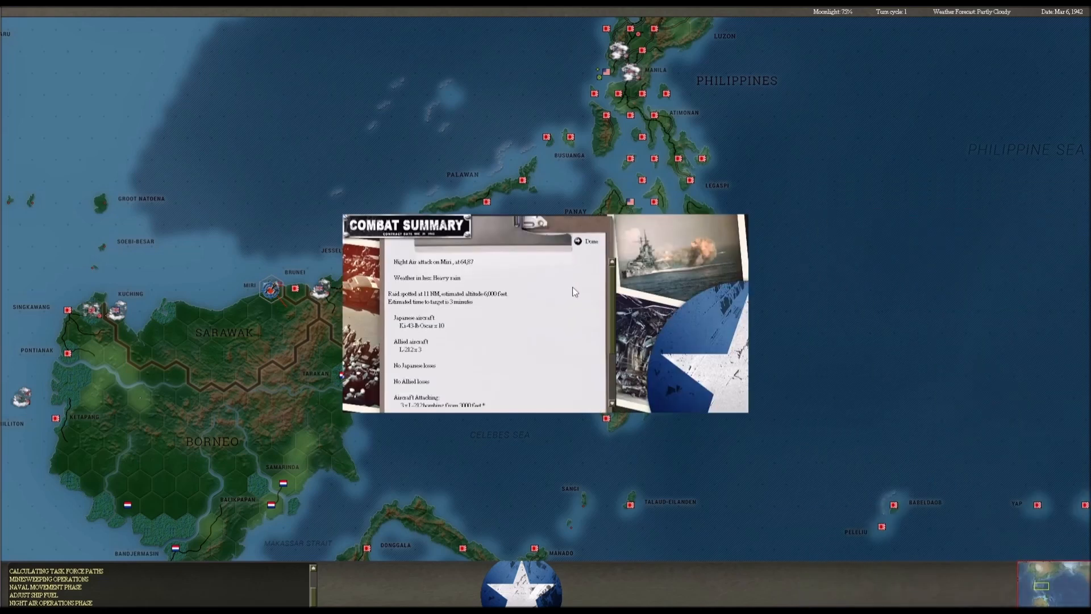
scroll("down", 3)
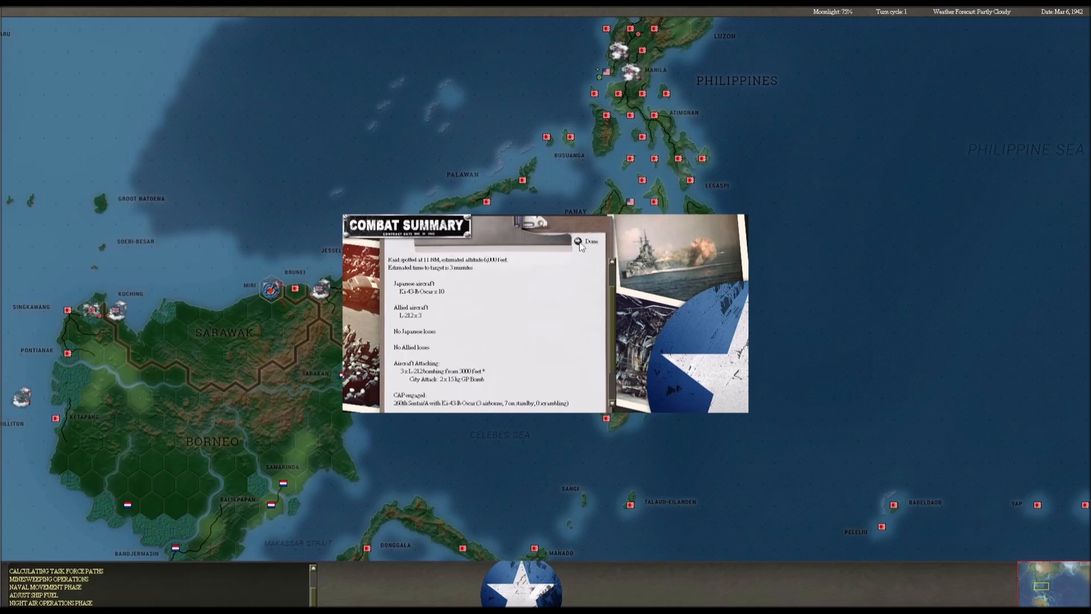
left_click(591, 241)
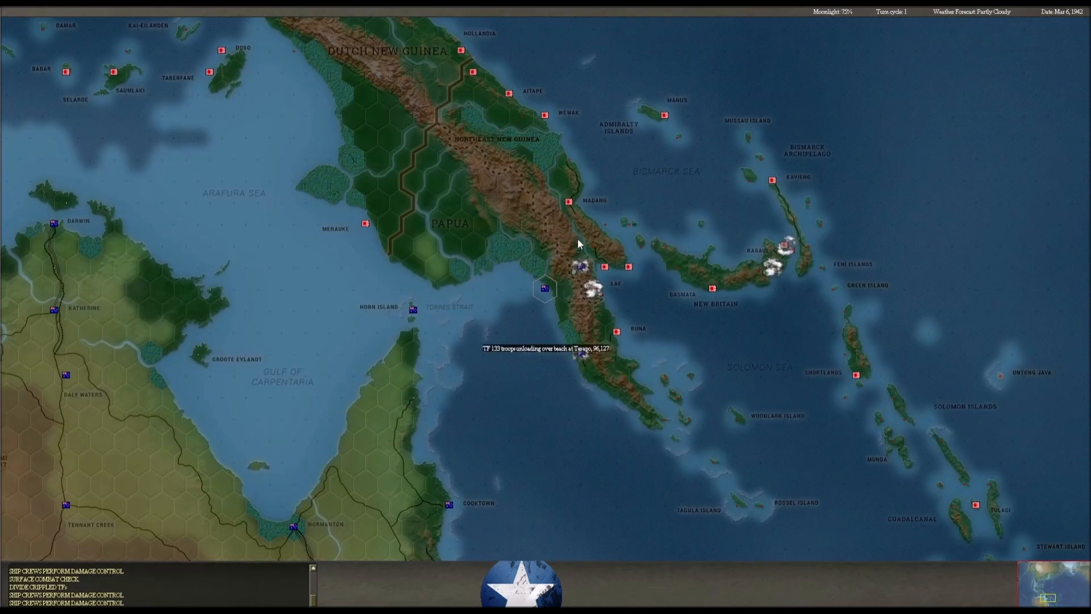
Continue past the unloading message and dismiss the Terapo amphibious assault summary
left_click(545, 289)
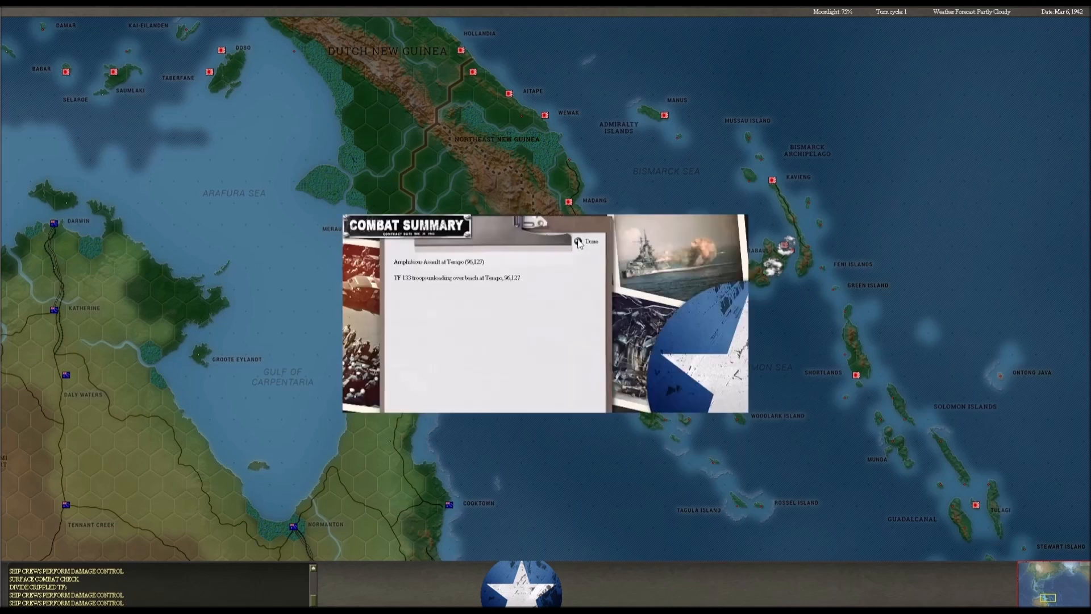
left_click(587, 241)
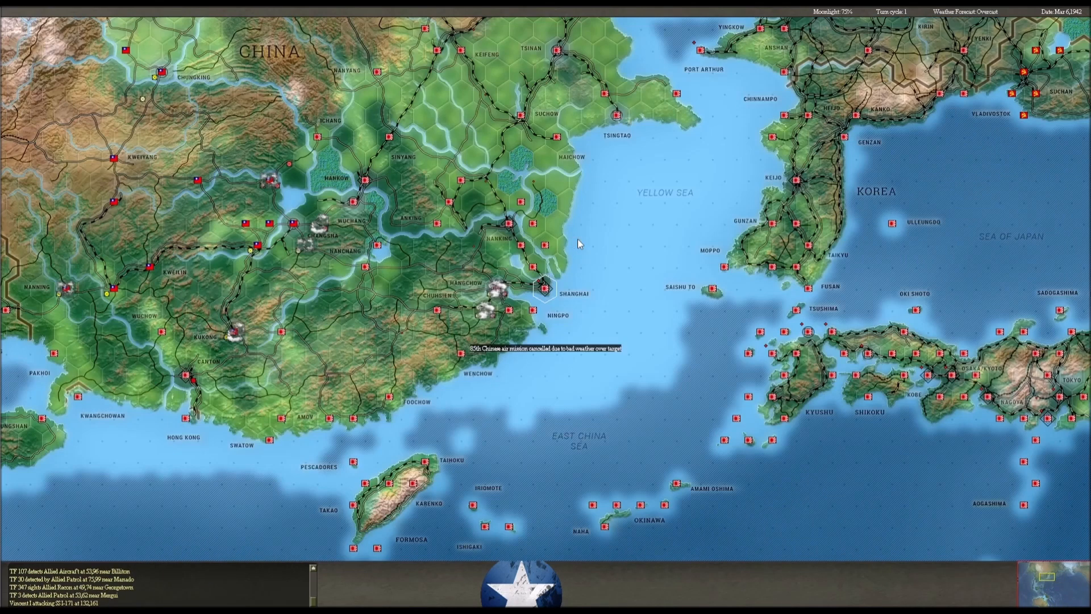
scroll("down", 3)
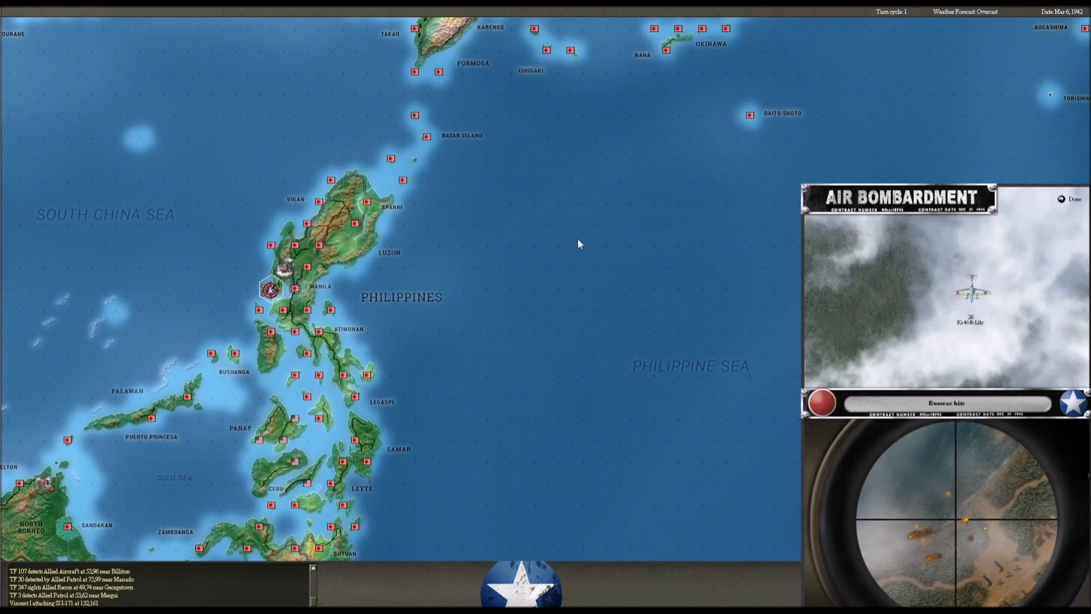
Dismiss the Bataan air attack report and skip the first Burma air attack animation
left_click(1073, 198)
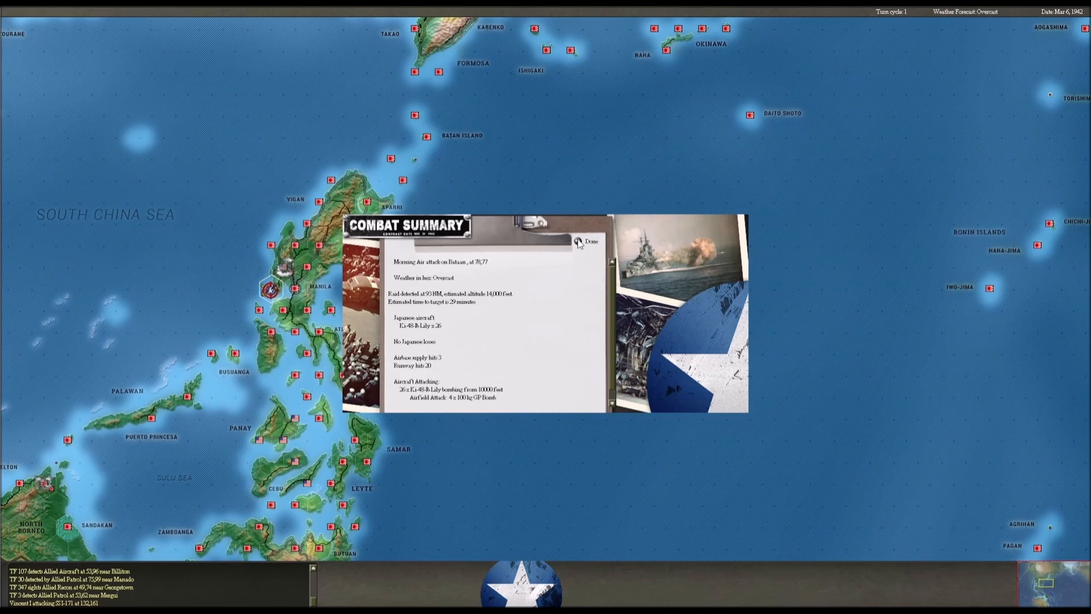
left_click(589, 241)
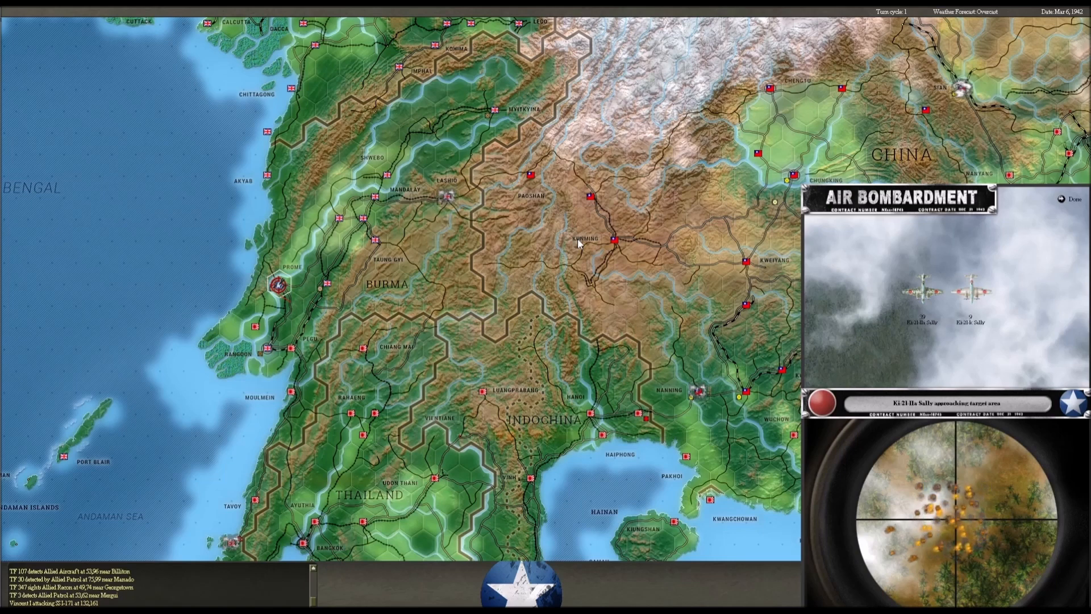
left_click(1075, 199)
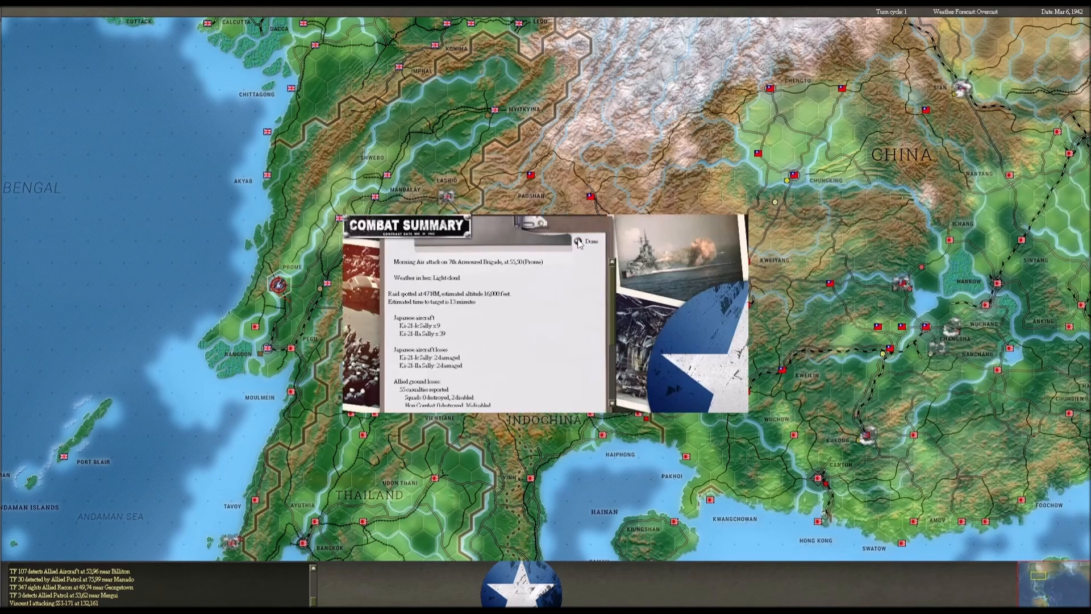
mouse_move(539, 300)
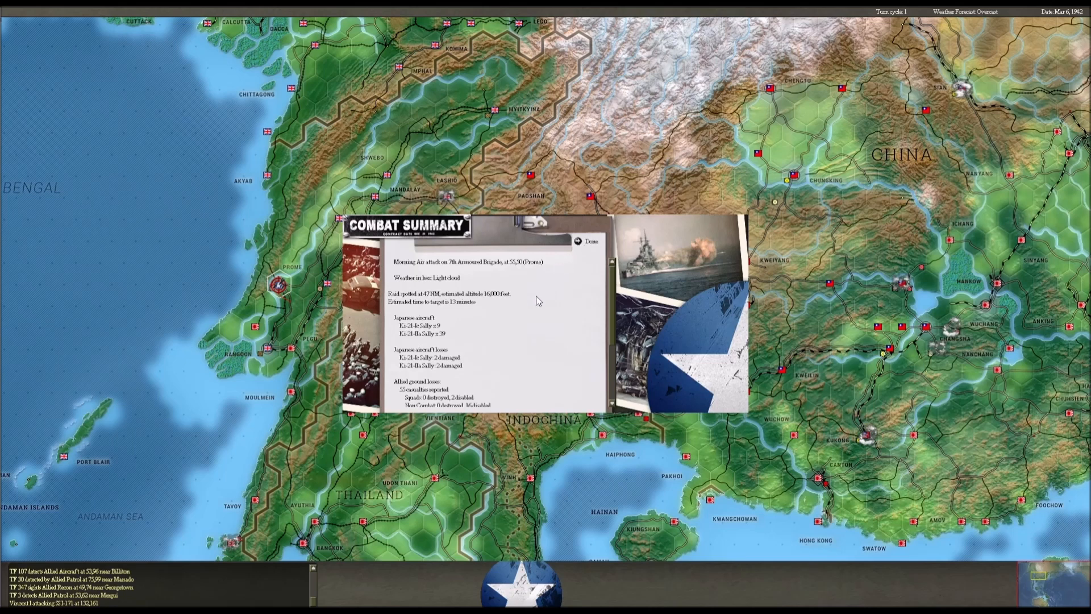
scroll("down", 3)
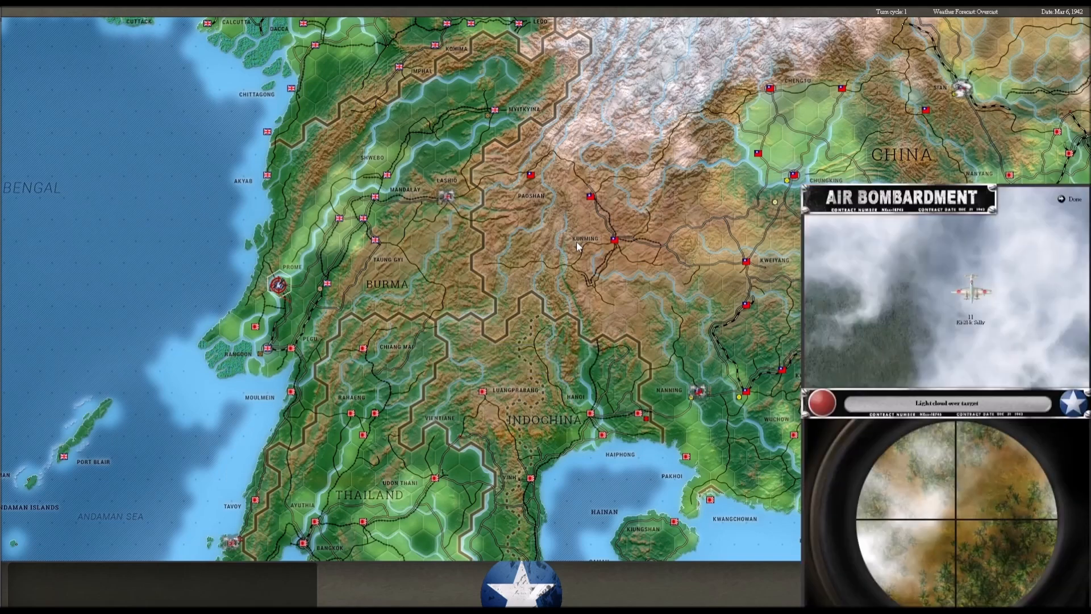
Dismiss the second Prome air attack report and the 2nd Chinese Base Force attack summary
left_click(1075, 198)
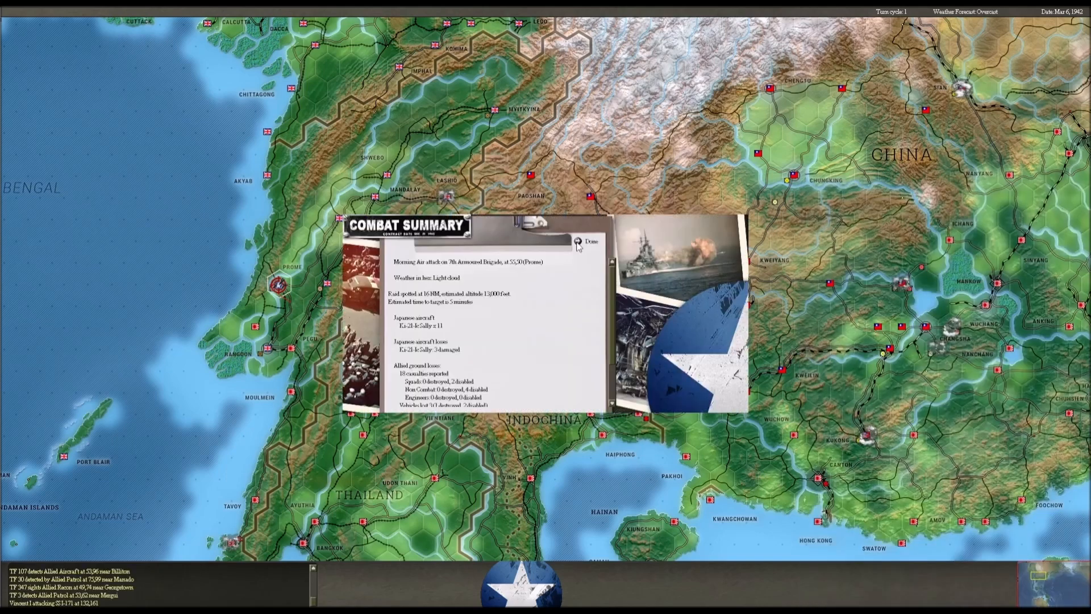
scroll("down", 3)
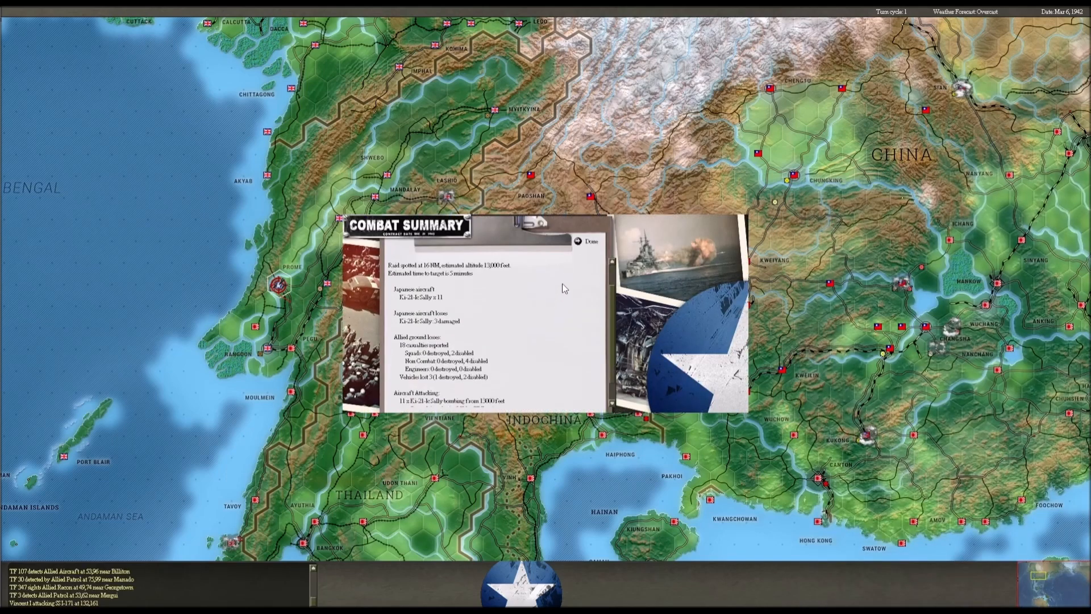
left_click(590, 241)
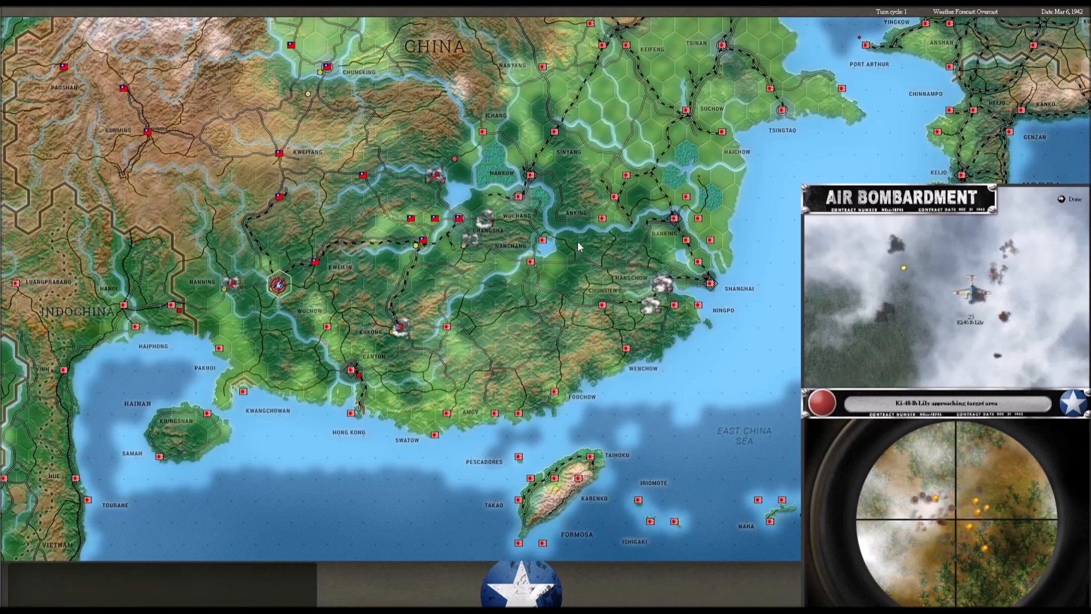
left_click(1059, 199)
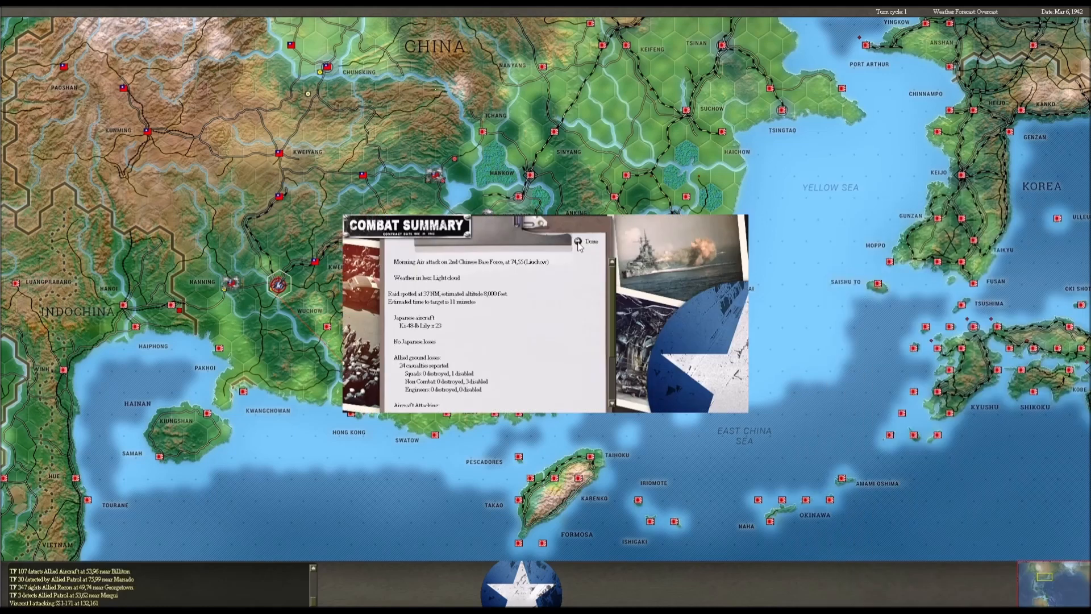
left_click(590, 241)
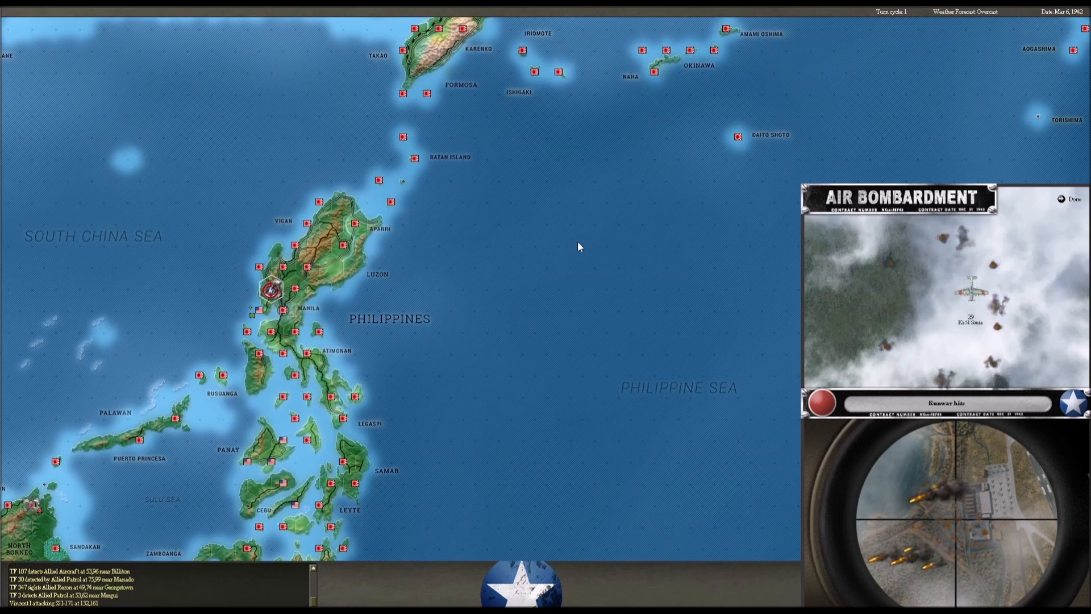
Skip and dismiss both Clark Field air attack reports
left_click(1072, 197)
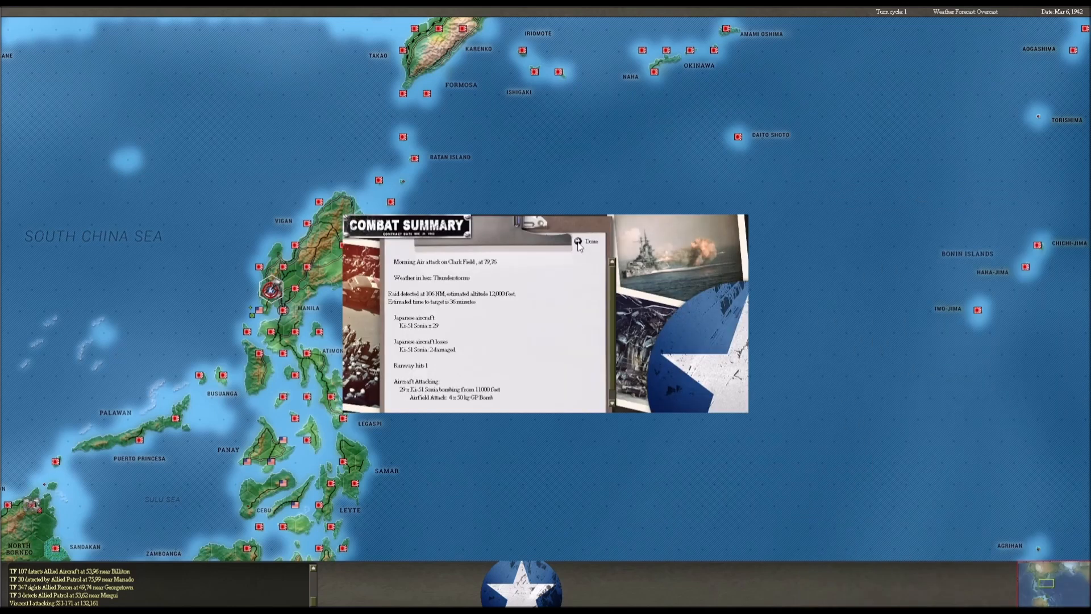
mouse_move(555, 277)
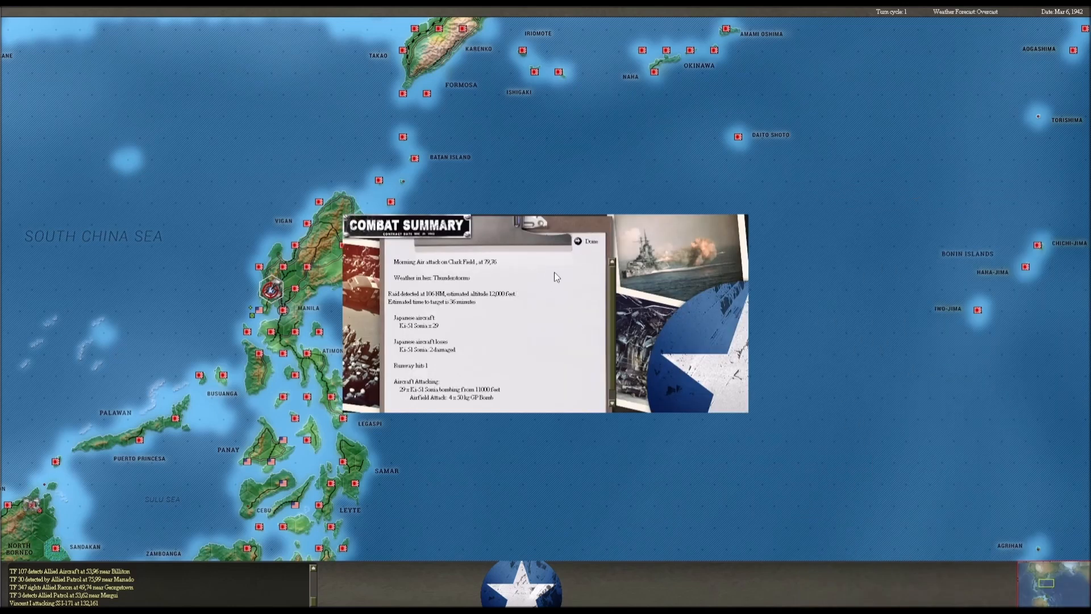
left_click(589, 241)
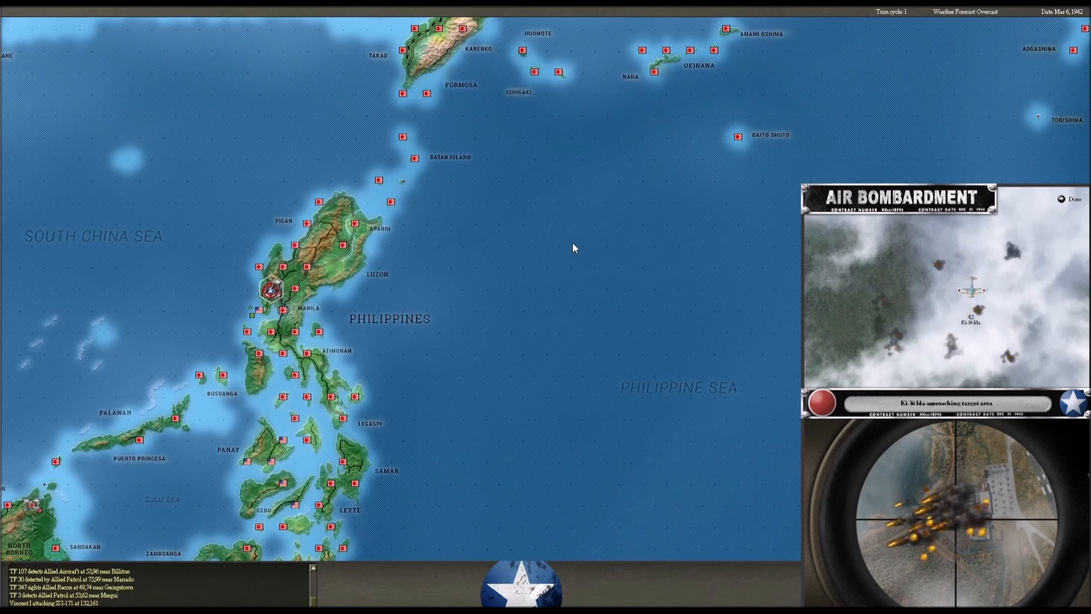
left_click(1071, 199)
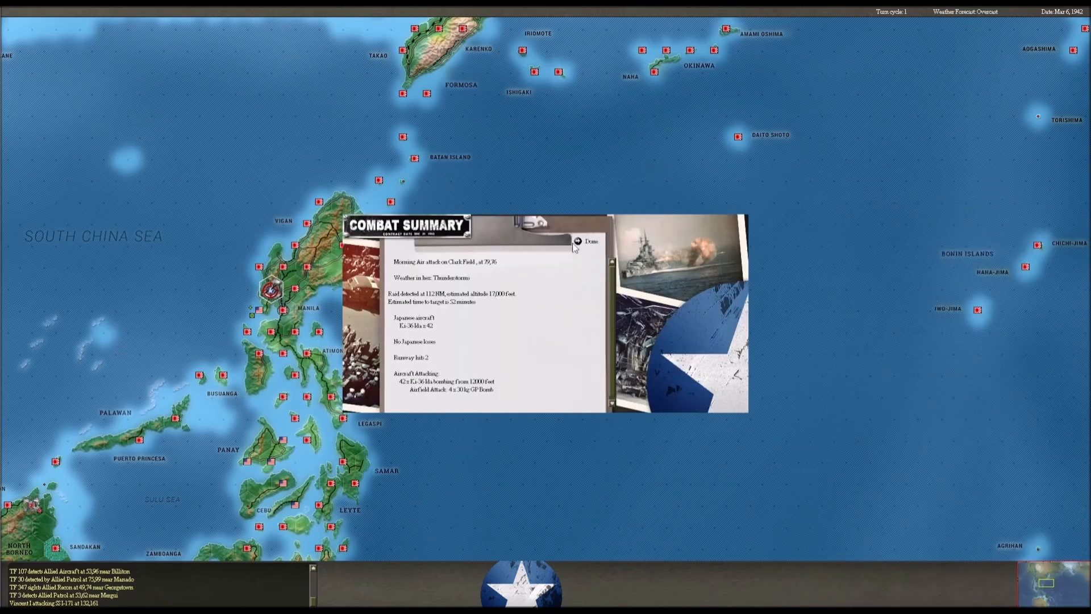
left_click(590, 241)
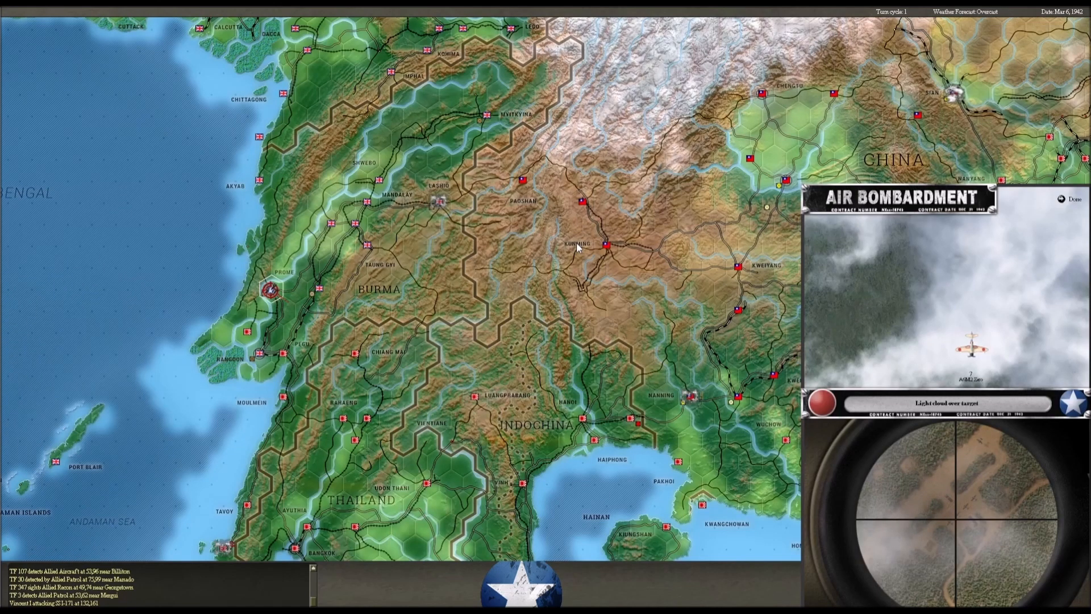
Dismiss the Prome, 7th Armoured Brigade and second Prome air attack reports
left_click(1072, 200)
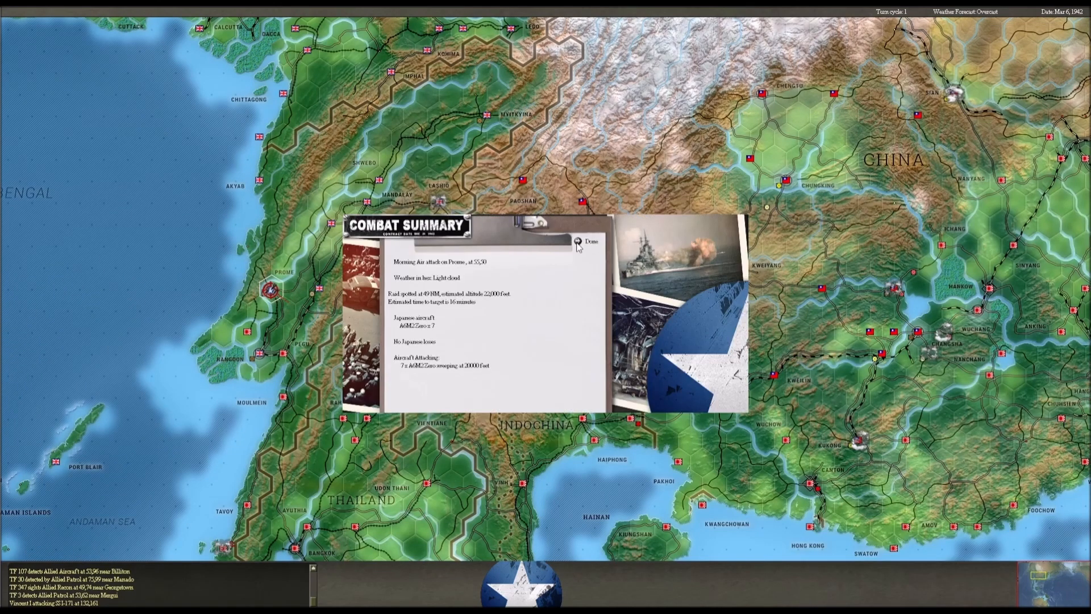
left_click(586, 241)
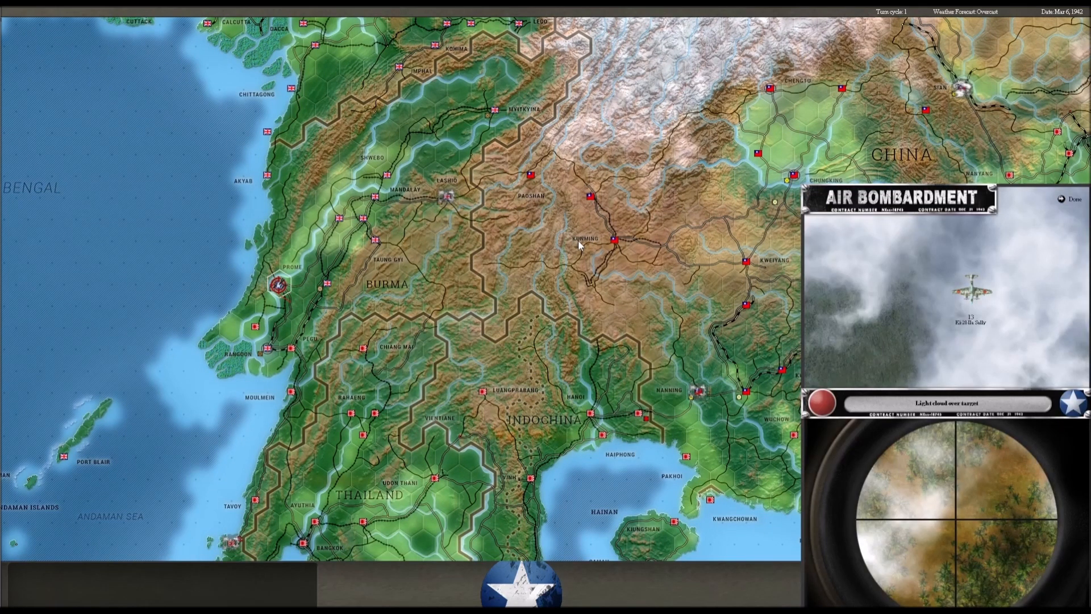
left_click(1075, 198)
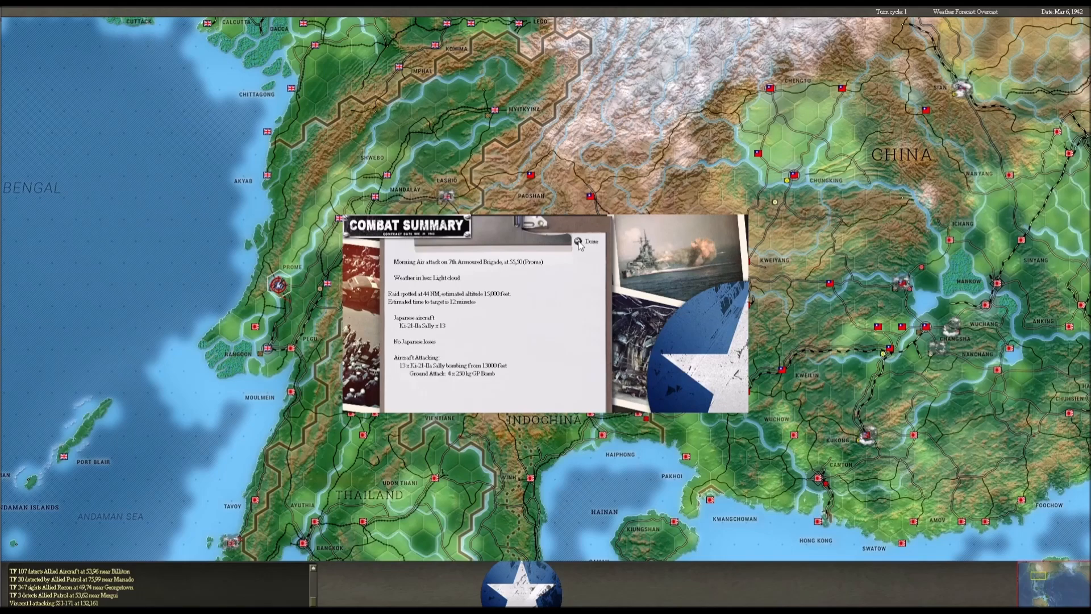
left_click(588, 241)
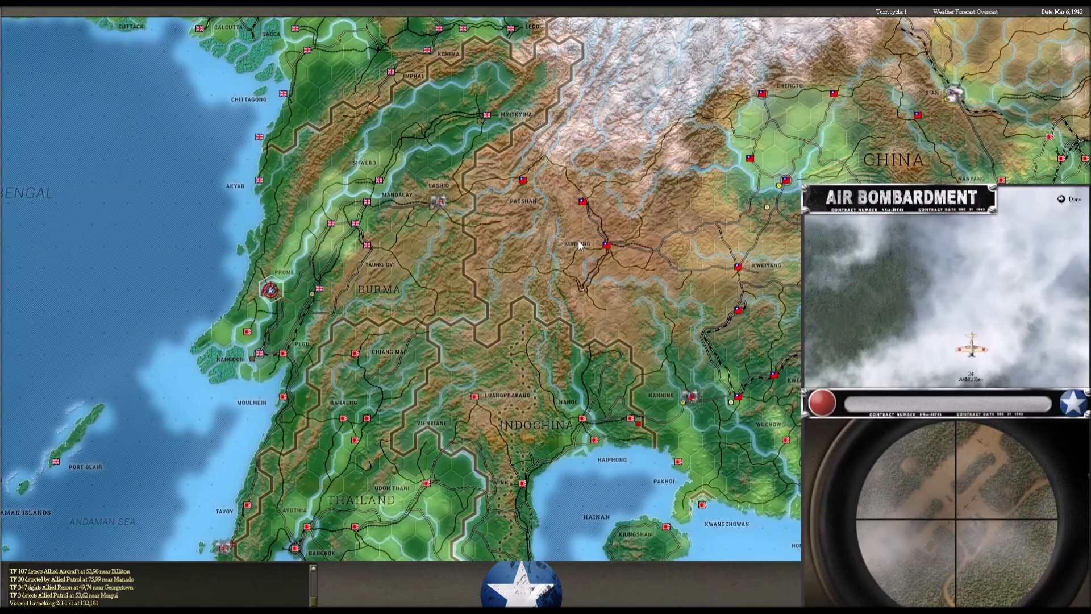
left_click(1061, 199)
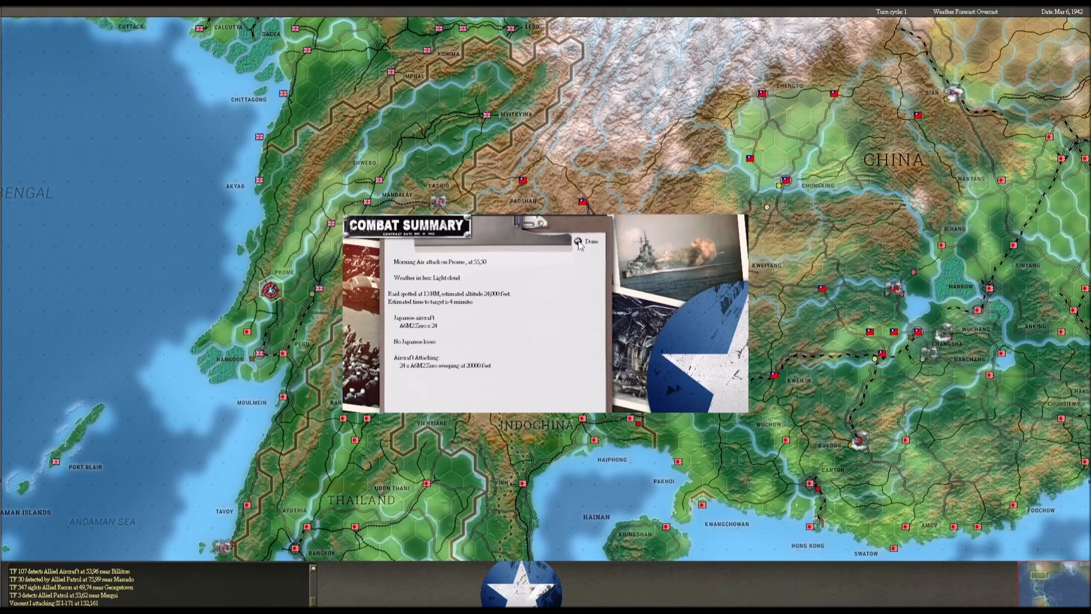
left_click(587, 241)
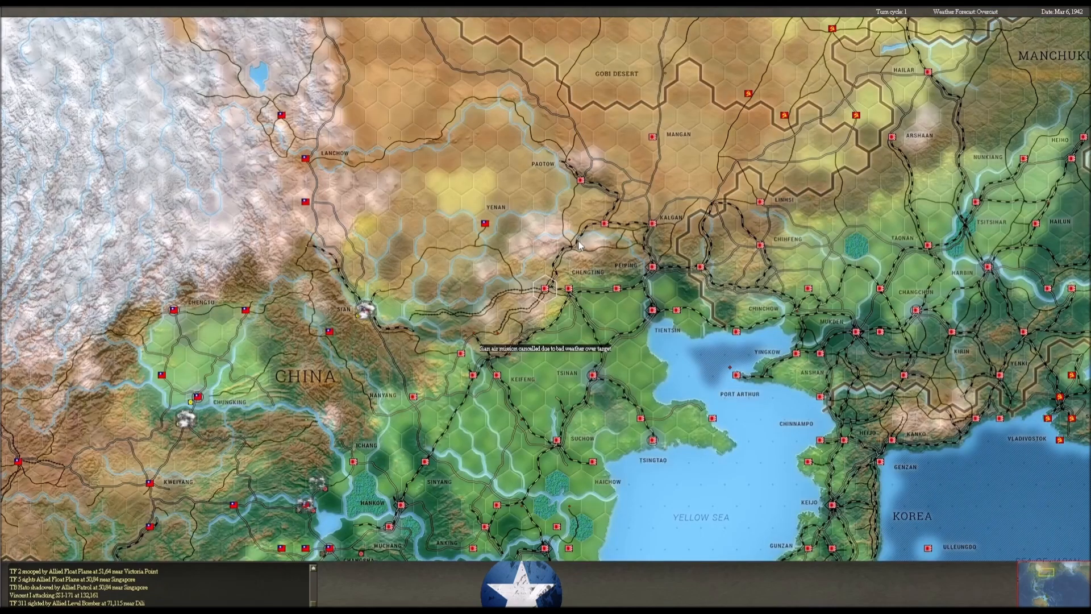
Skip and dismiss both afternoon Palembang air attack reports
scroll("down", 3)
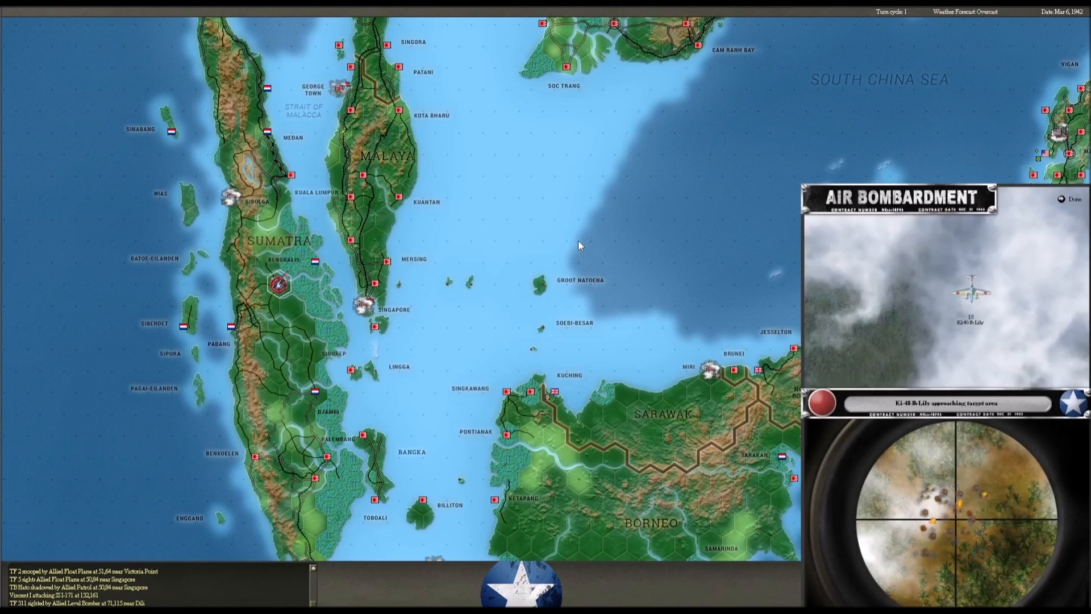
left_click(1070, 199)
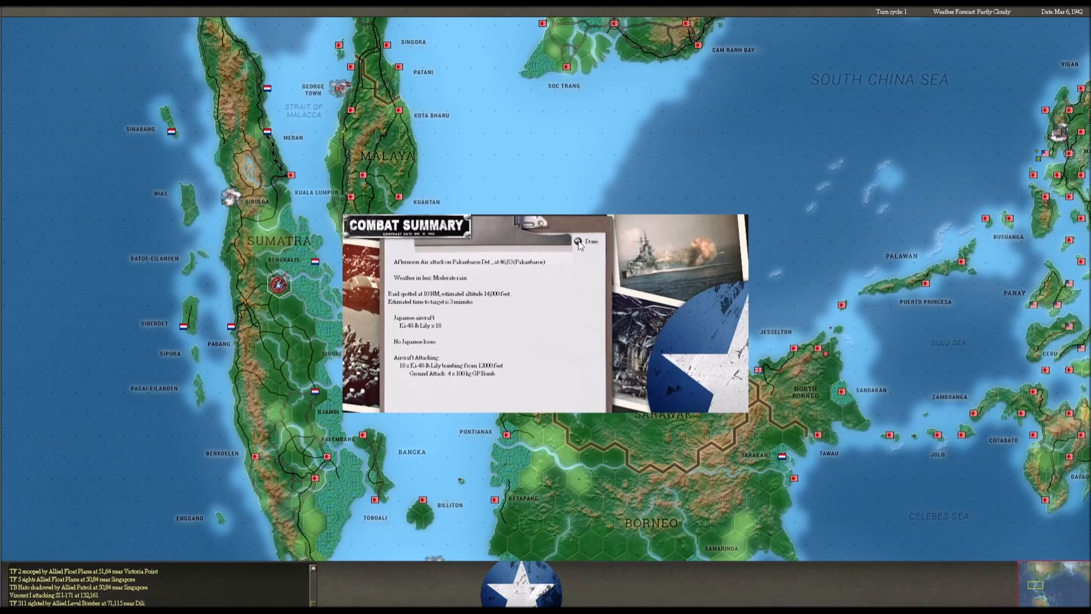
left_click(590, 241)
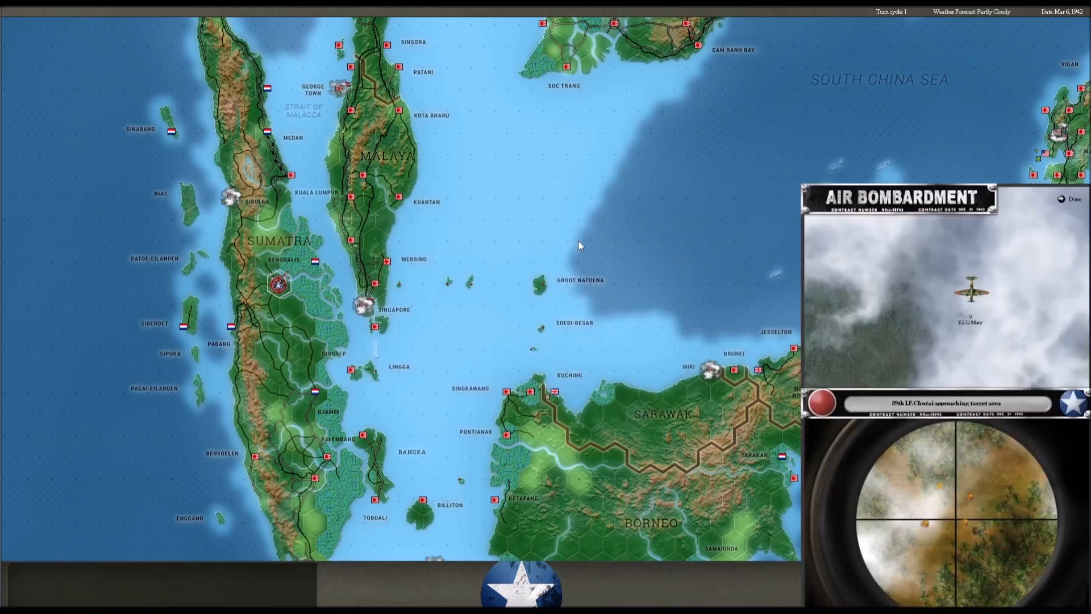
left_click(1071, 198)
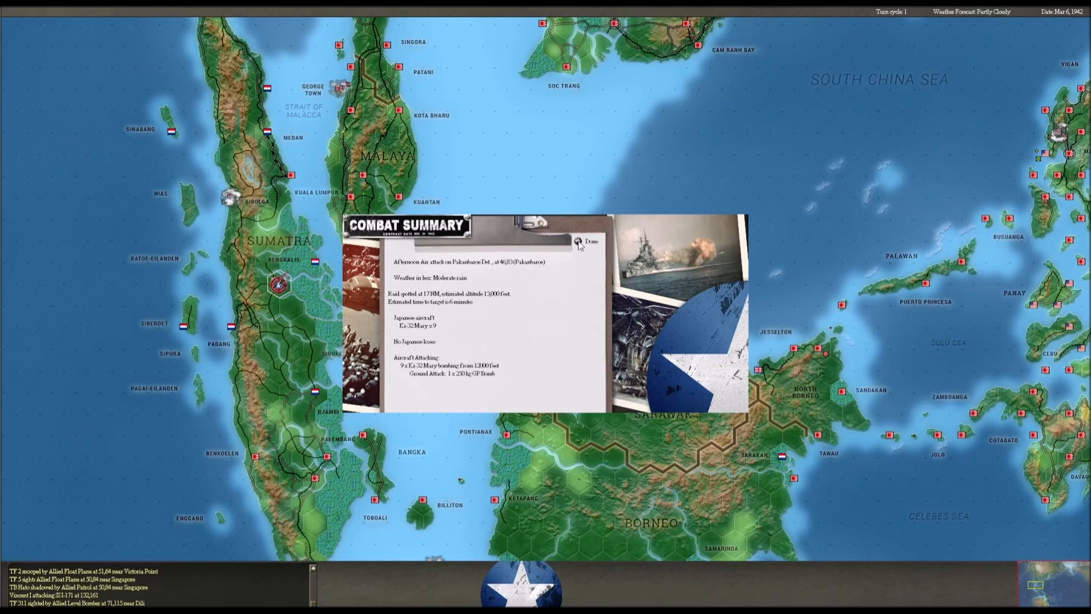
left_click(590, 241)
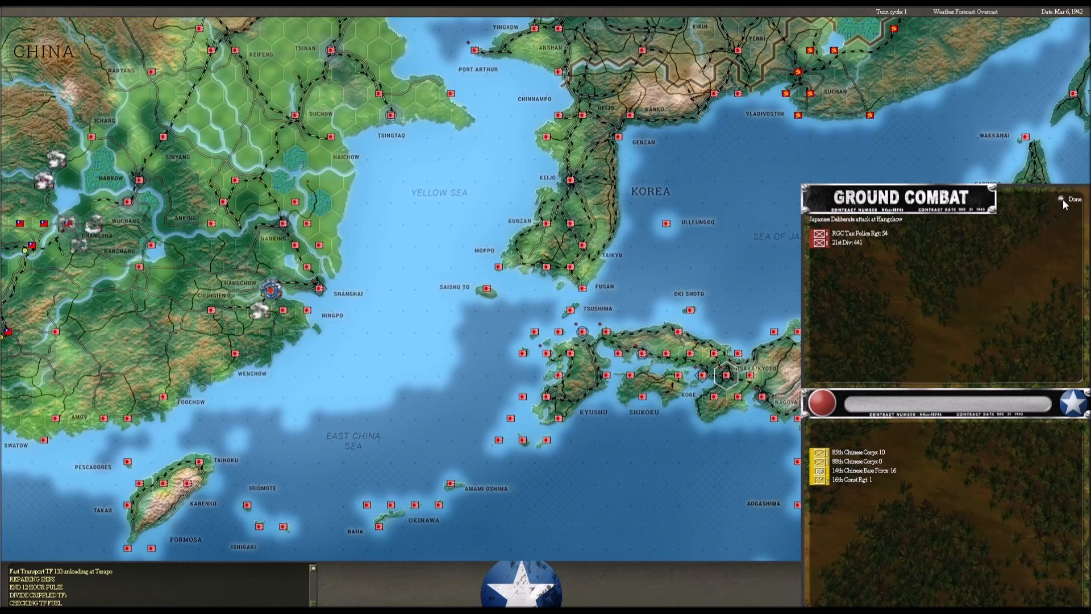
Skip ahead to the Hangchow ground combat results
left_click(1074, 198)
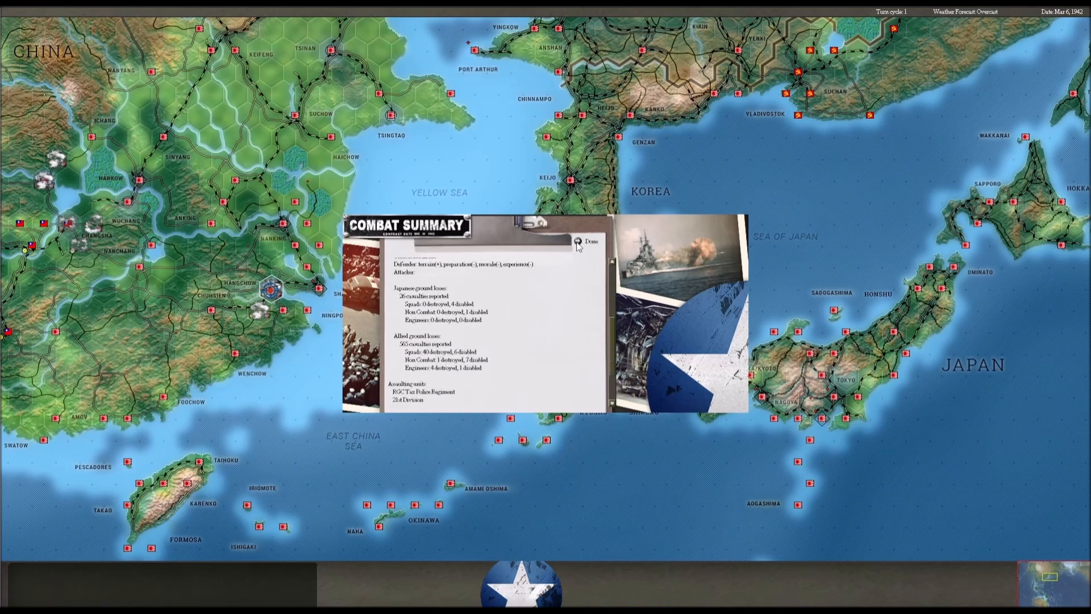
Dismiss the Hangchow report and skip to the Clark Field bombardment results
left_click(589, 241)
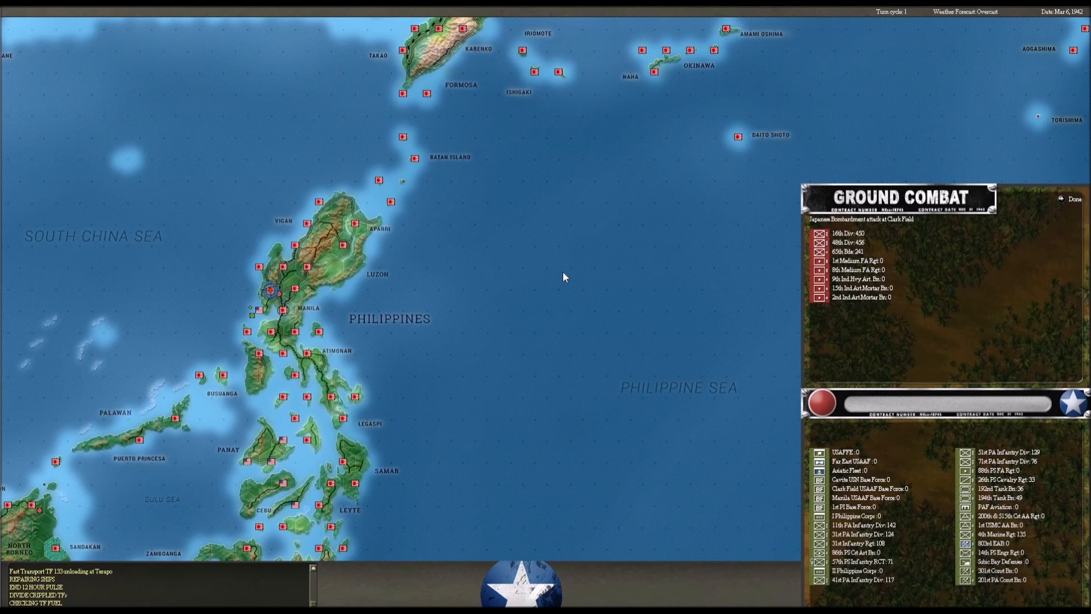
left_click(1074, 197)
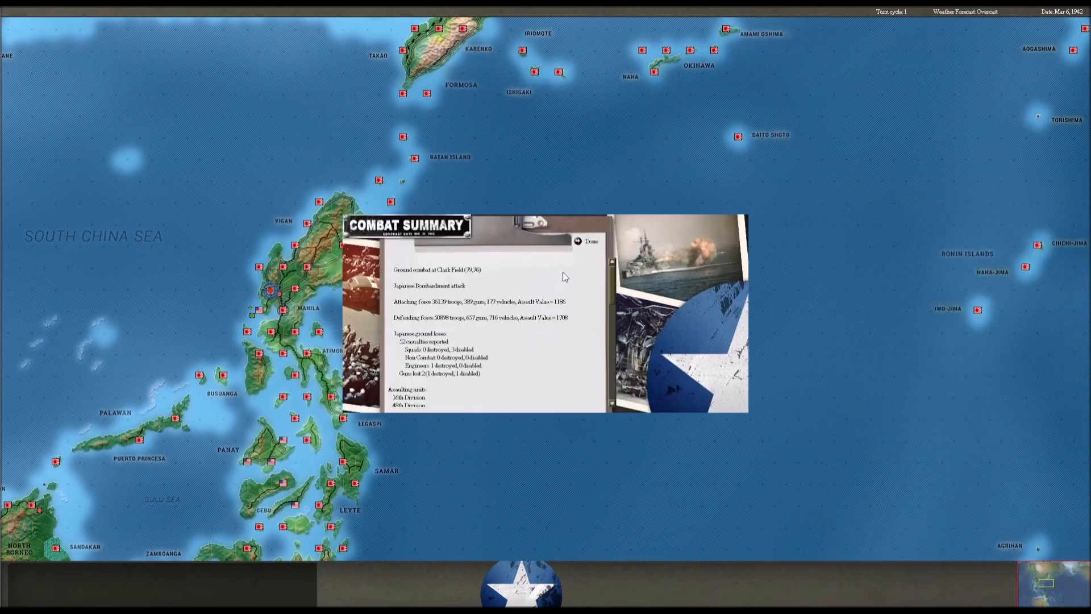
mouse_move(576, 271)
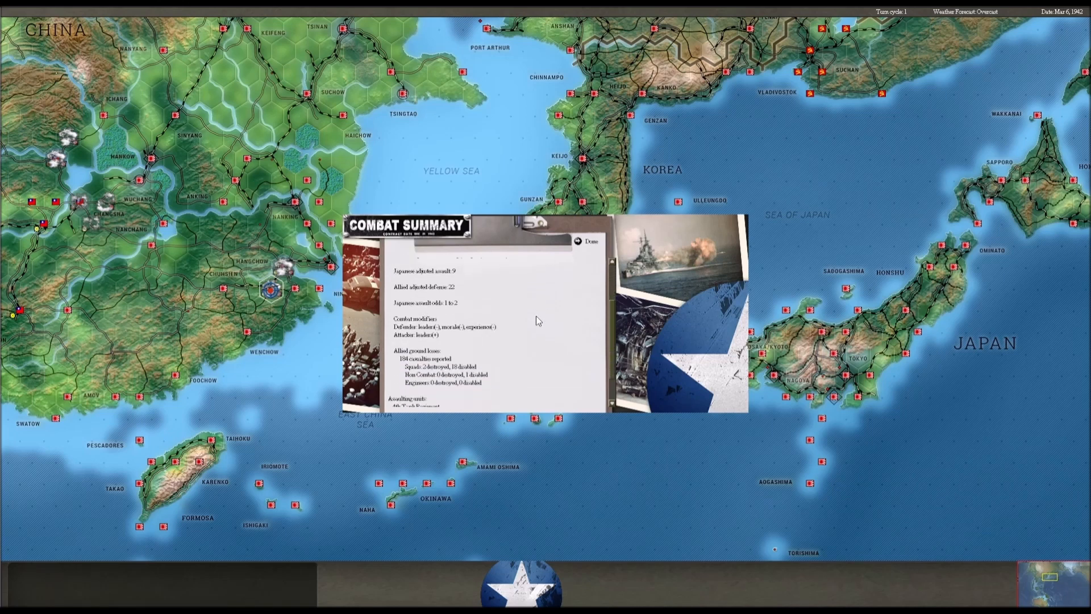
Dismiss the Clark Field report and skip to the Changsha bombardment results
left_click(588, 241)
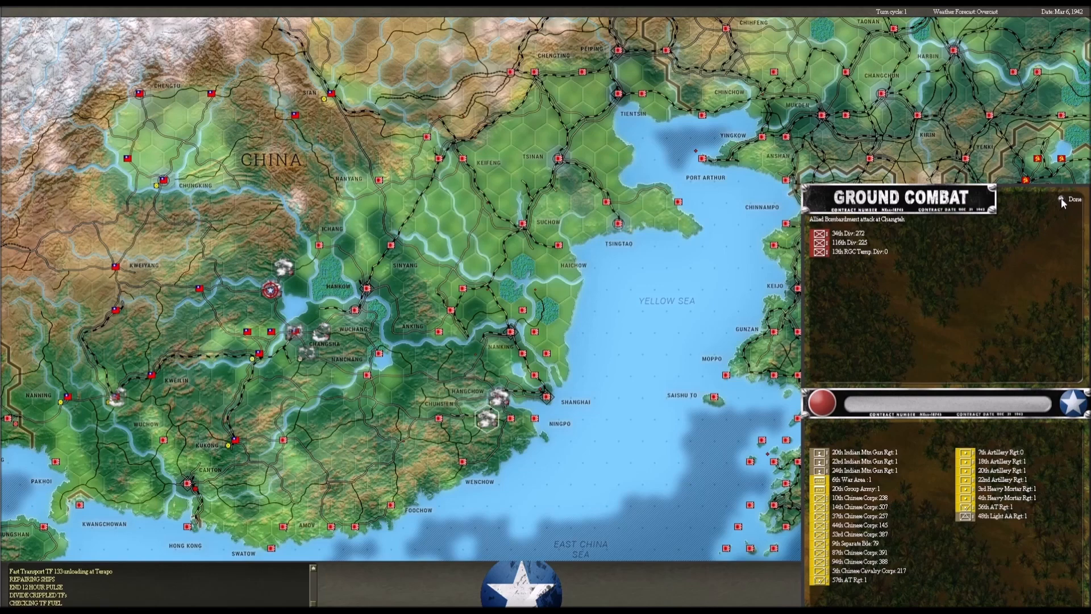
left_click(1072, 199)
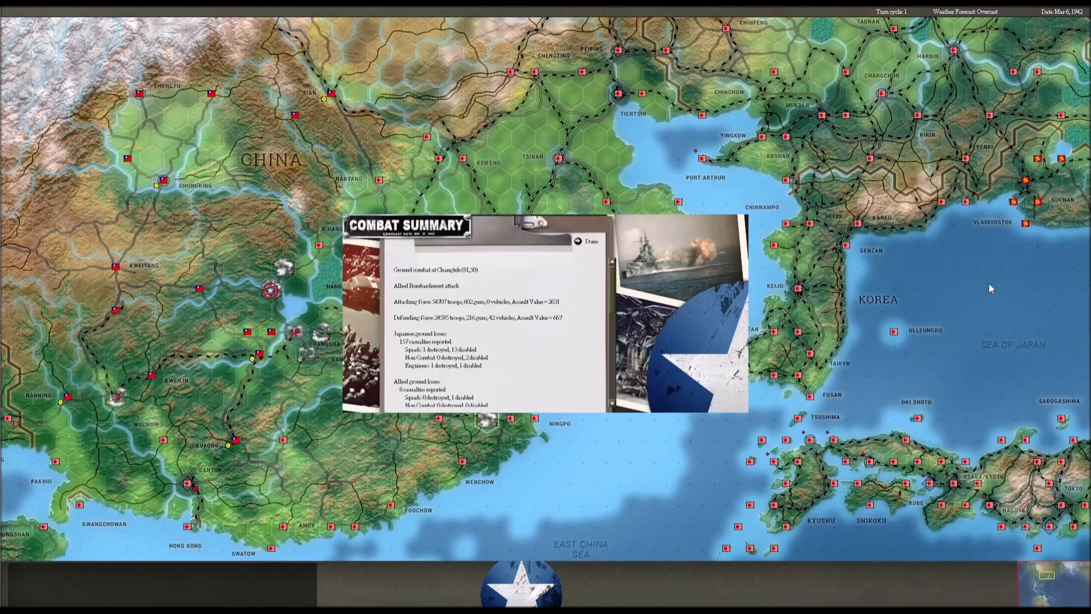
mouse_move(498, 320)
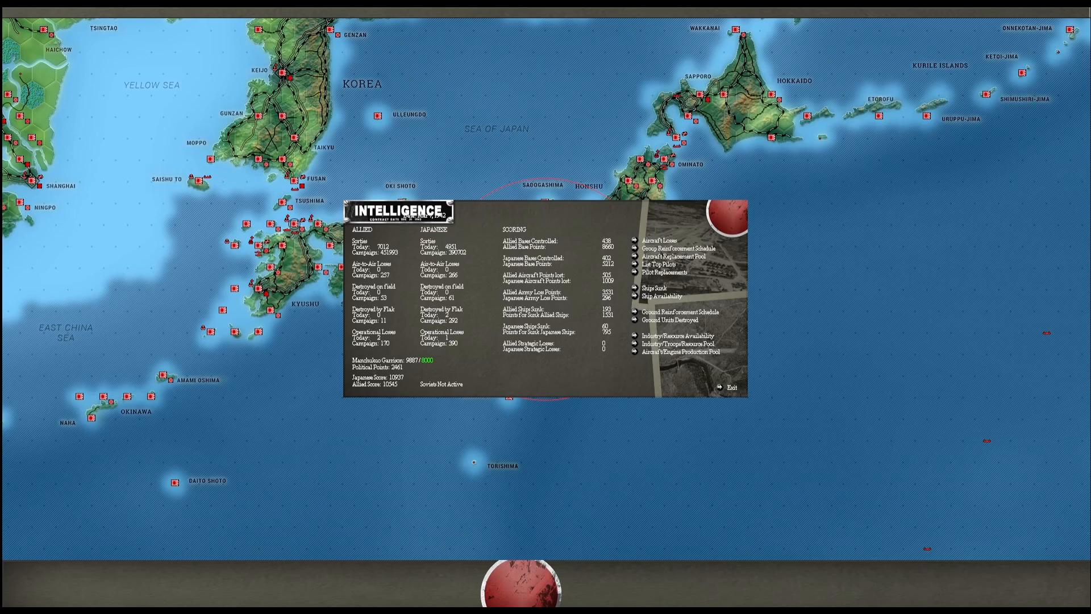
mouse_move(583, 221)
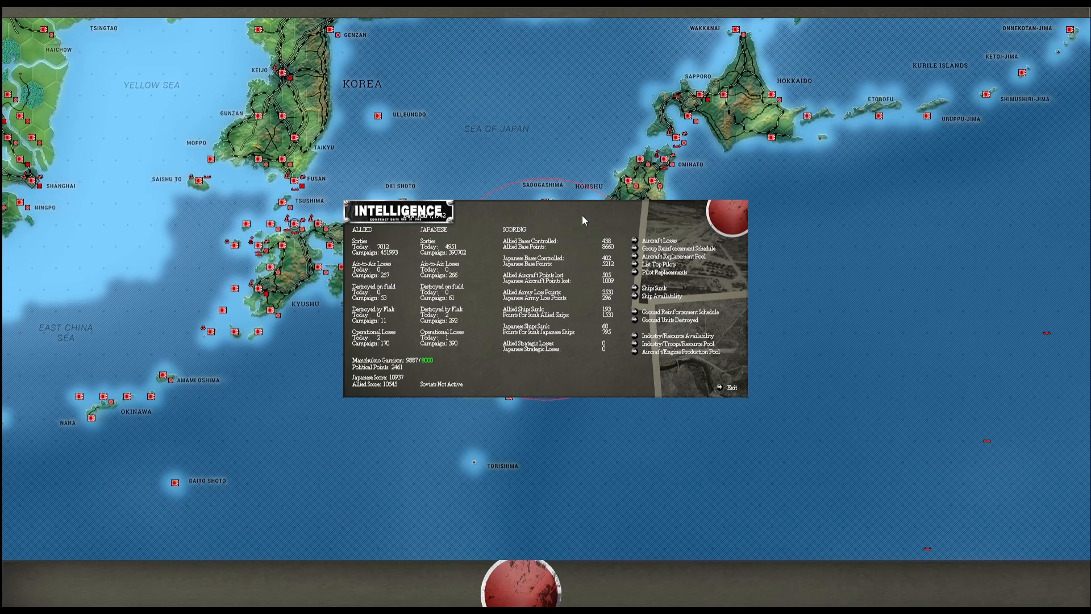
mouse_move(626, 215)
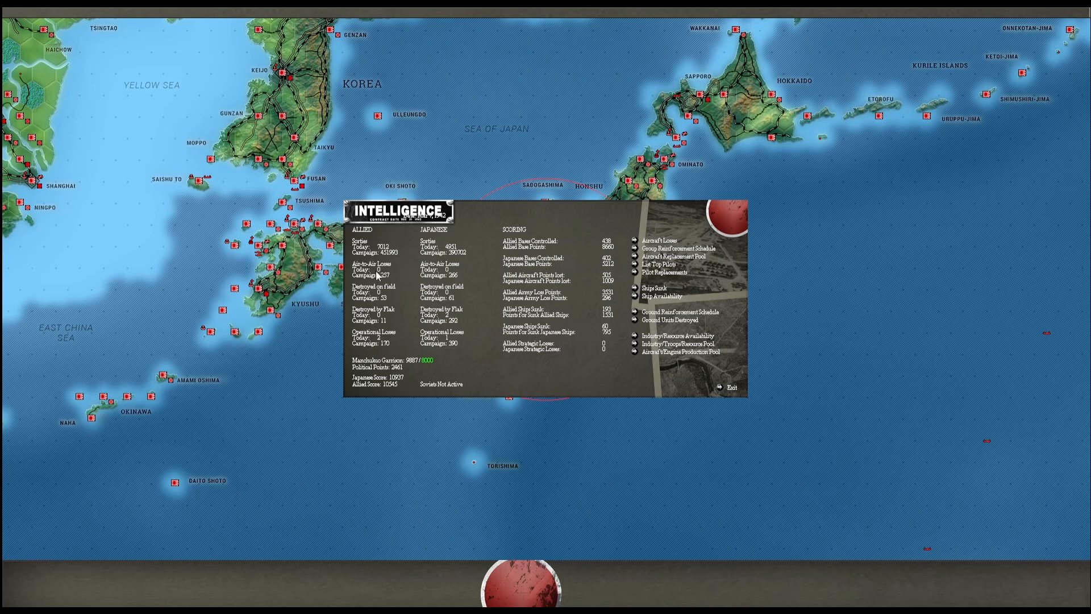
mouse_move(453, 312)
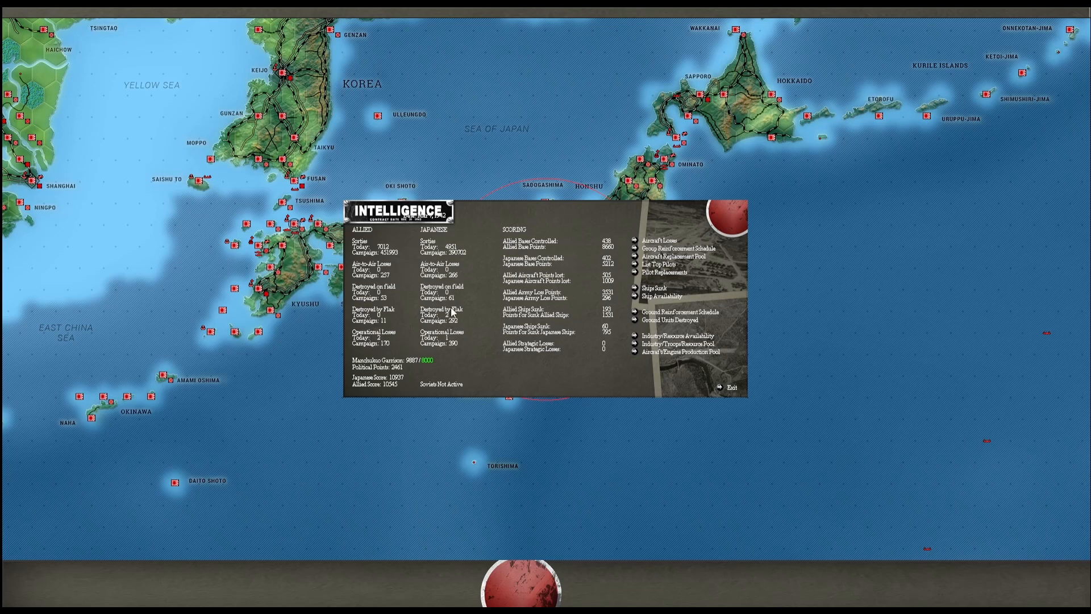
mouse_move(655, 253)
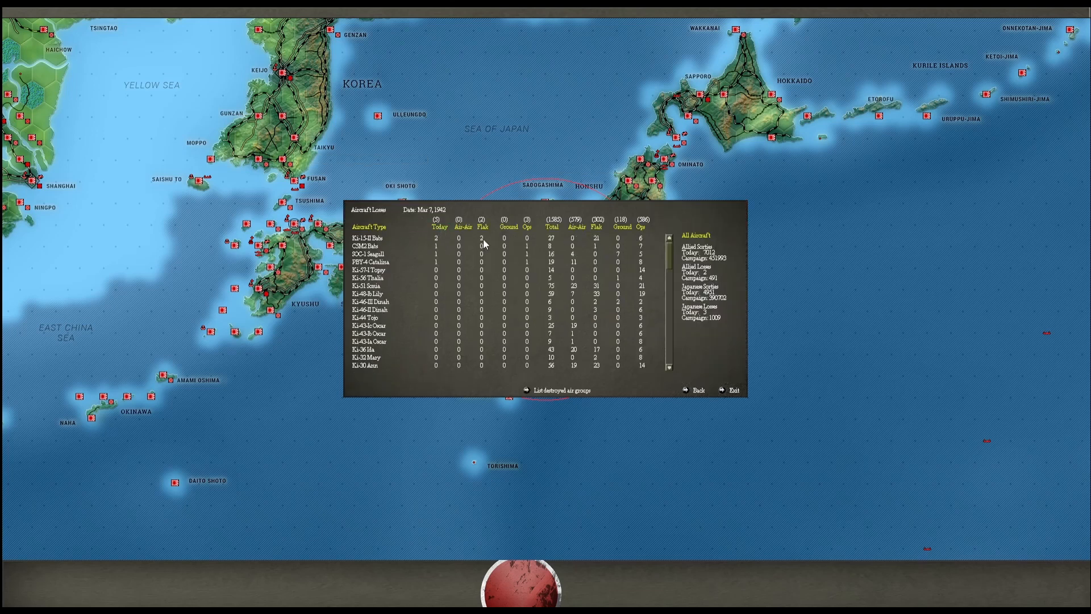
mouse_move(456, 252)
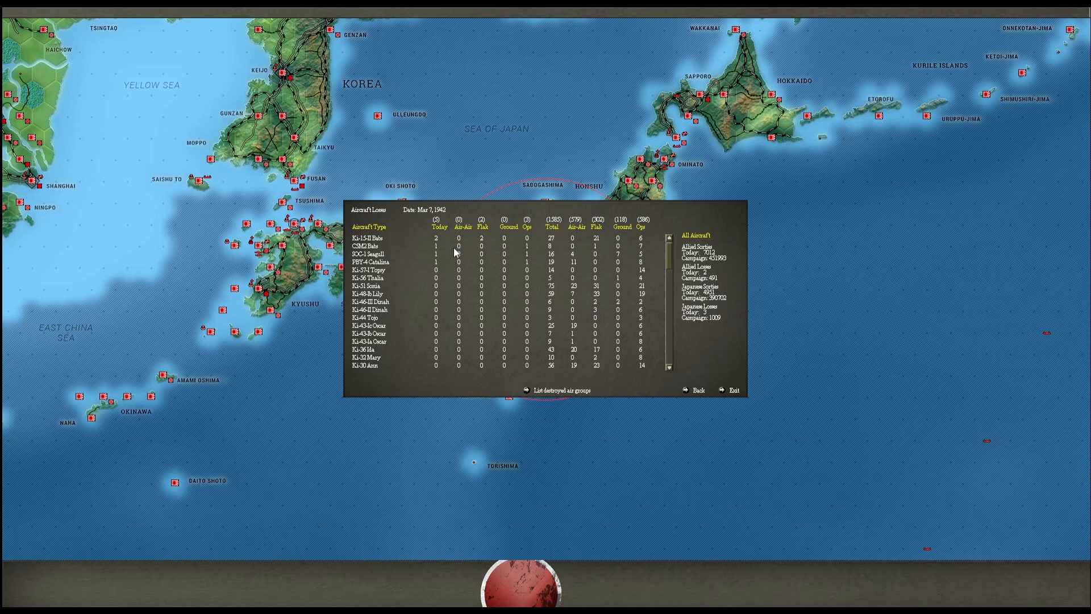
mouse_move(445, 258)
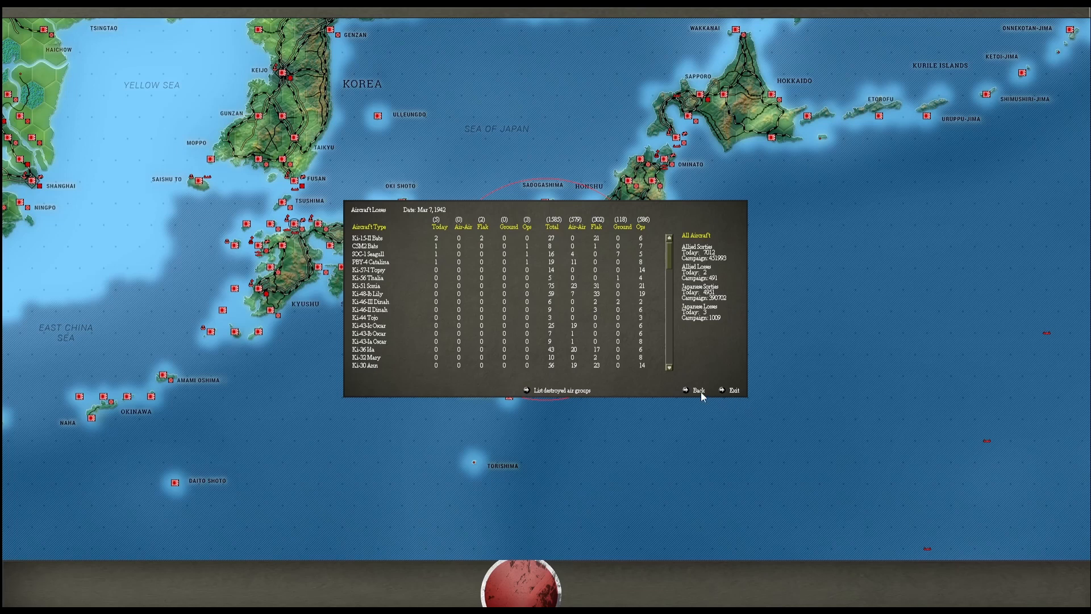
Return to Intelligence and show the Ships Sunk list filtered to last turn
left_click(696, 390)
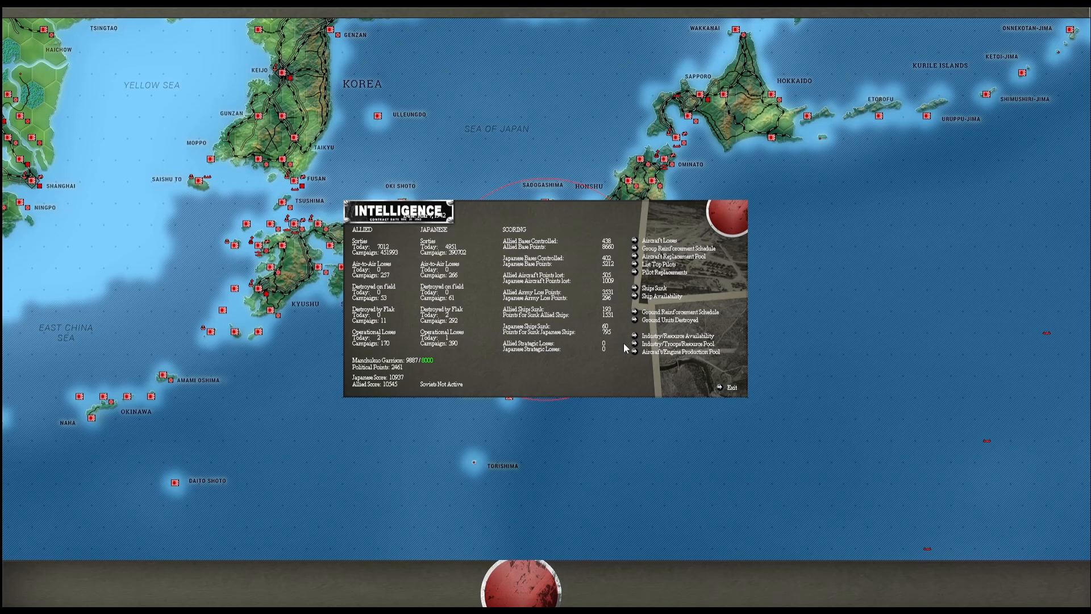
mouse_move(604, 364)
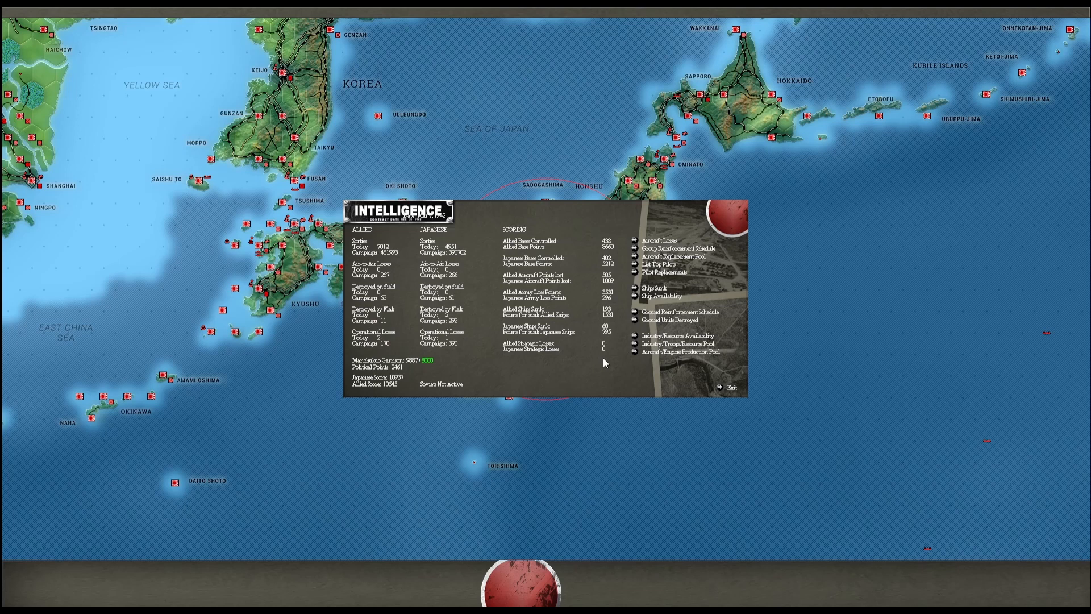
mouse_move(616, 261)
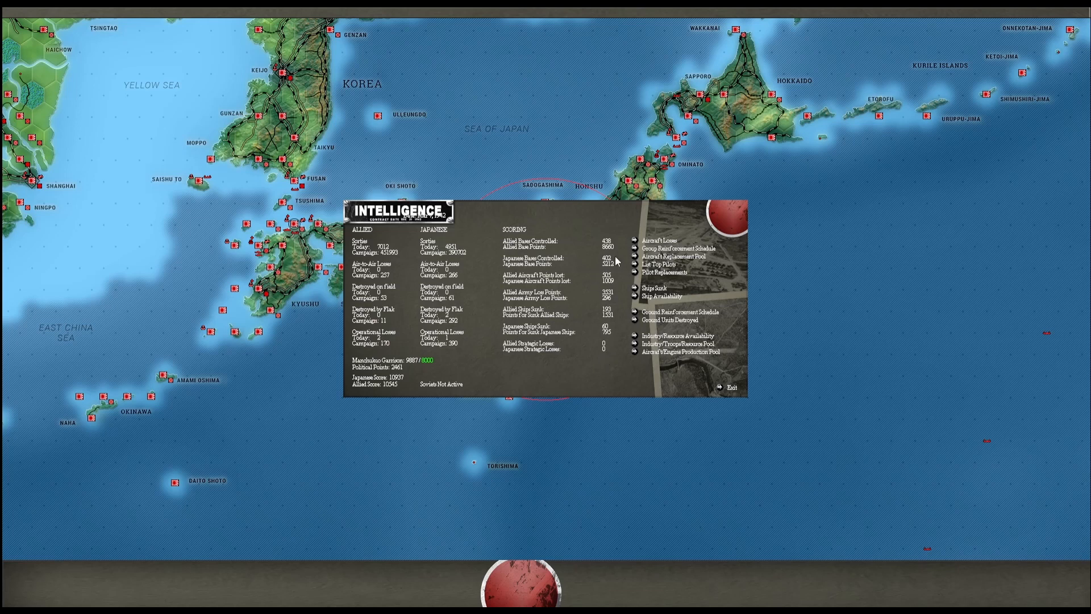
mouse_move(637, 249)
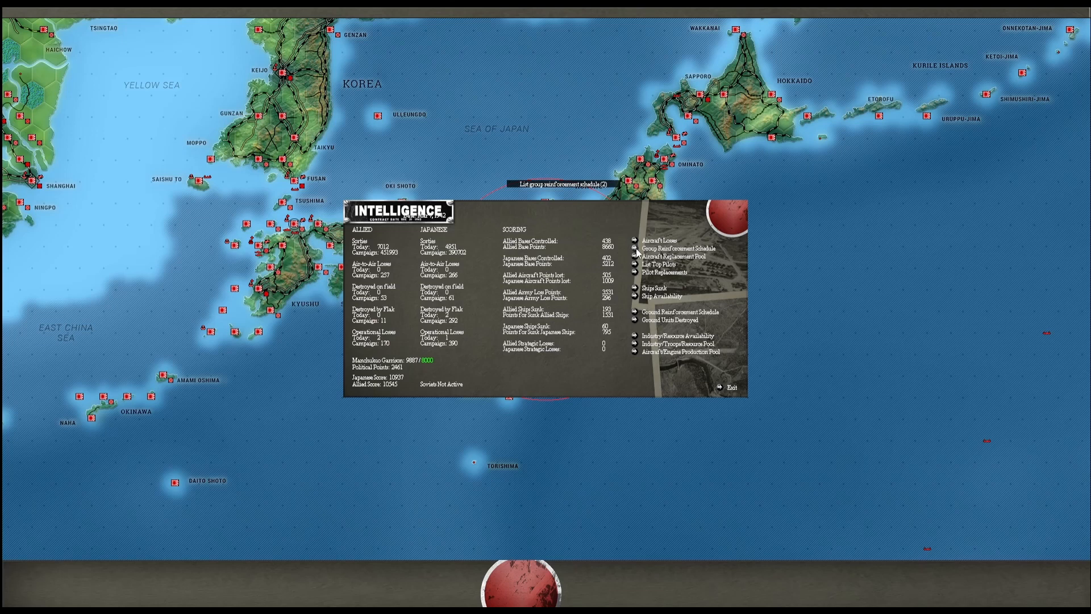
left_click(680, 249)
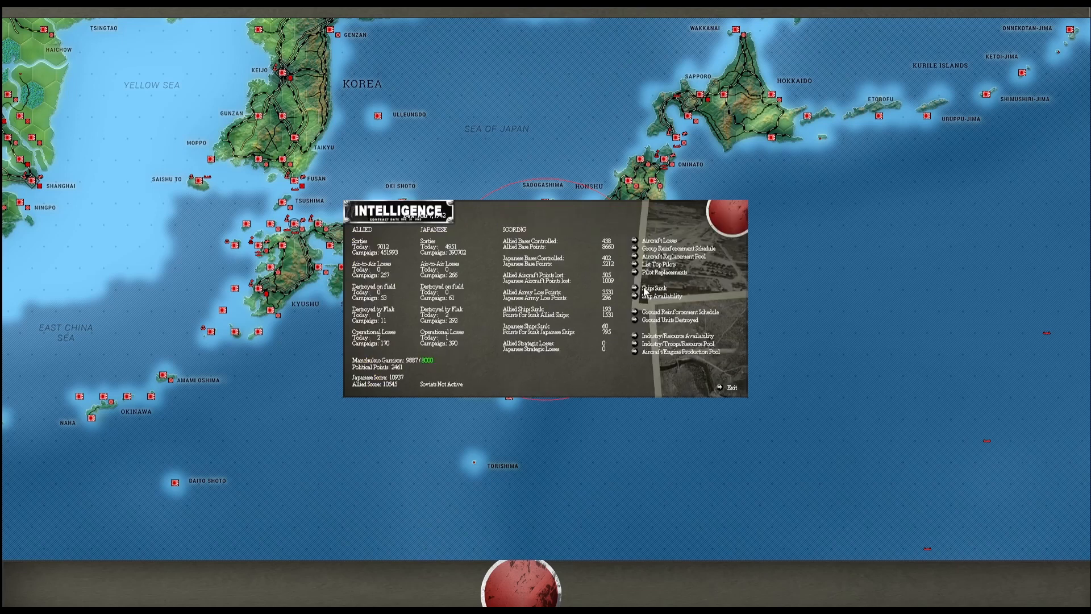
left_click(658, 285)
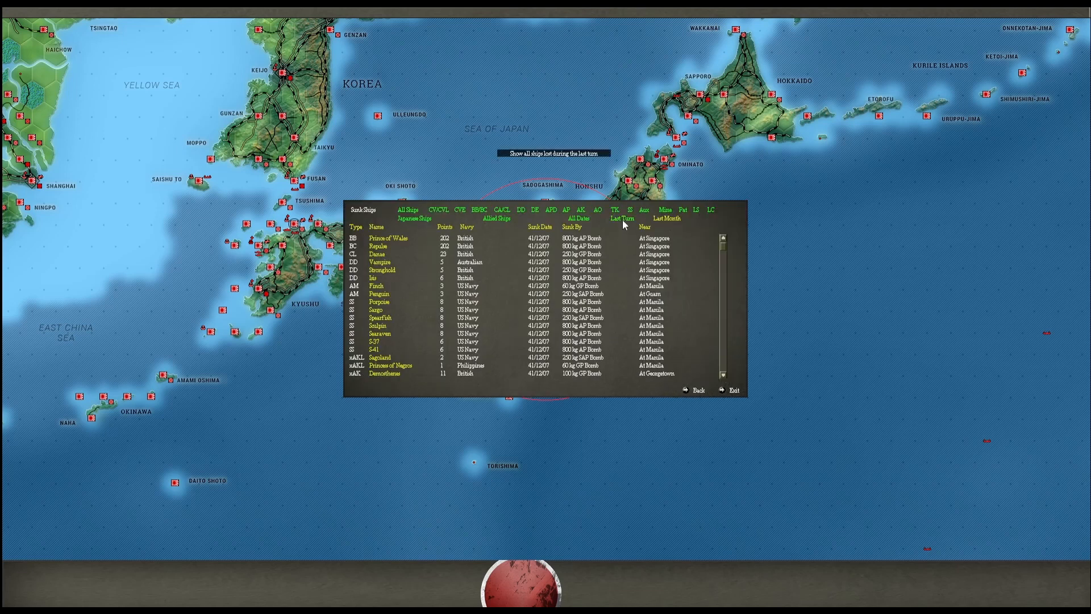
left_click(622, 218)
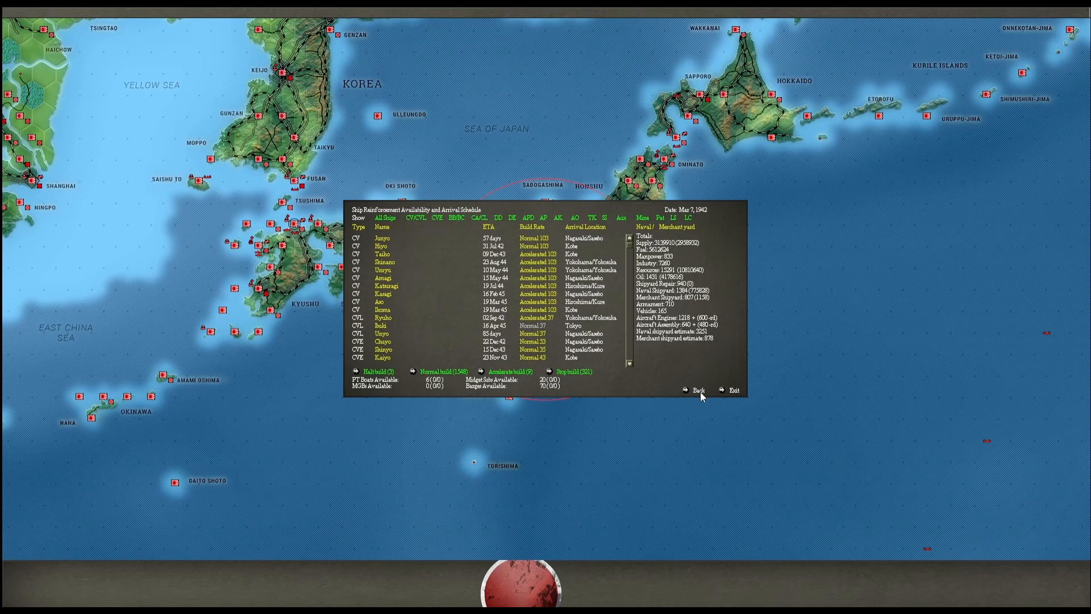
Sort the ship arrival schedule by arrival time, leave it, and scroll through the ground reinforcement schedule
left_click(491, 228)
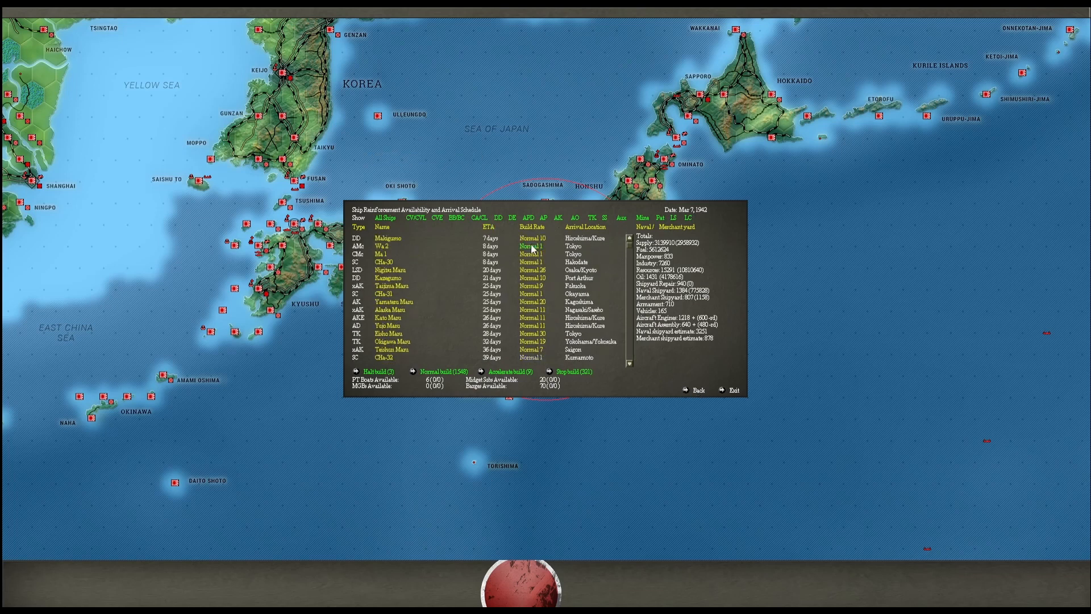
mouse_move(388, 248)
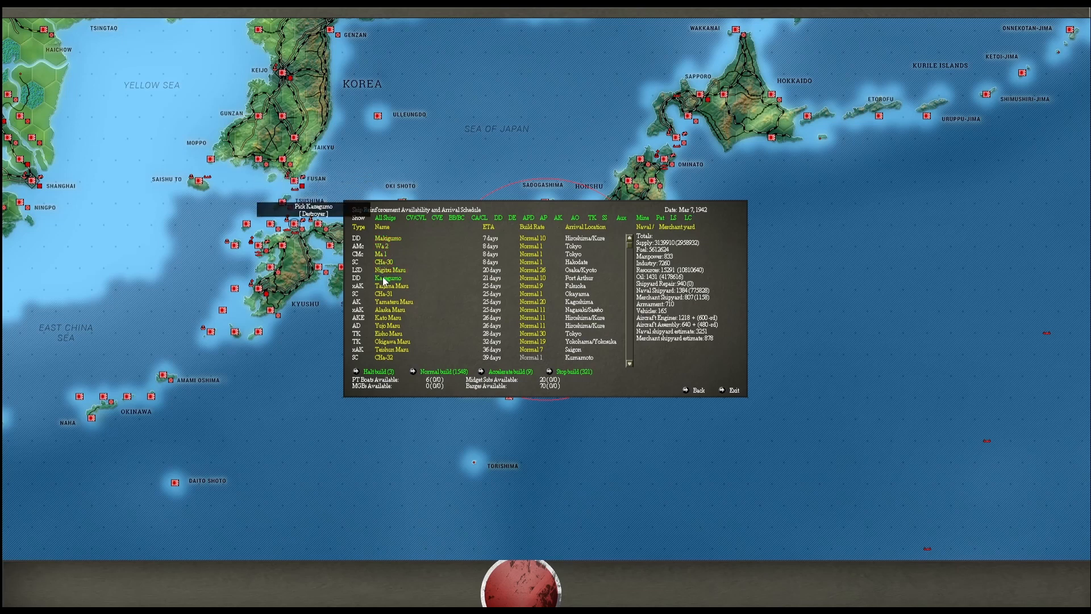
mouse_move(446, 358)
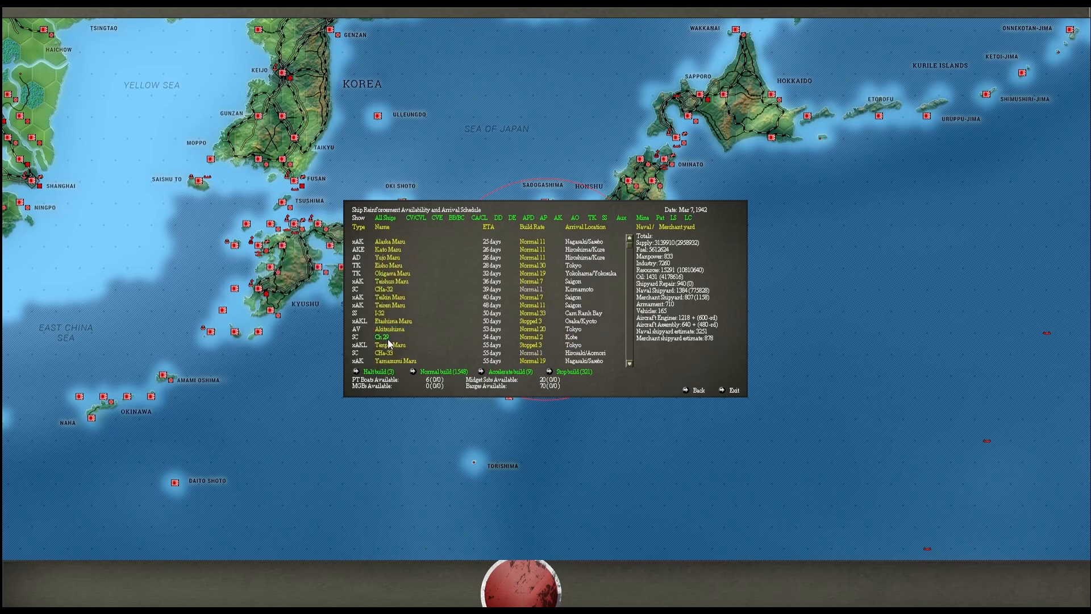
mouse_move(698, 390)
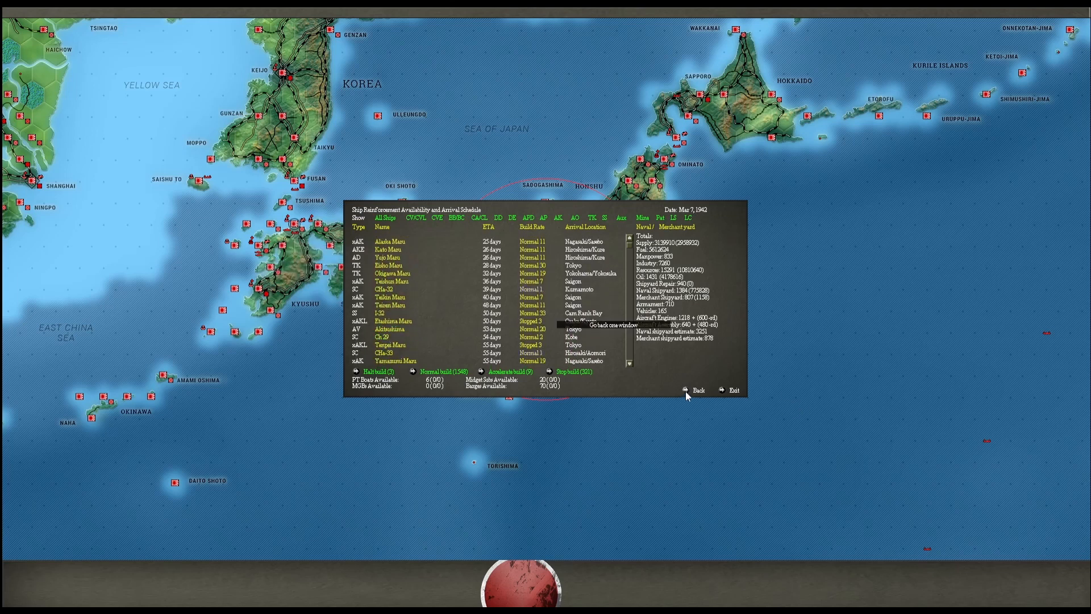
left_click(697, 390)
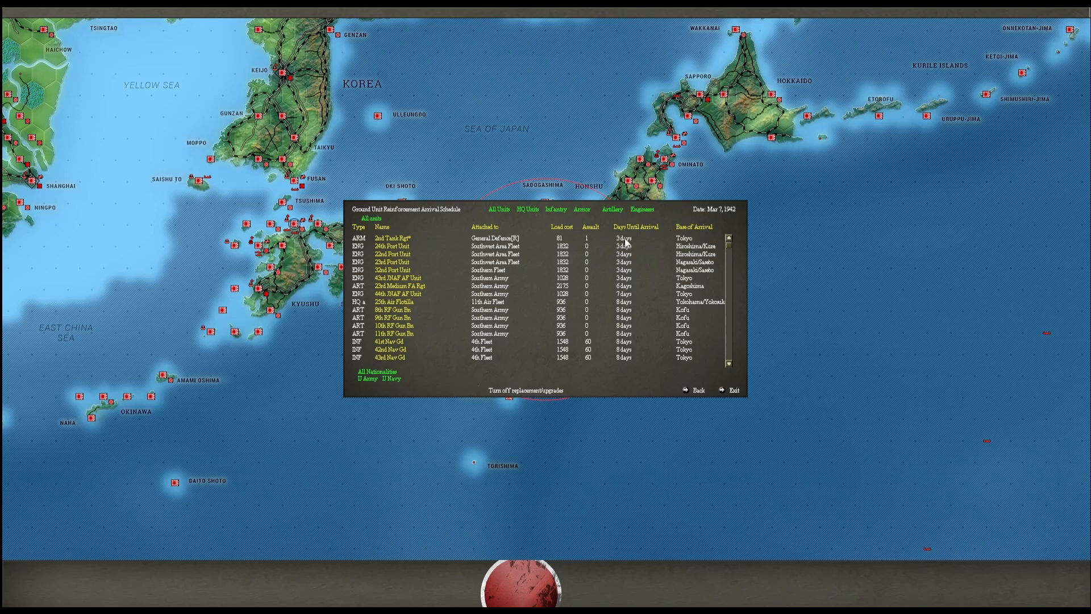
mouse_move(628, 308)
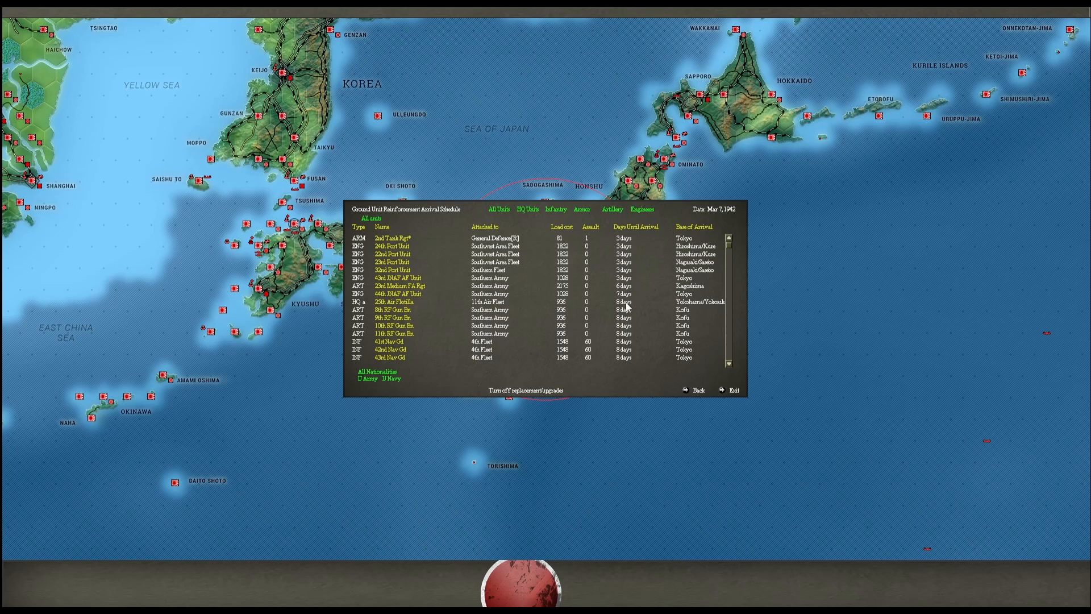
scroll("down", 3)
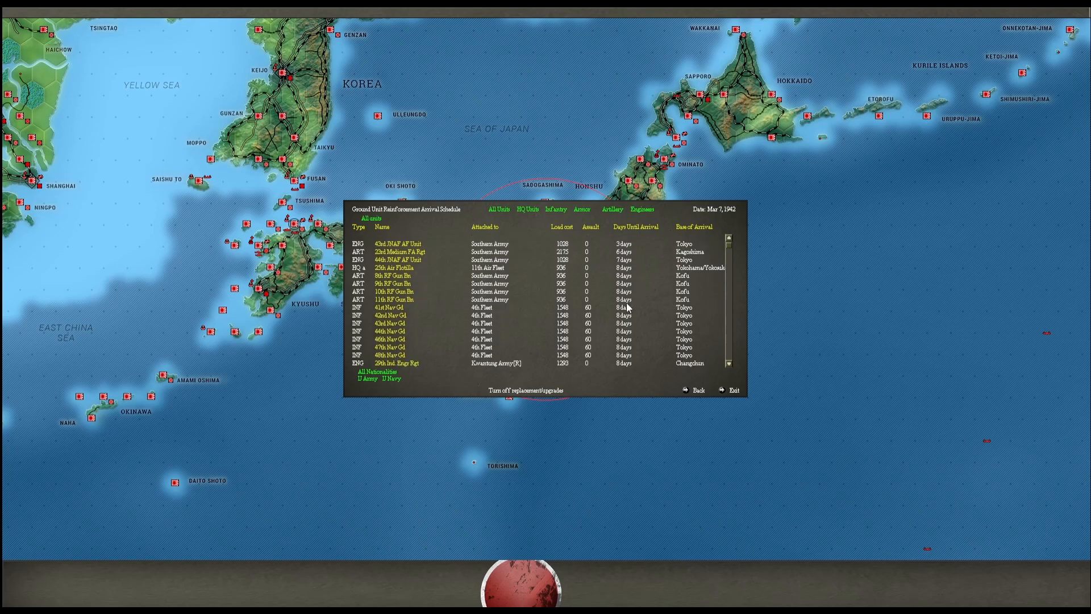
scroll("down", 3)
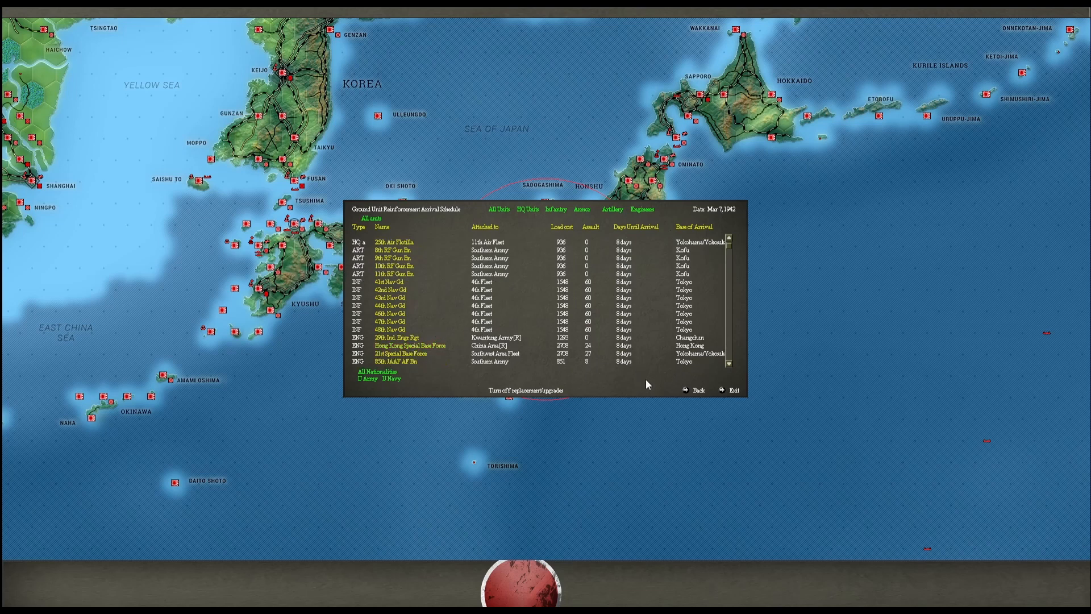
mouse_move(689, 390)
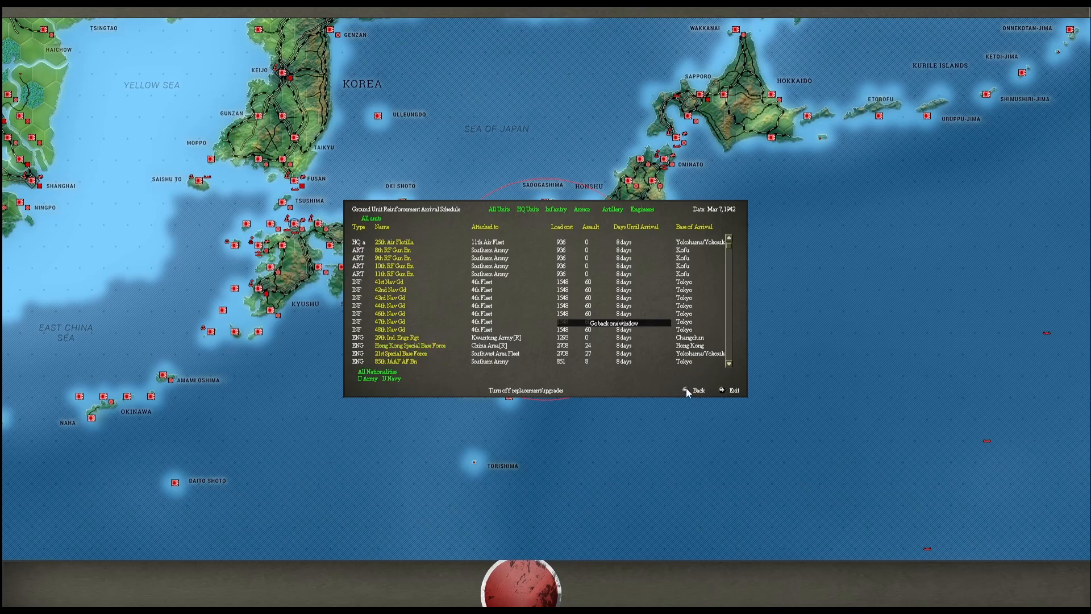
mouse_move(693, 405)
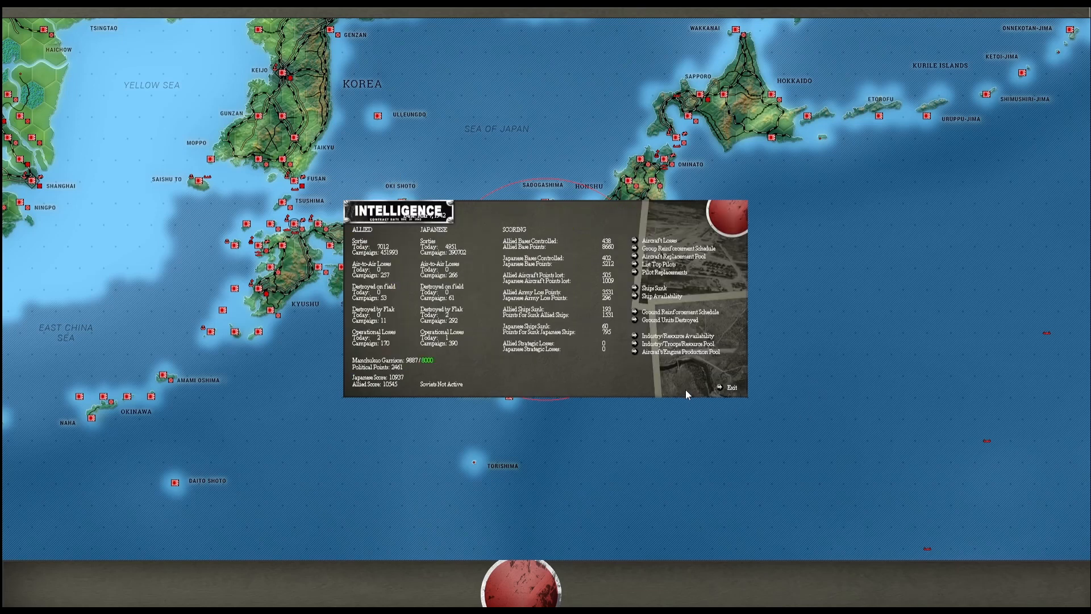
Review the aircraft and engine production figures, then leave that listing
left_click(680, 352)
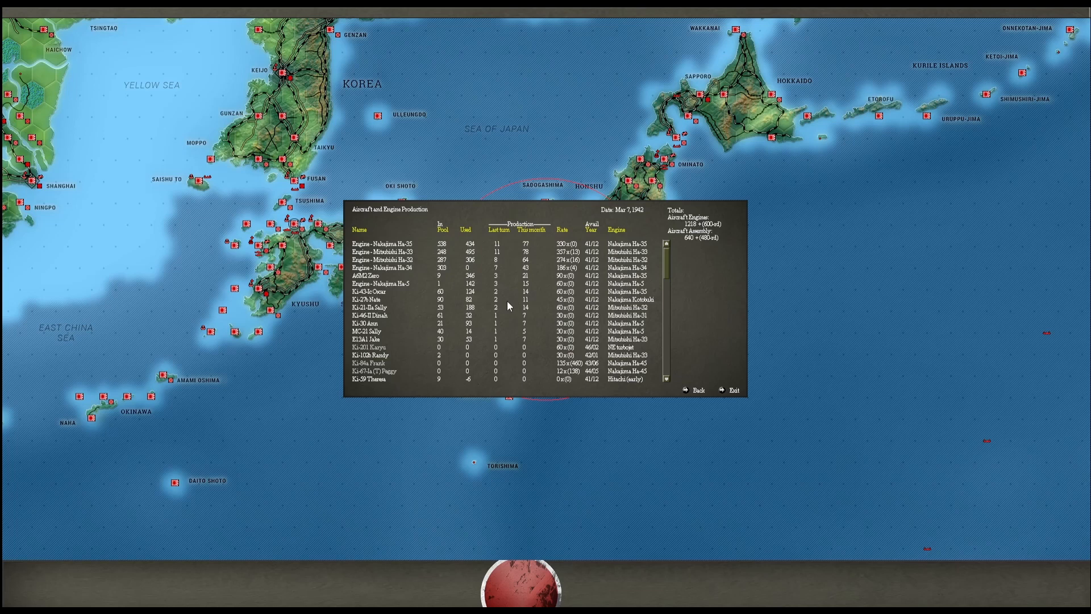
mouse_move(500, 287)
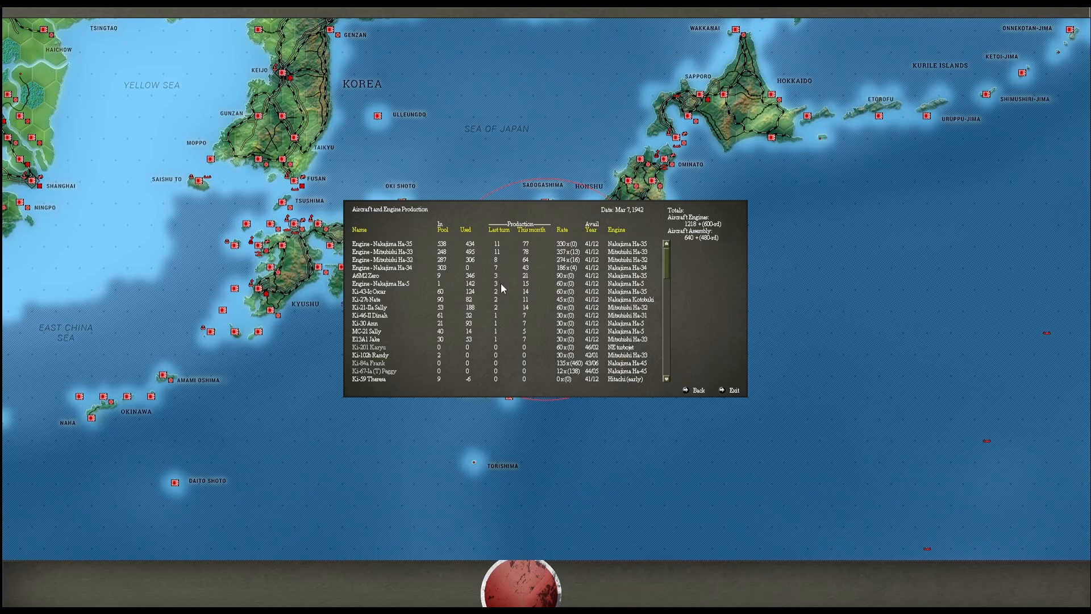
mouse_move(502, 312)
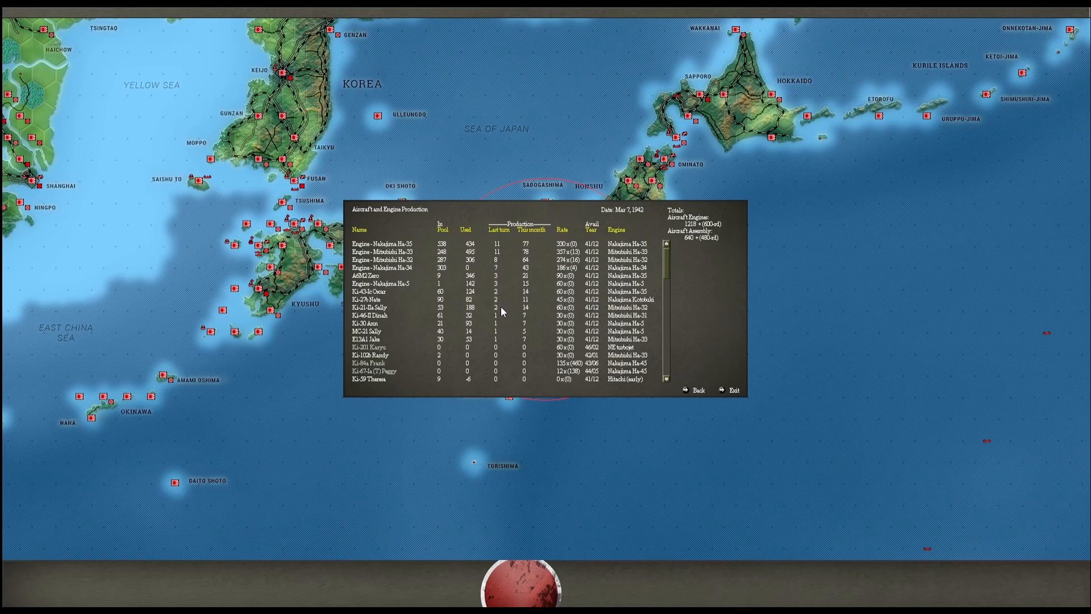
mouse_move(506, 383)
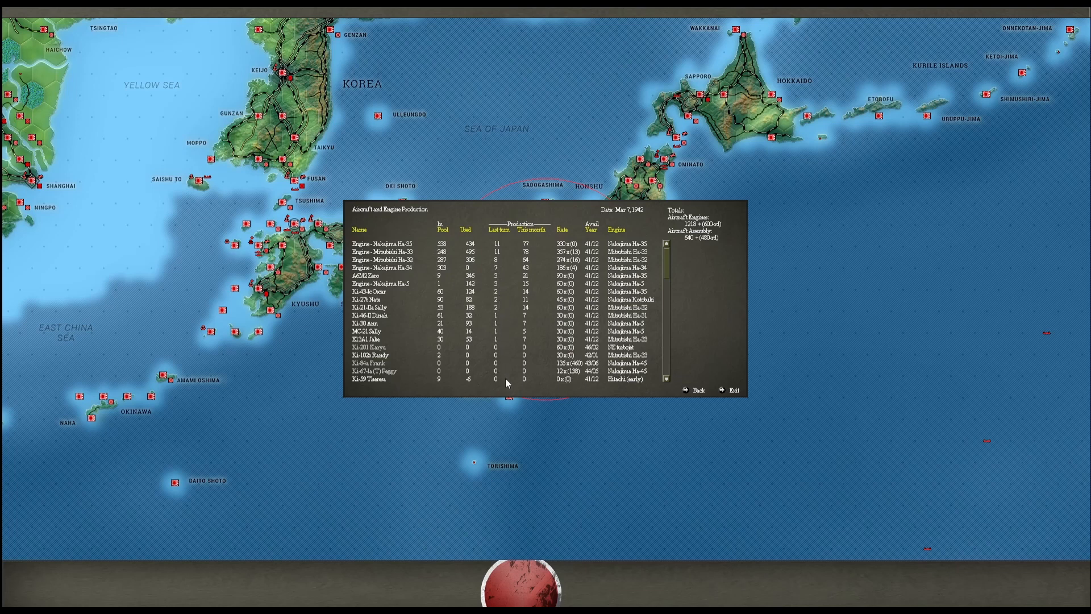
left_click(697, 389)
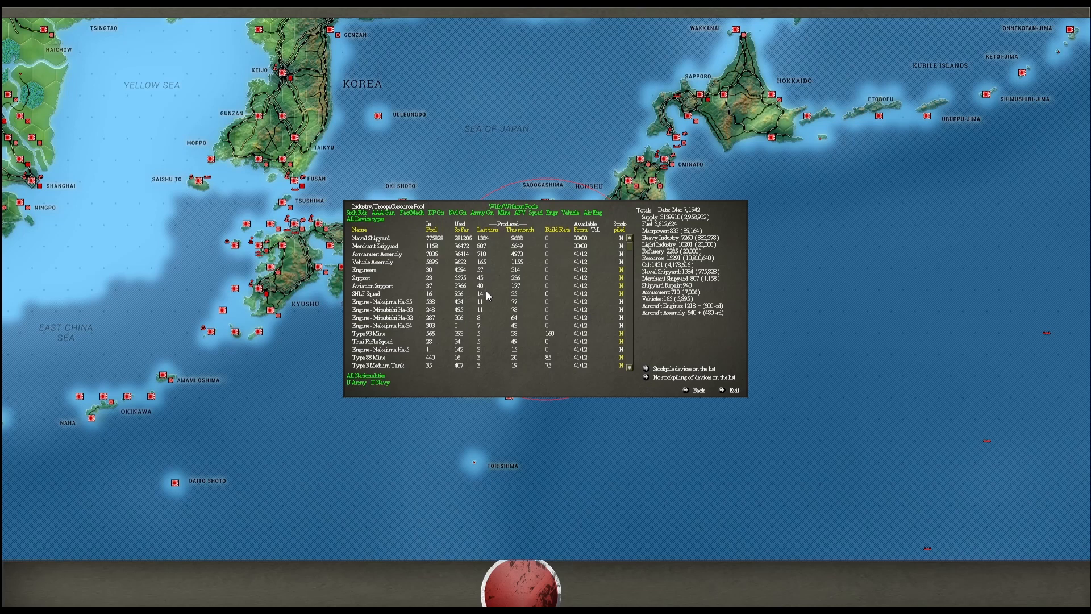
mouse_move(480, 337)
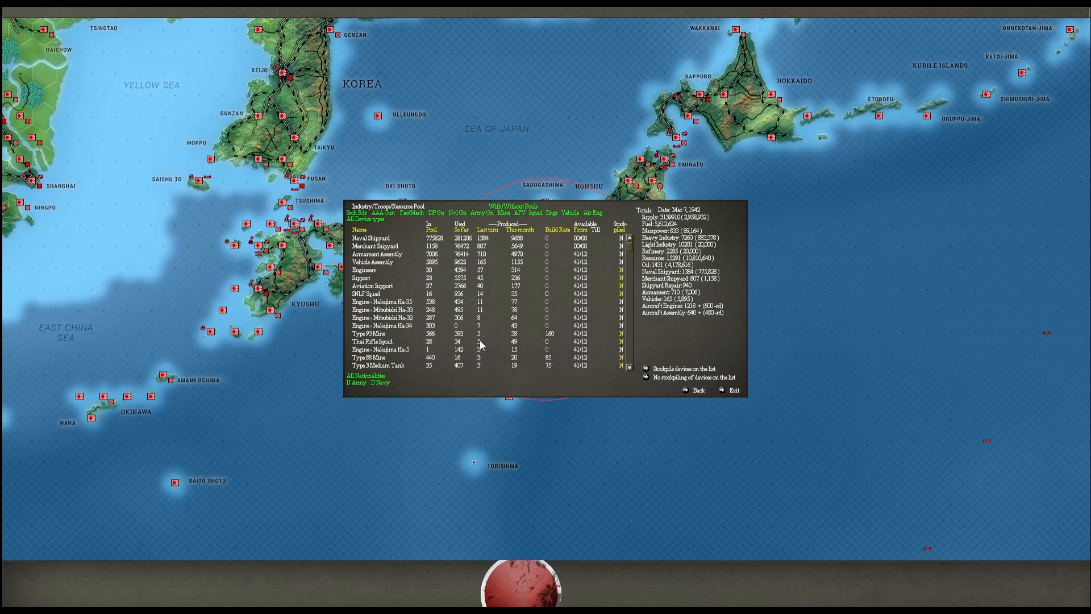
mouse_move(689, 390)
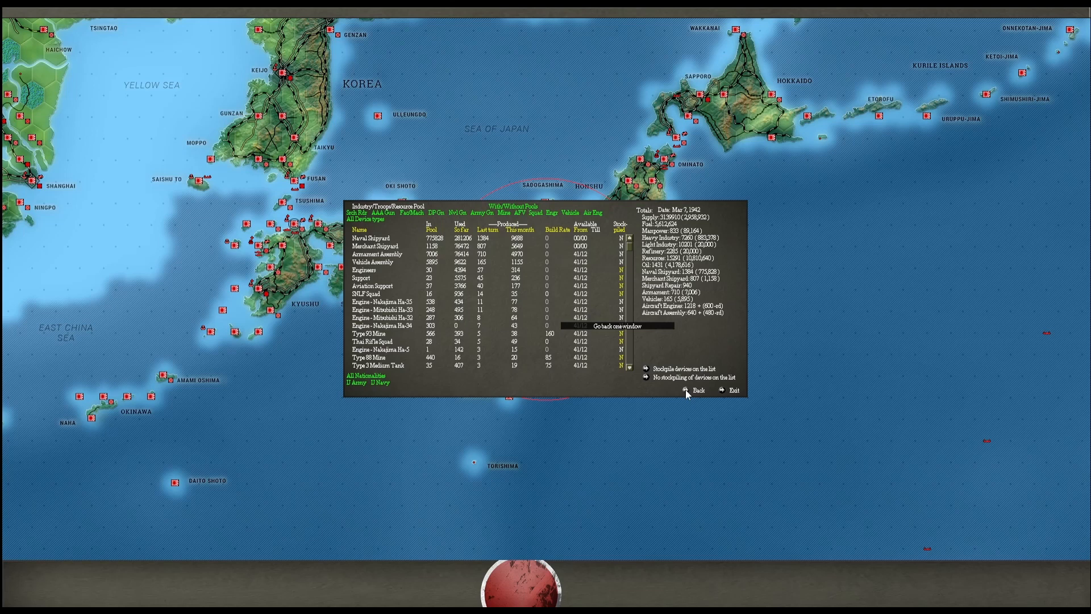
Close the resource pool and expand the Mar 06, 42 ground combat reports in Combat Reporter
left_click(689, 389)
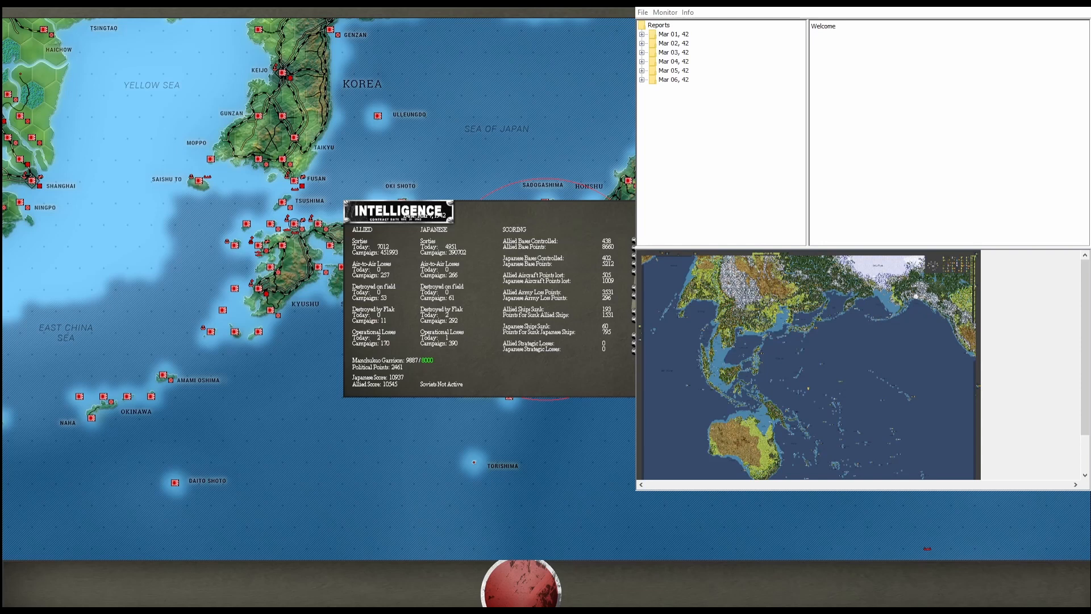
left_click(712, 151)
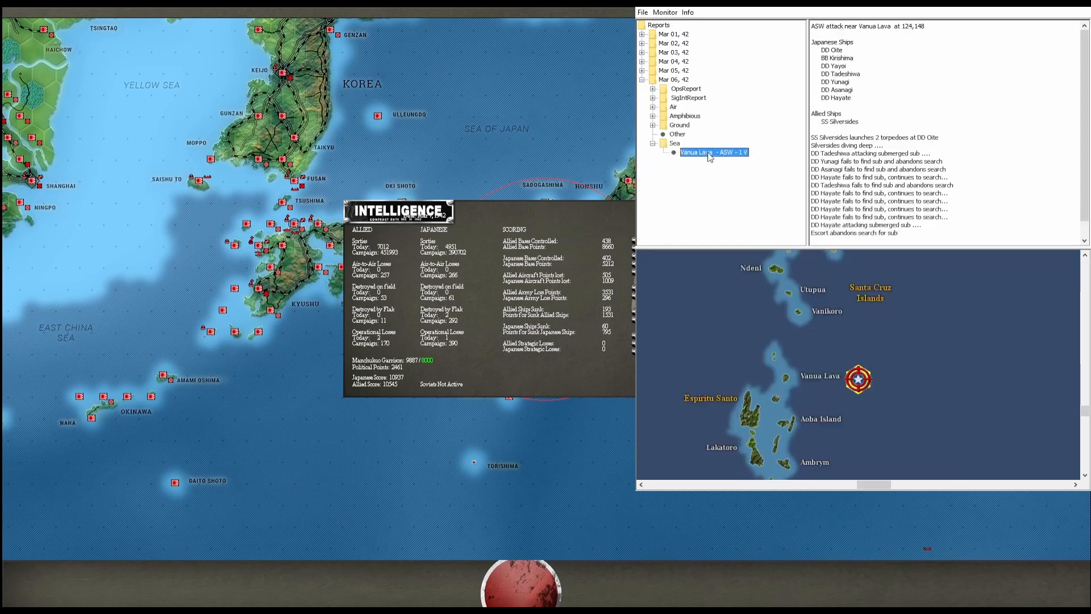
mouse_move(706, 185)
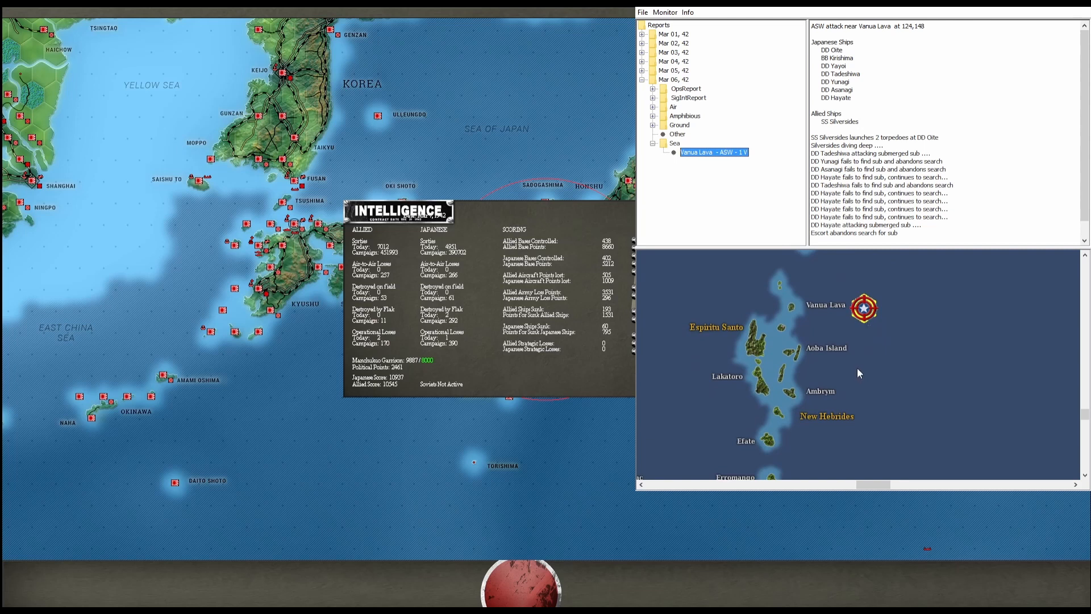
mouse_move(868, 357)
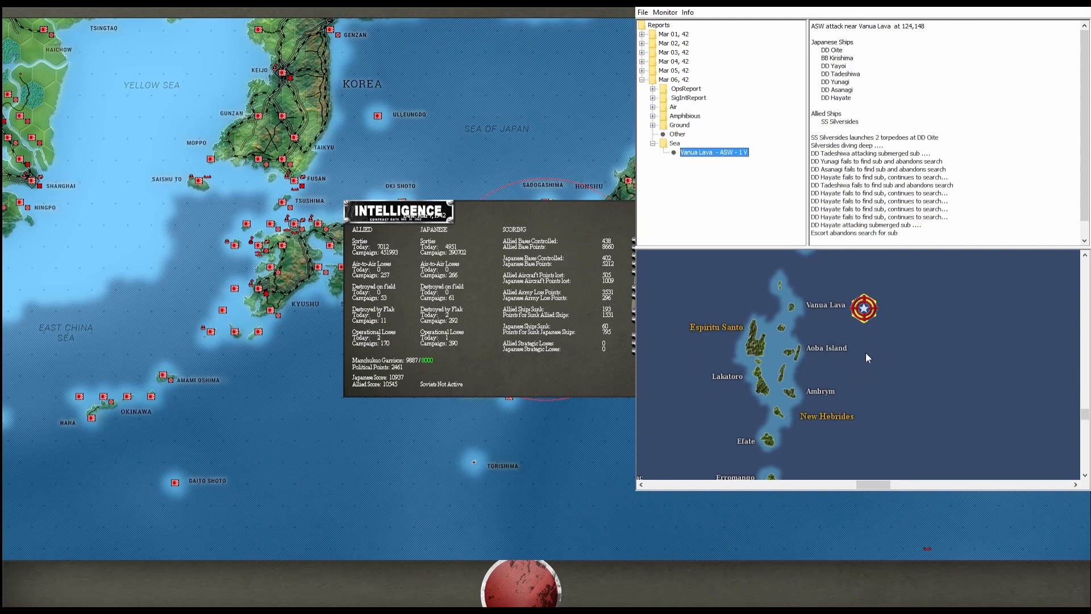
mouse_move(858, 154)
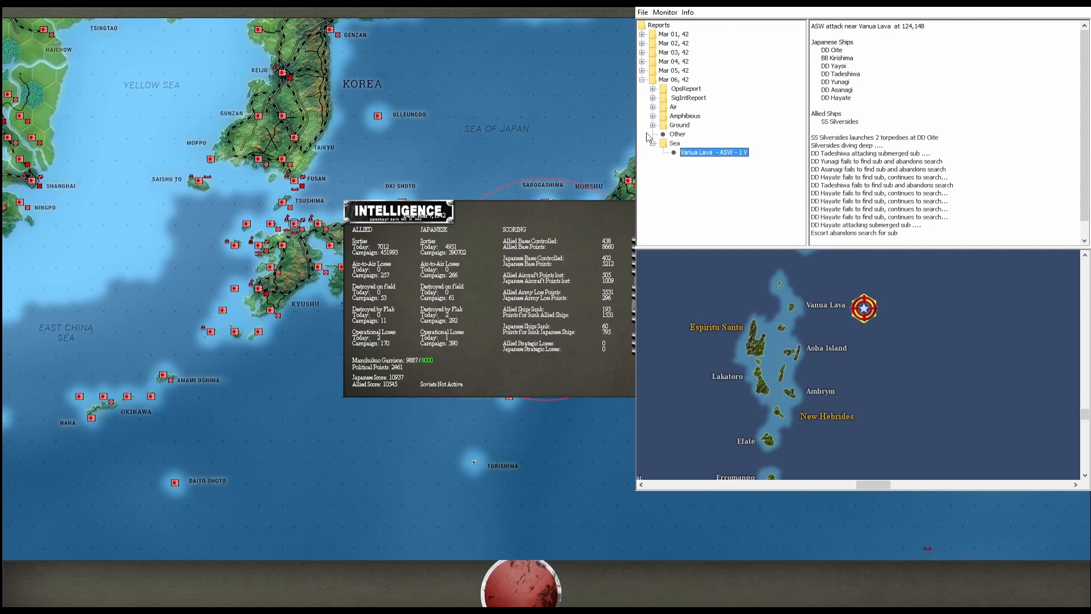
left_click(708, 160)
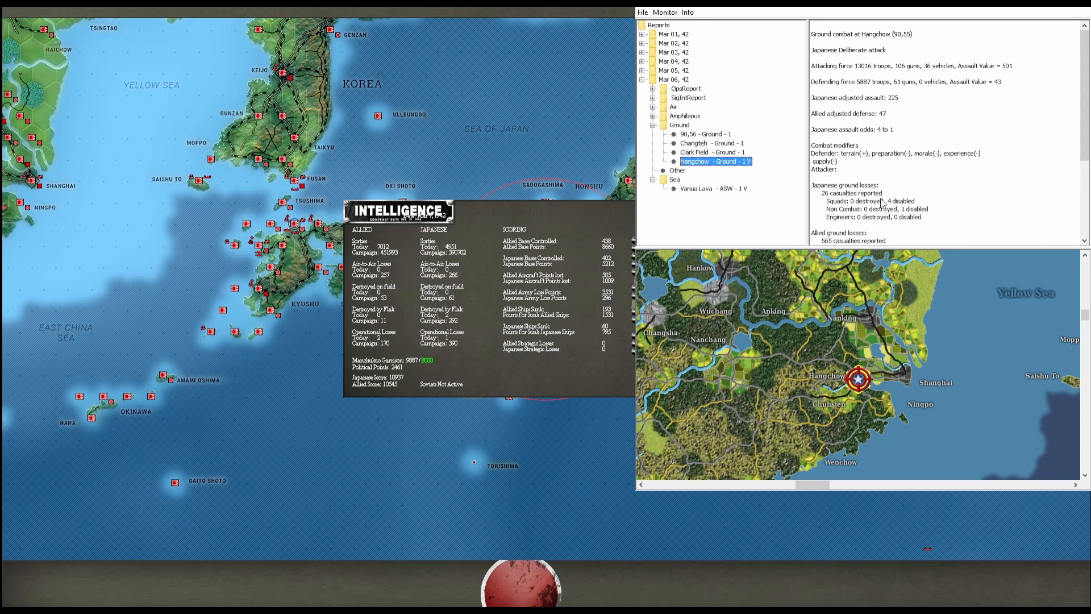
scroll("down", 3)
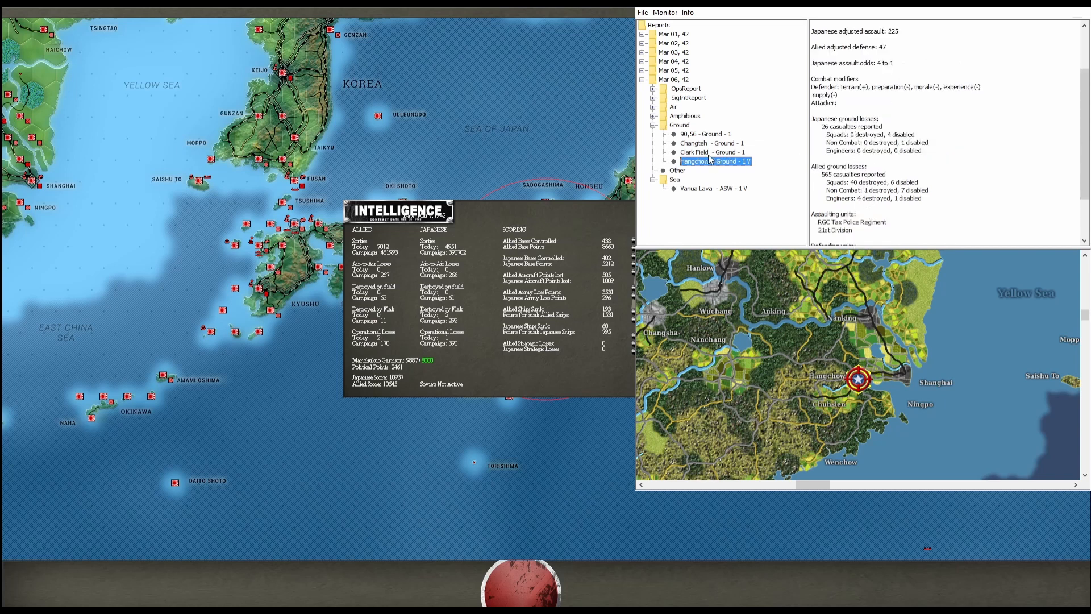
Read the Clark Field, Changteh and 90,56 (near Hangchow) ground combat reports
left_click(714, 151)
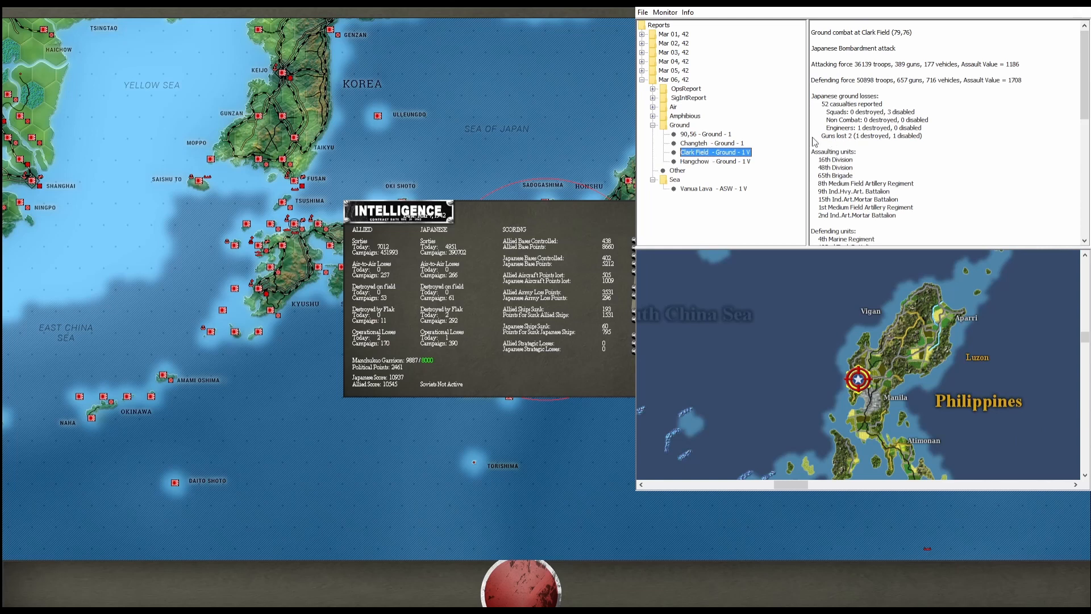
left_click(710, 143)
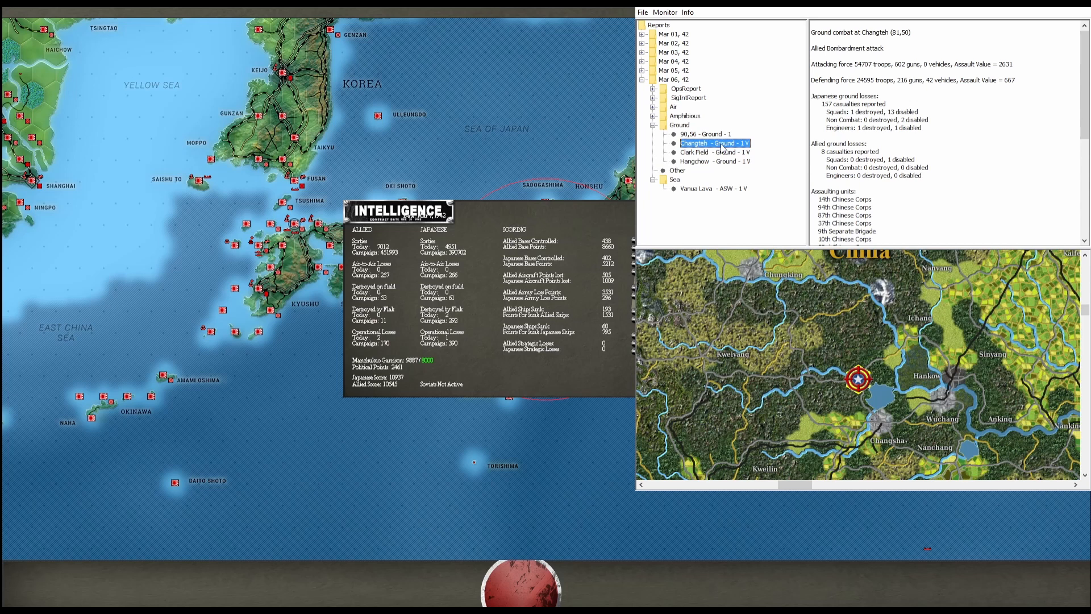
scroll("down", 3)
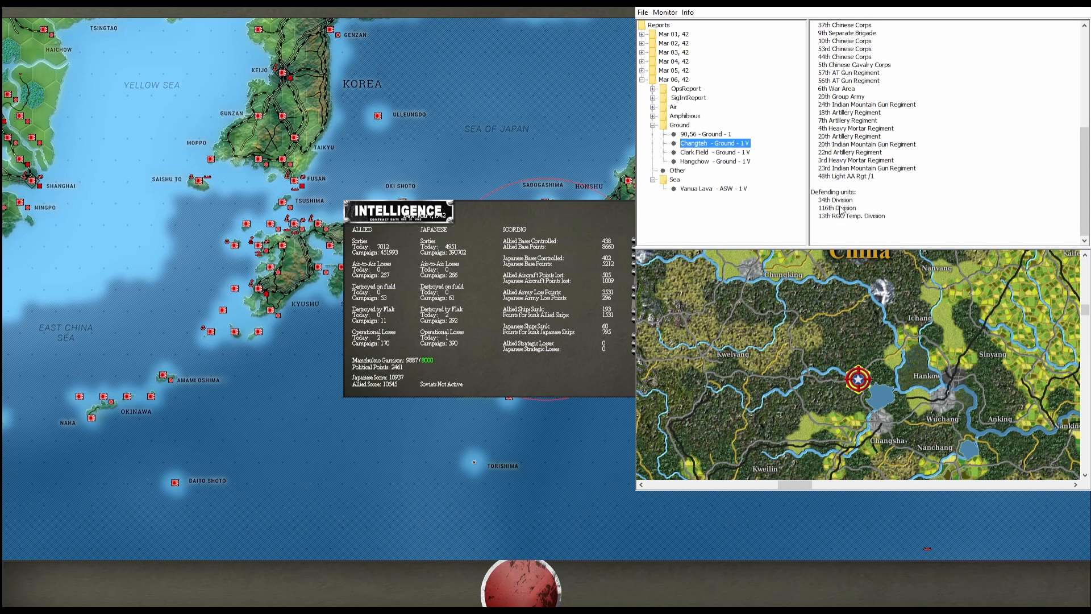
left_click(705, 134)
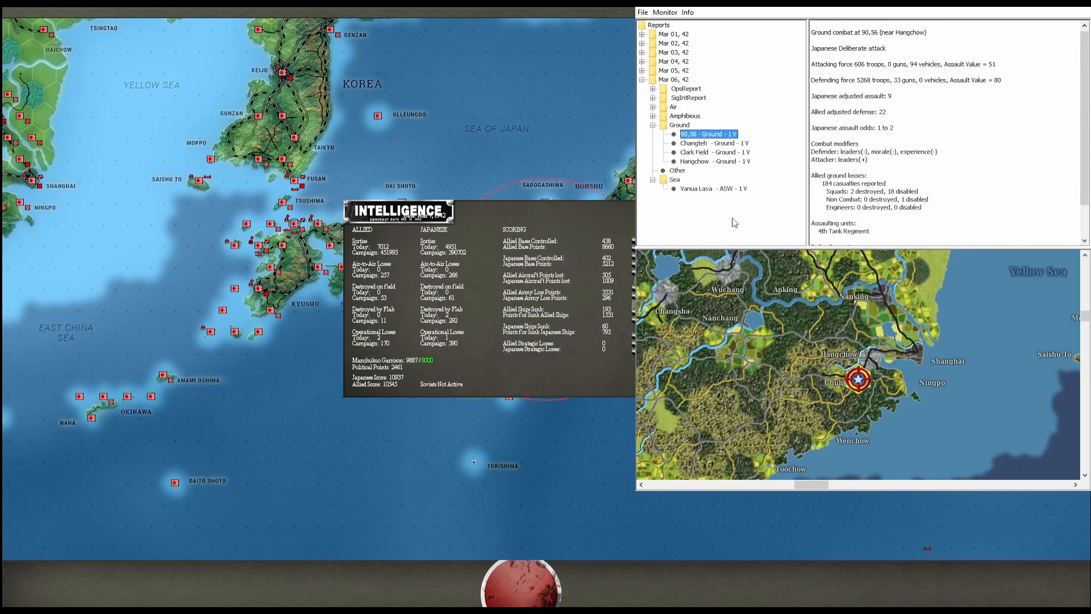
mouse_move(866, 154)
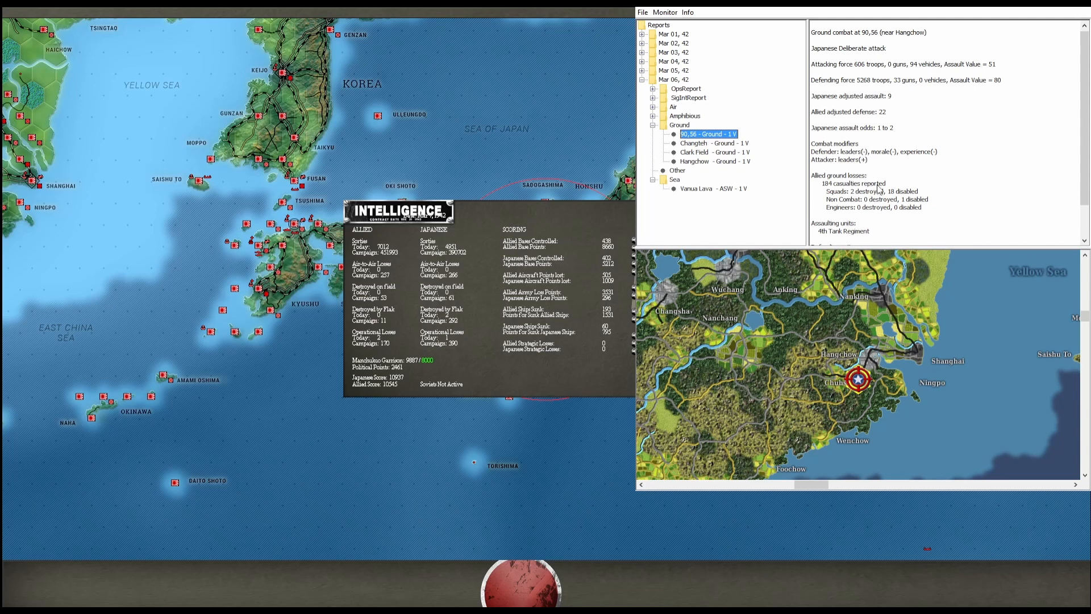
mouse_move(879, 190)
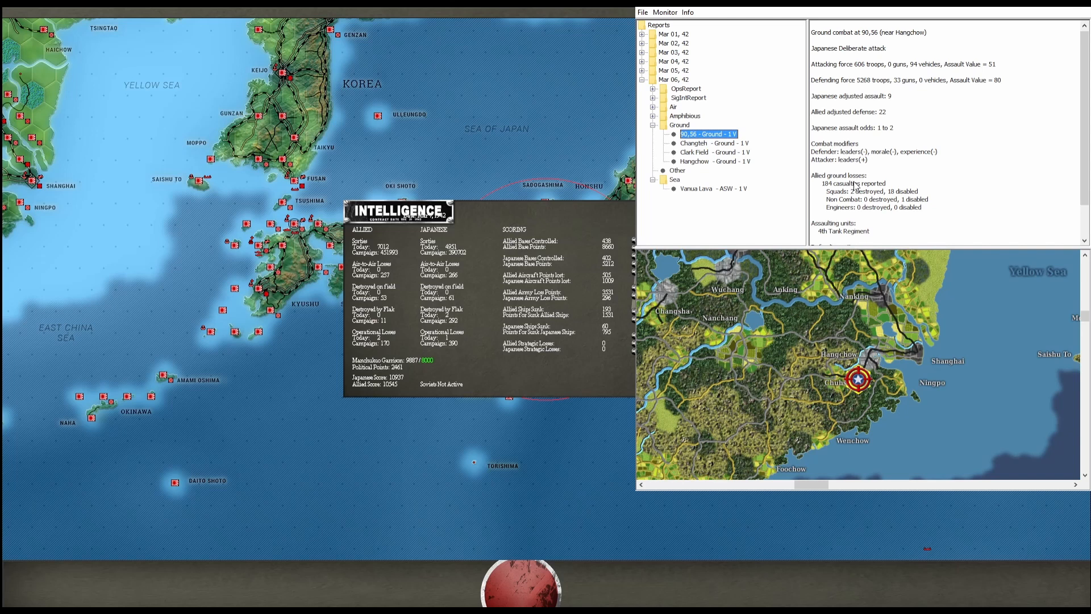
mouse_move(851, 193)
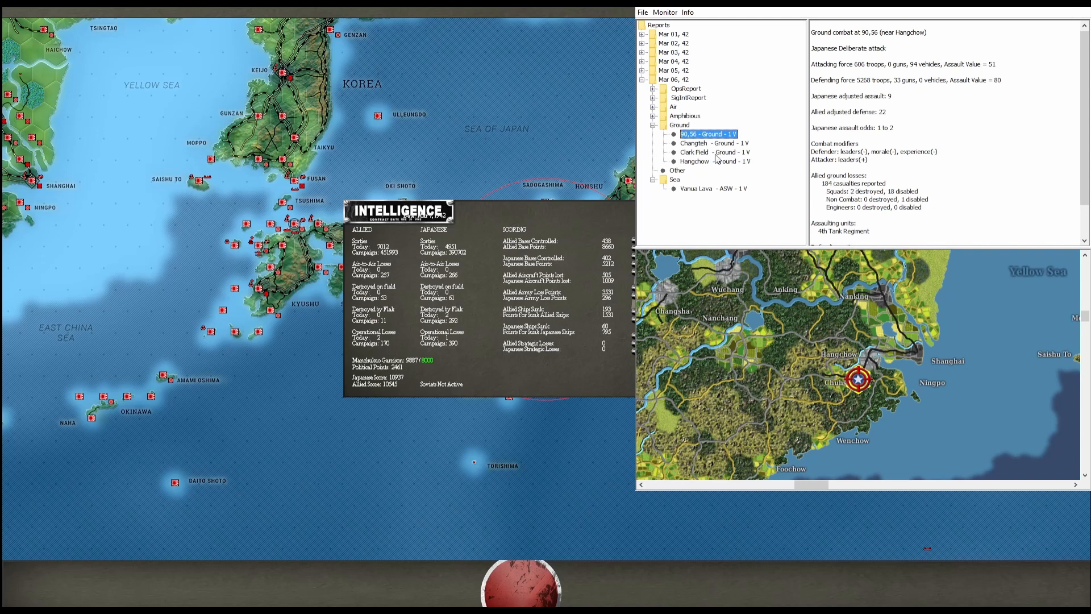
left_click(709, 125)
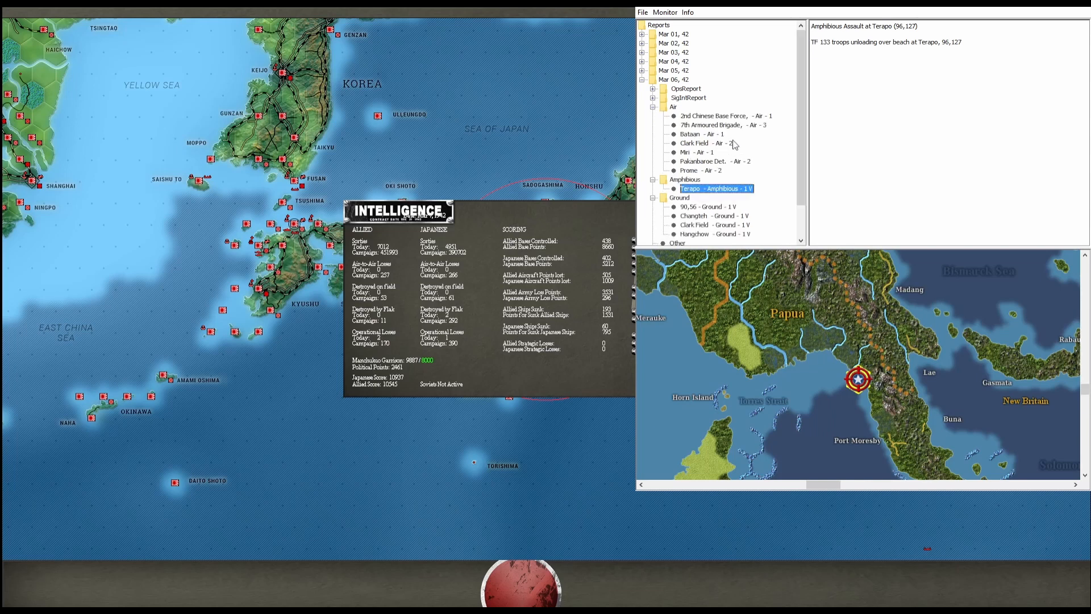
mouse_move(738, 148)
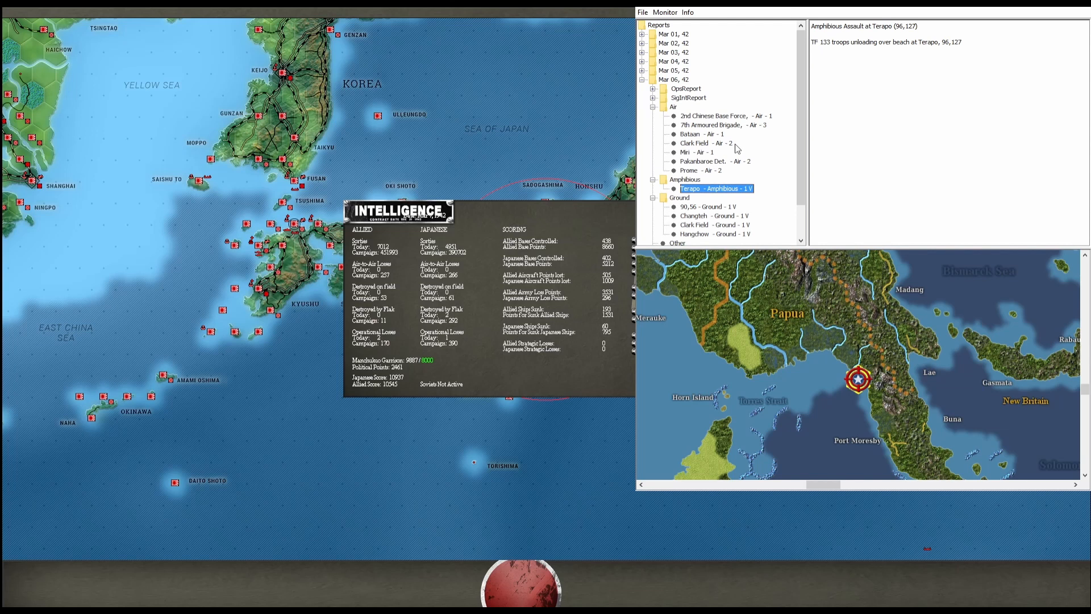
mouse_move(715, 149)
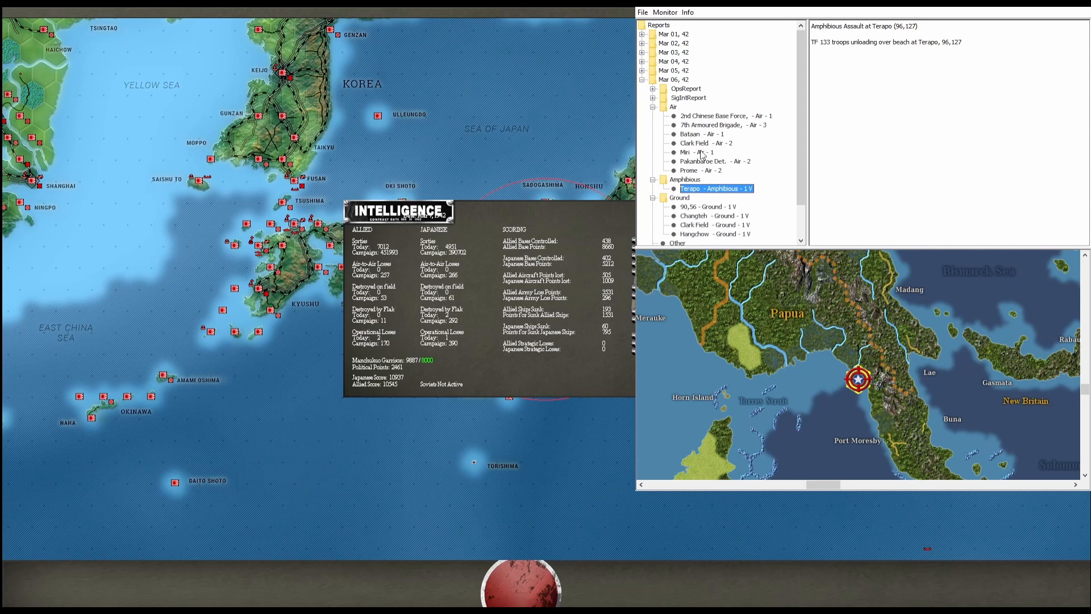
Read the Miri night air attack report with Ki-43 Oscars intercepting bombers
left_click(700, 152)
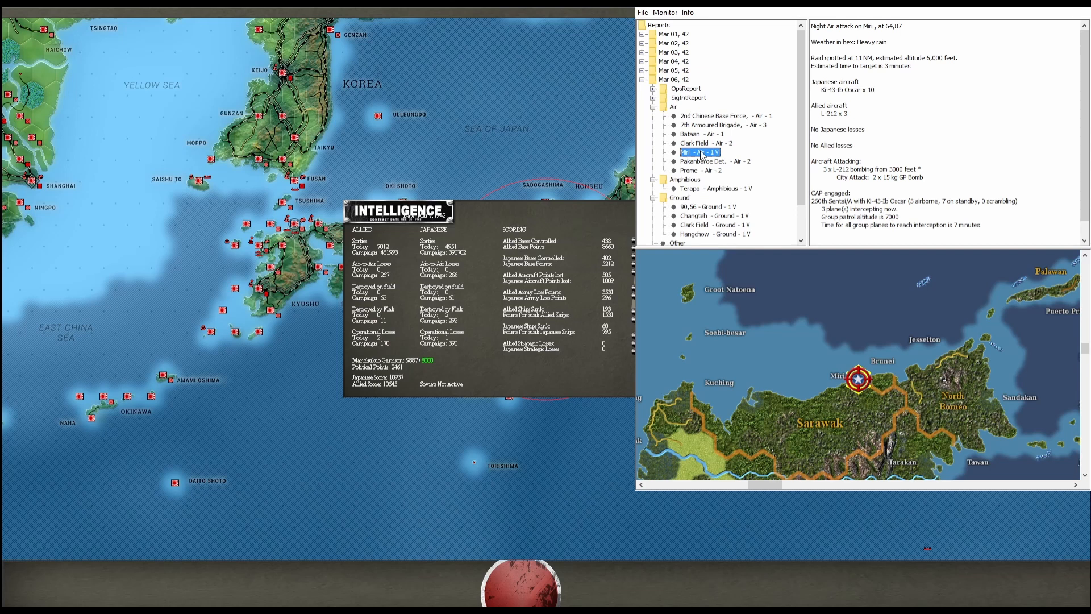
mouse_move(968, 239)
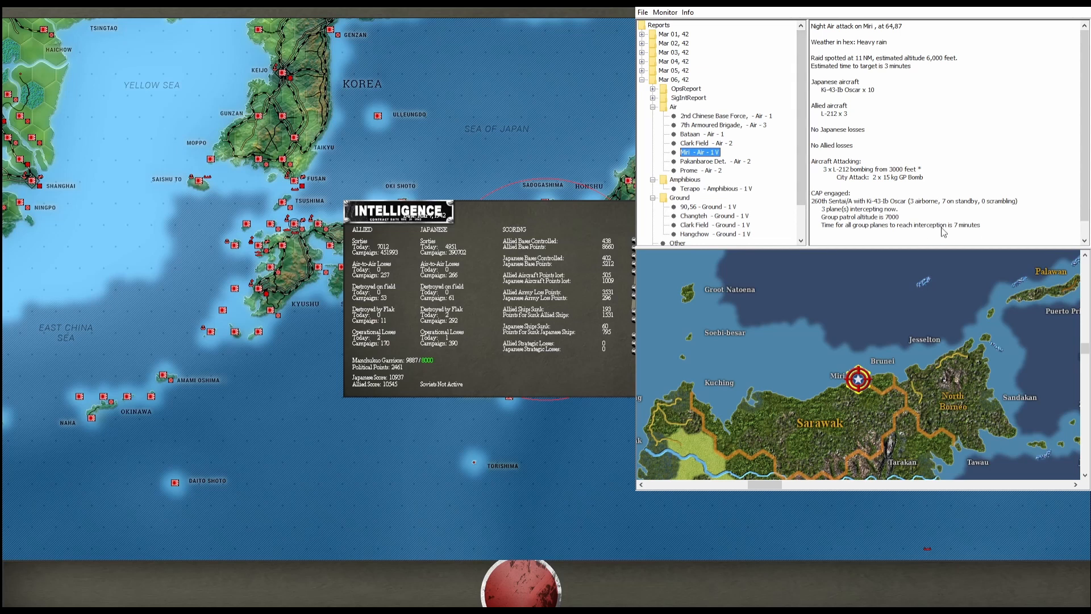
mouse_move(952, 230)
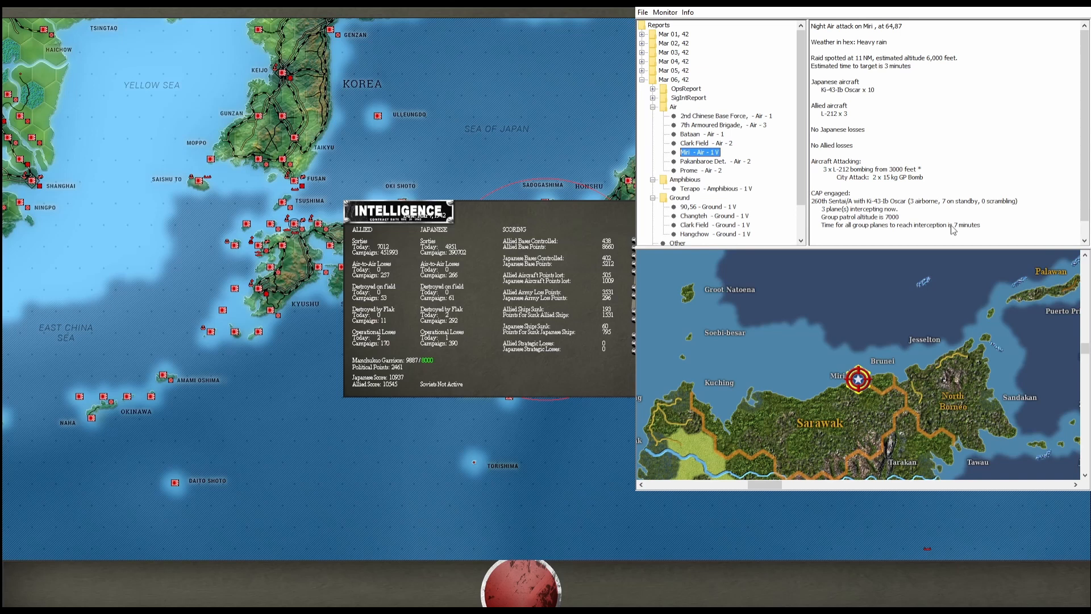
mouse_move(957, 231)
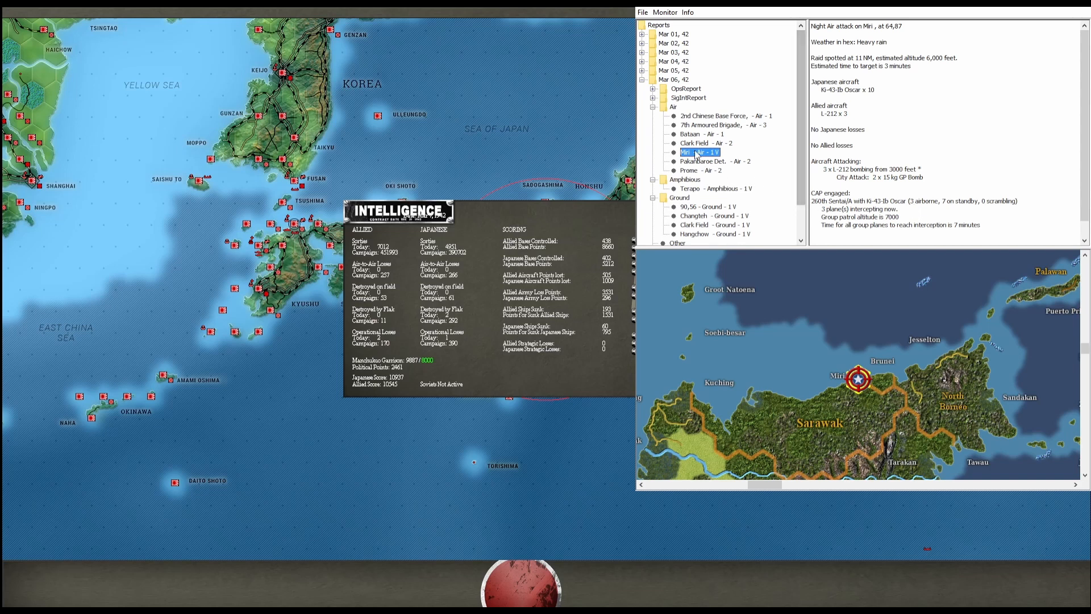
Read the Pakanbaroe and 7th Armoured Brigade air reports, then the radio intercept report
left_click(715, 160)
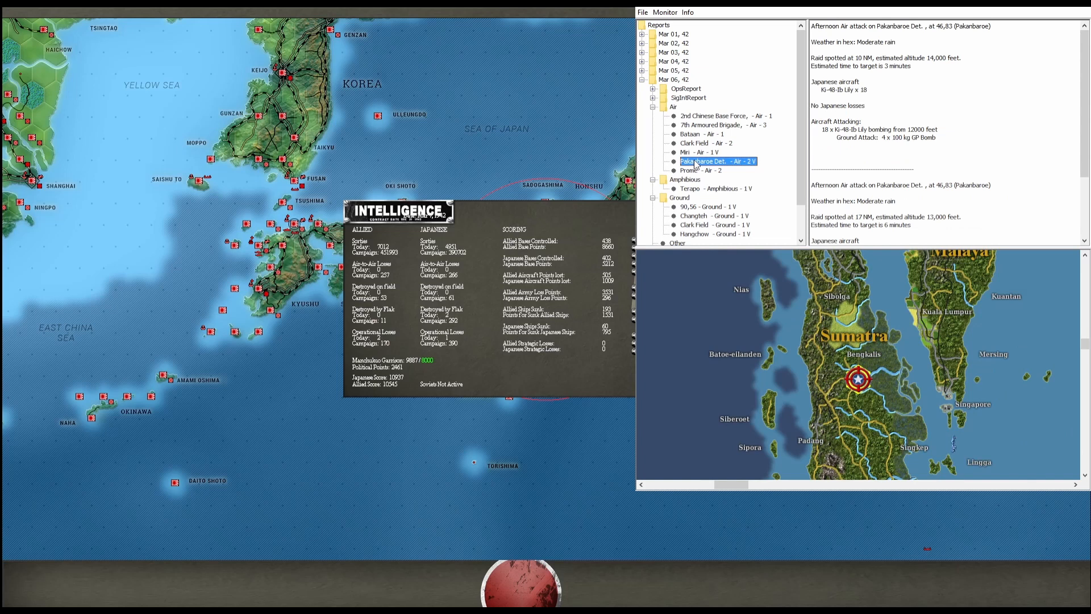
left_click(722, 125)
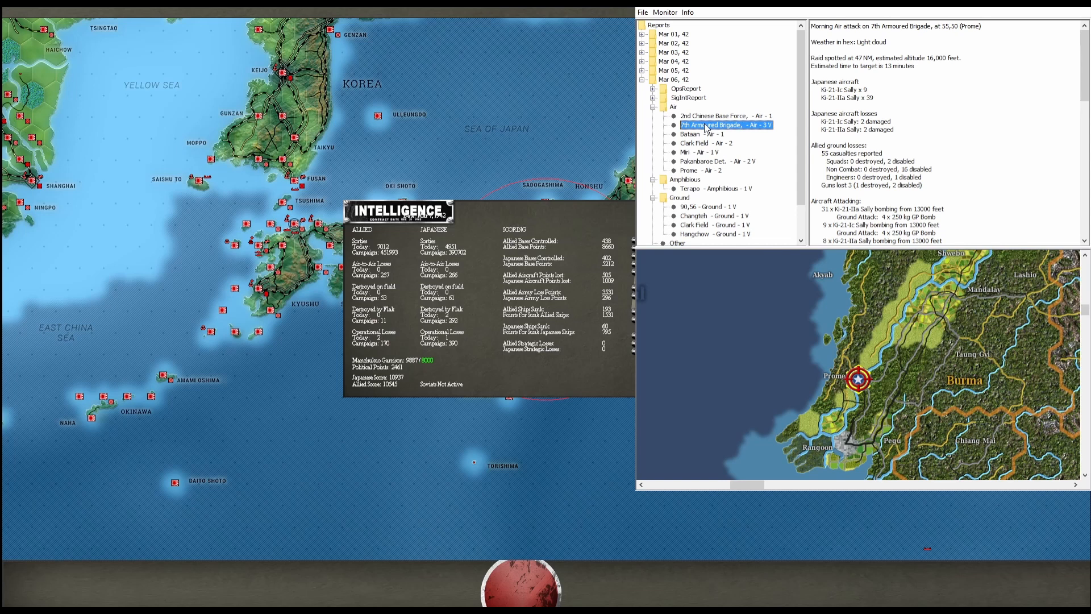
left_click(712, 116)
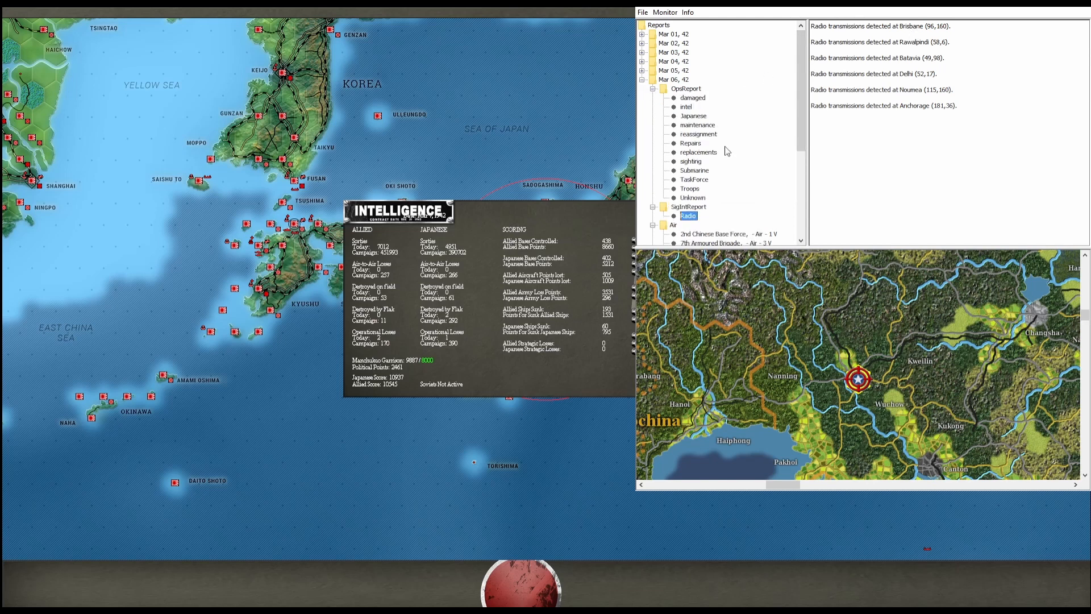
Read the unknown, troops, task force and submarine operations reports
left_click(693, 198)
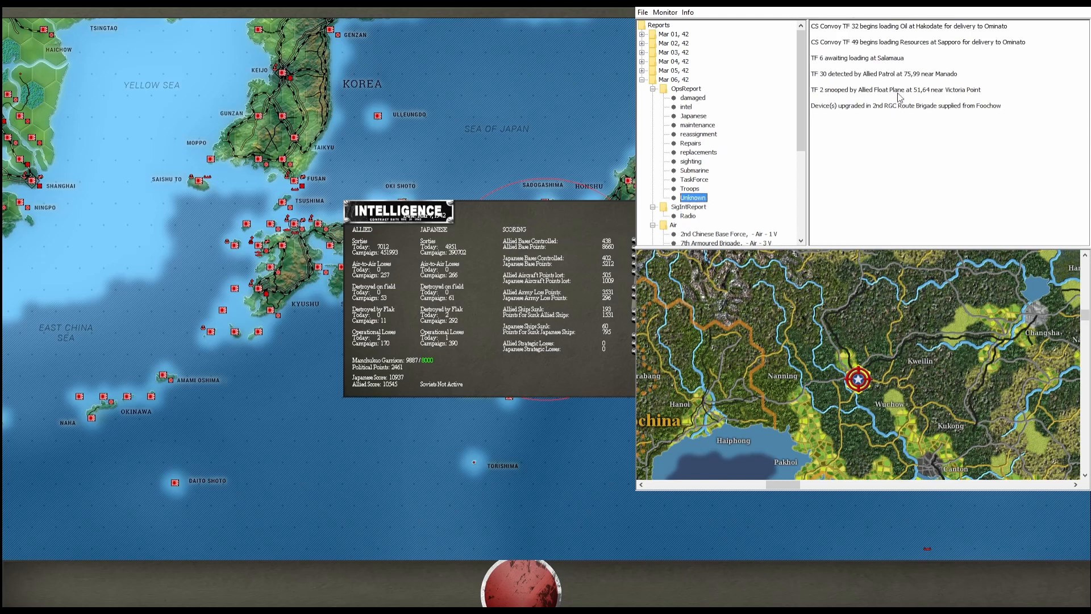
mouse_move(895, 113)
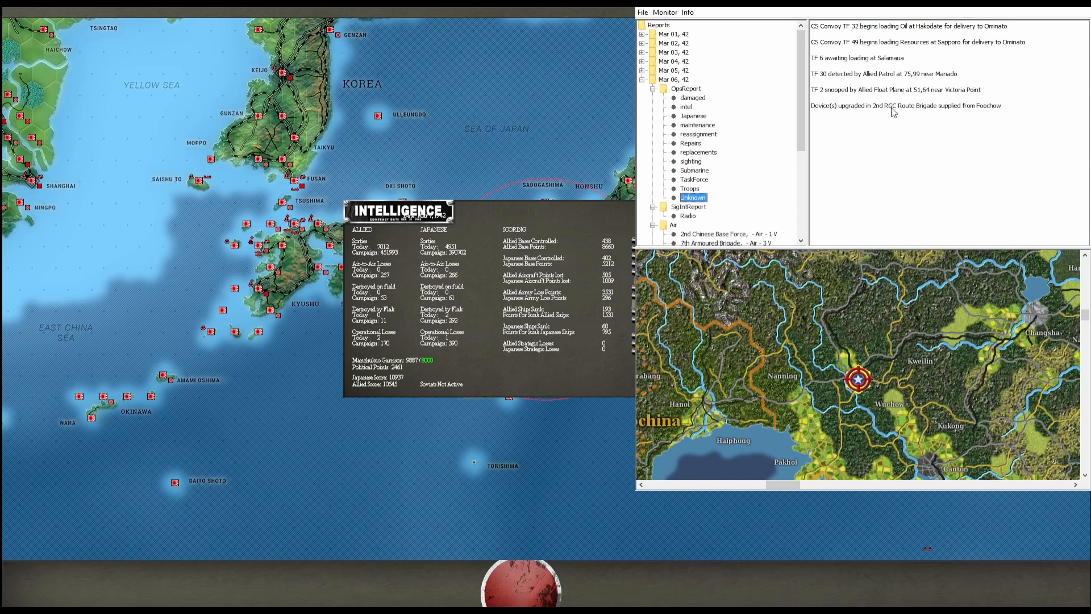
left_click(689, 188)
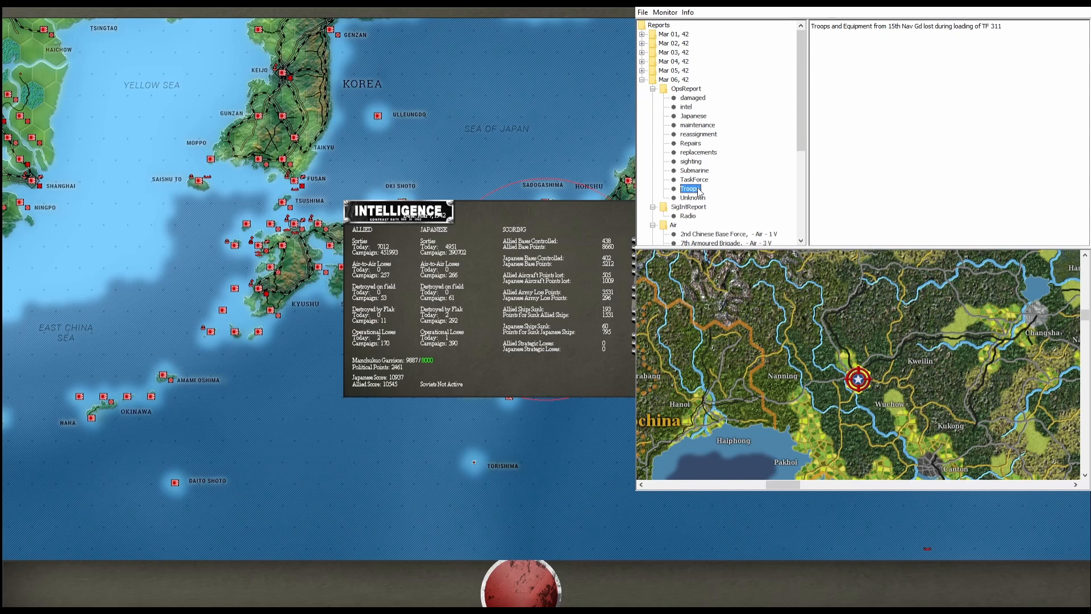
left_click(693, 180)
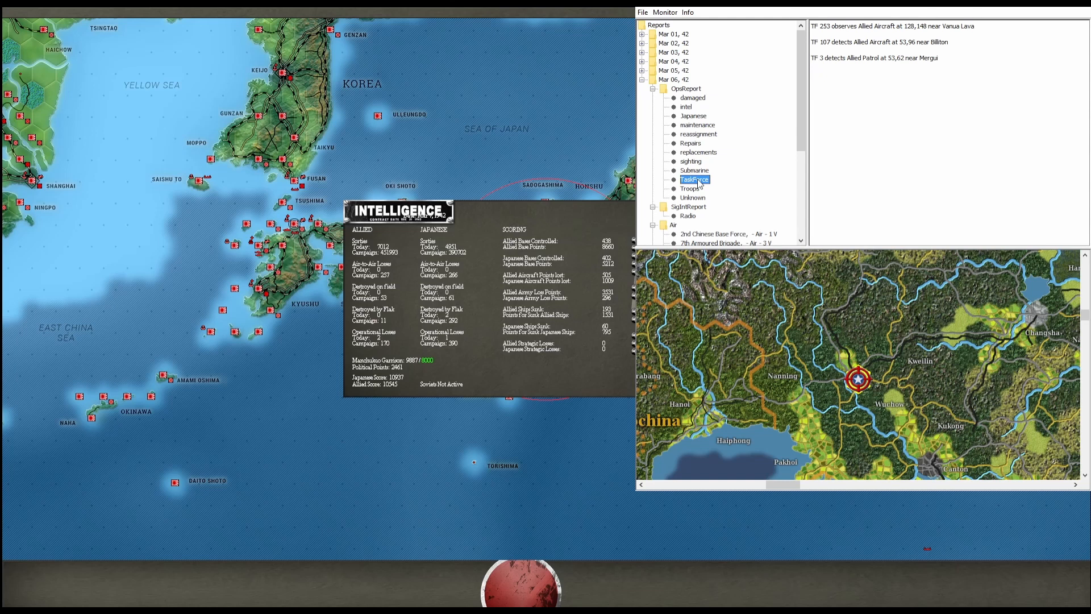
left_click(693, 171)
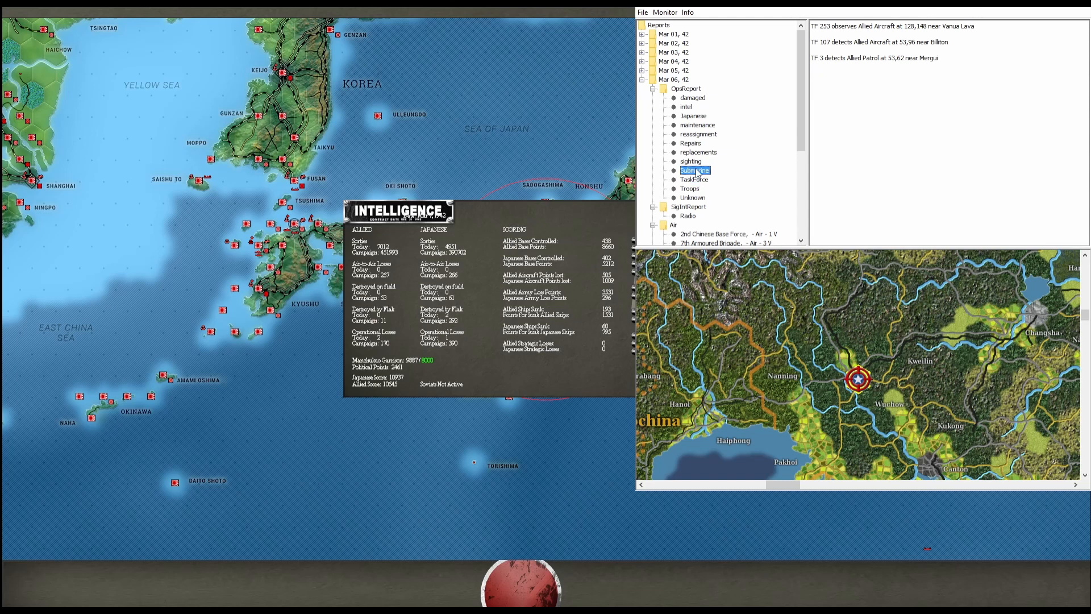
left_click(695, 169)
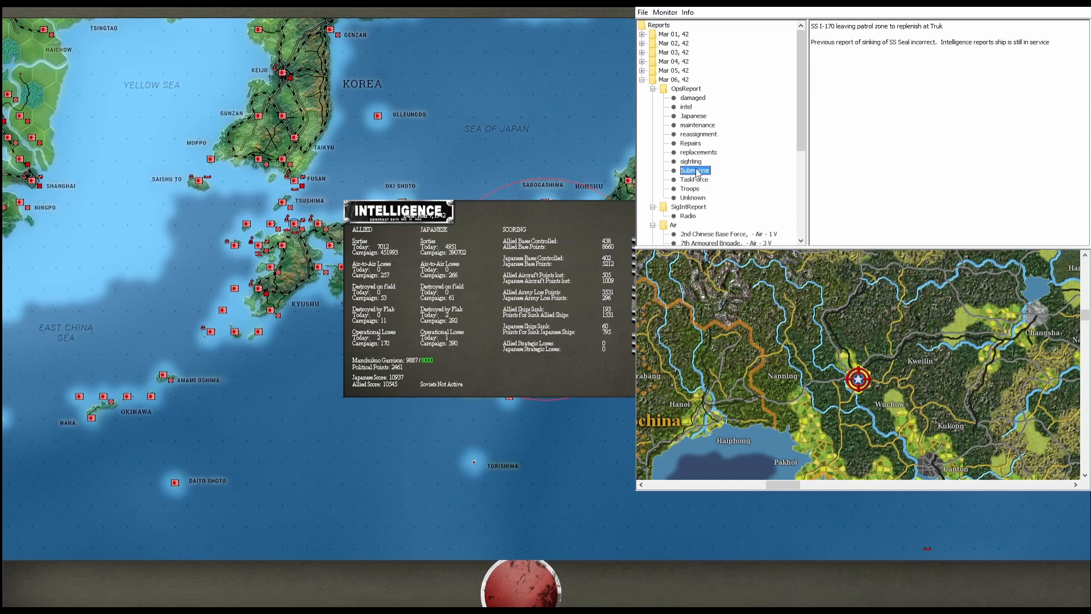
Read the replacements and sighting reports, ending on the delayed Glen and Sally replacements
left_click(698, 151)
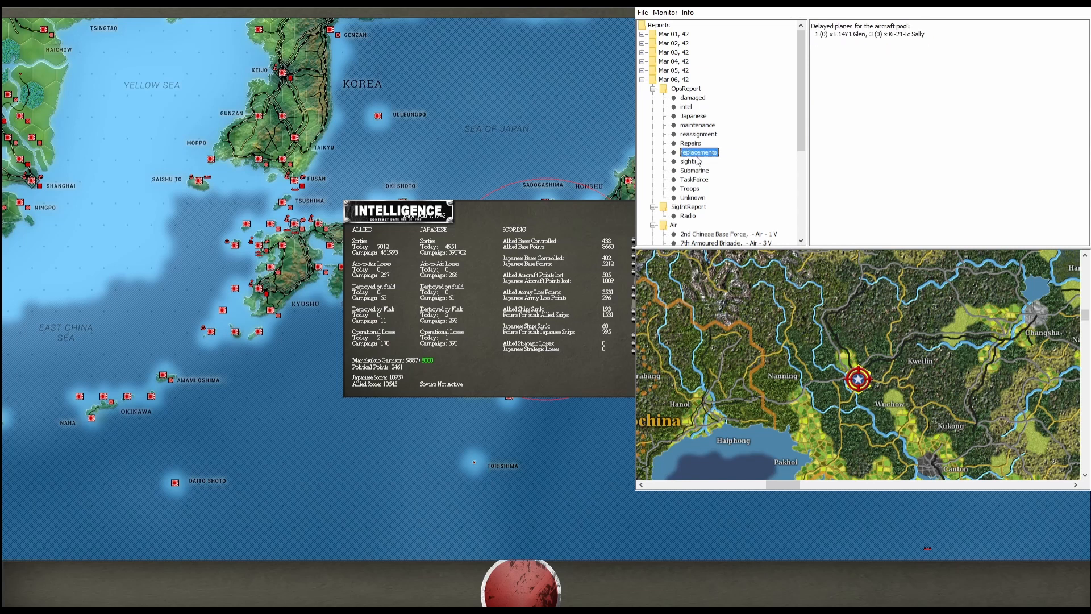
left_click(692, 160)
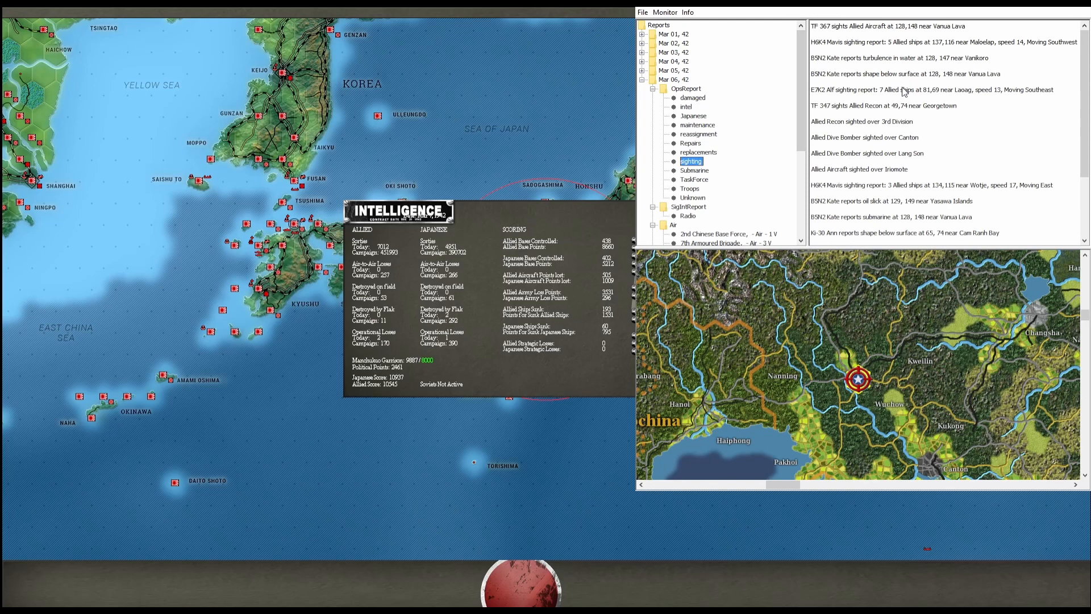
scroll("down", 3)
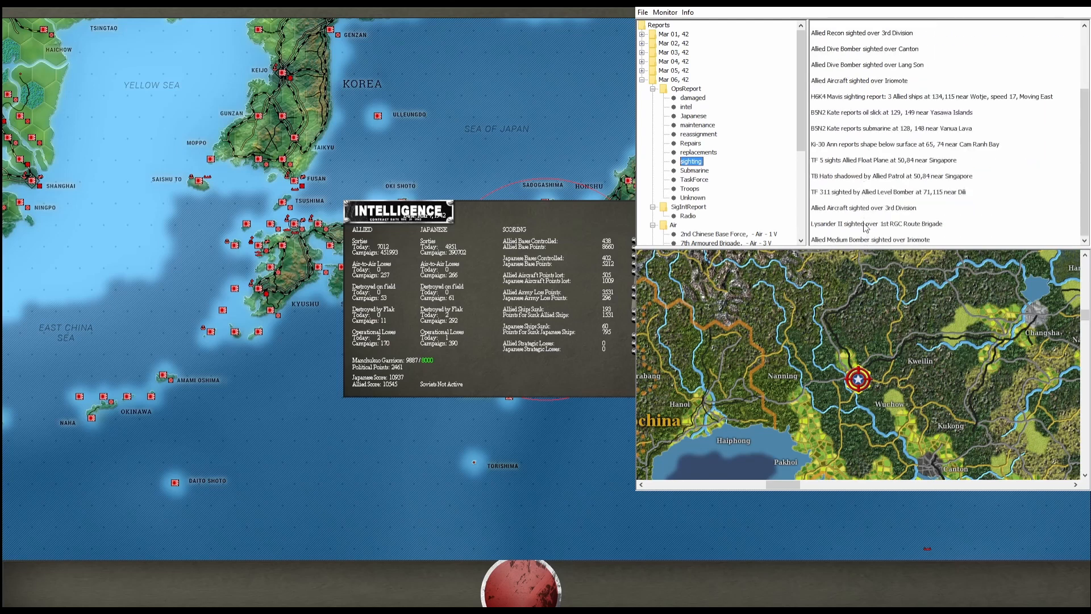
left_click(698, 151)
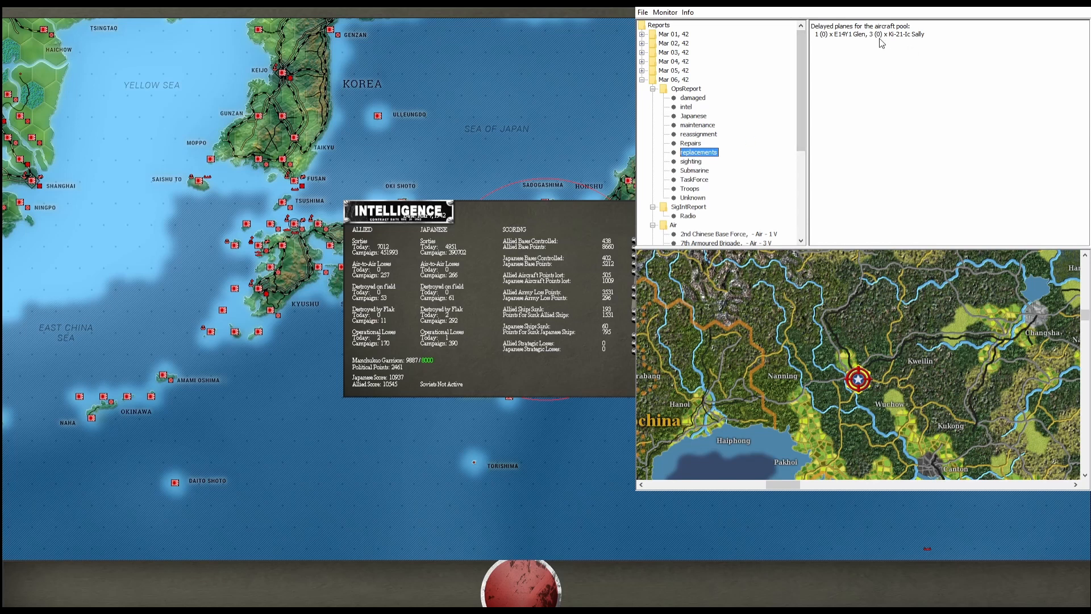
mouse_move(851, 42)
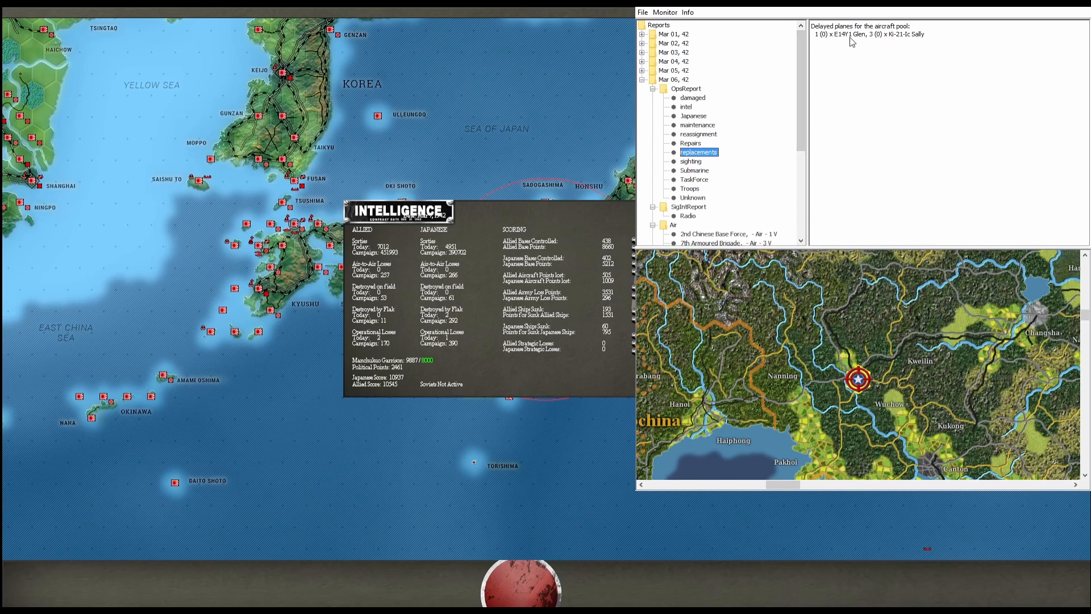
Read the repairs, reassignment, maintenance, Japanese and Nanking base-expansion intel reports
left_click(690, 143)
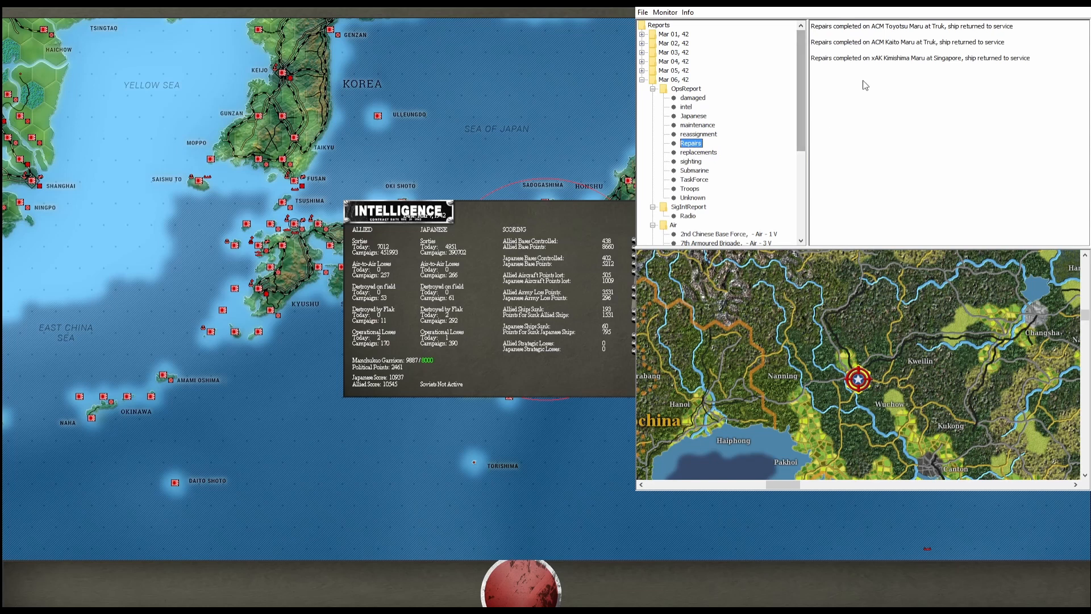
mouse_move(886, 48)
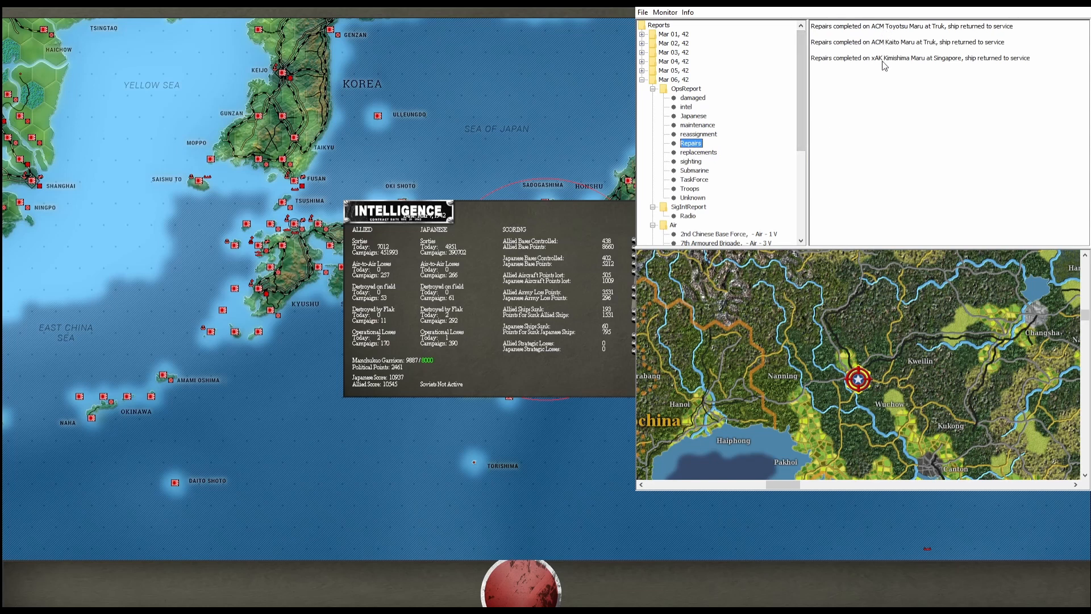
left_click(698, 134)
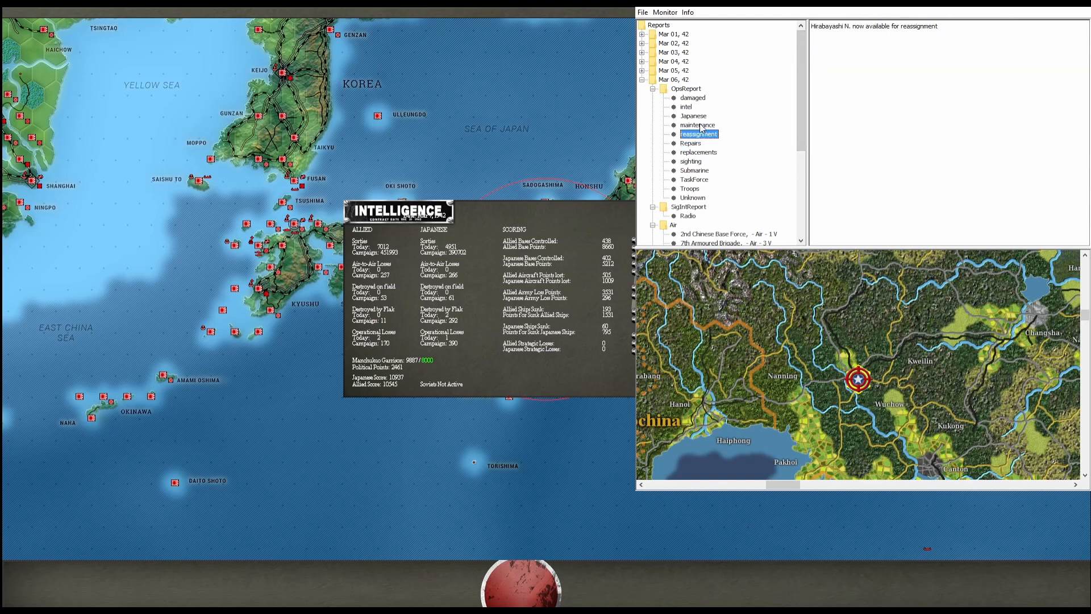
left_click(697, 125)
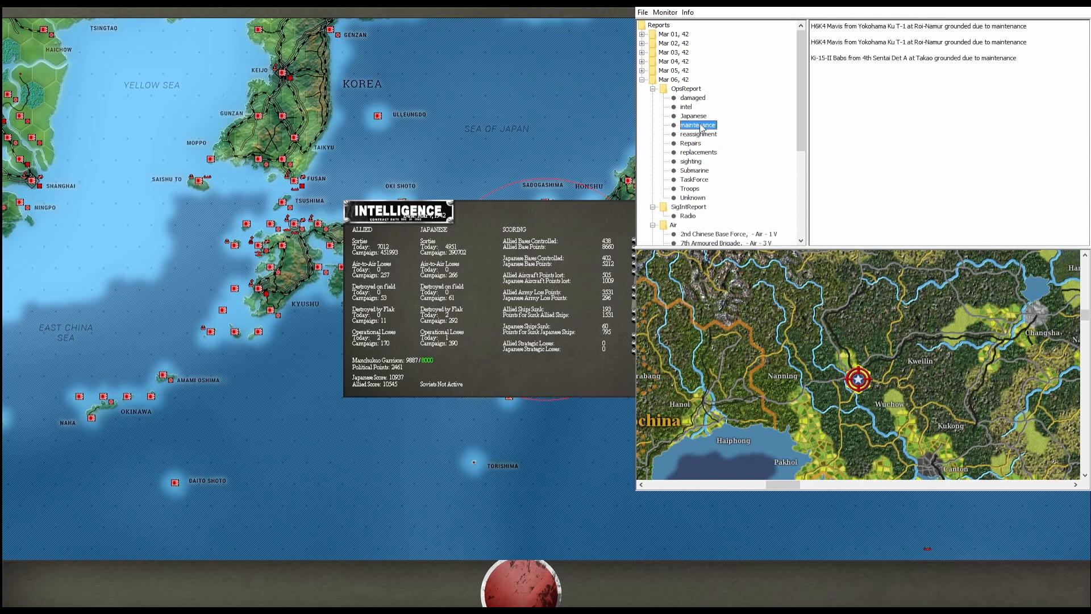
left_click(693, 116)
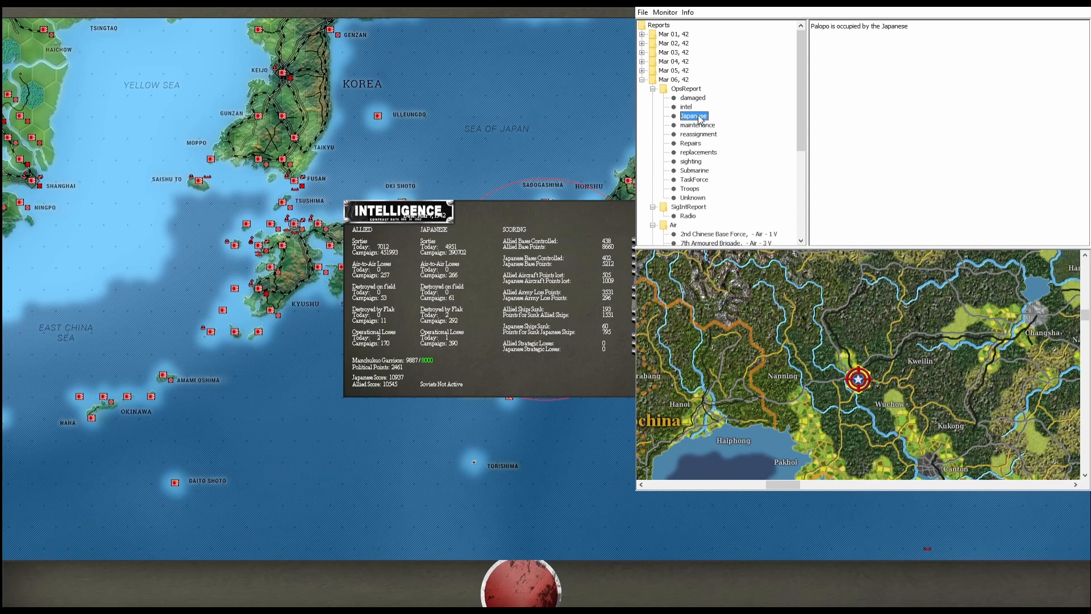
left_click(686, 107)
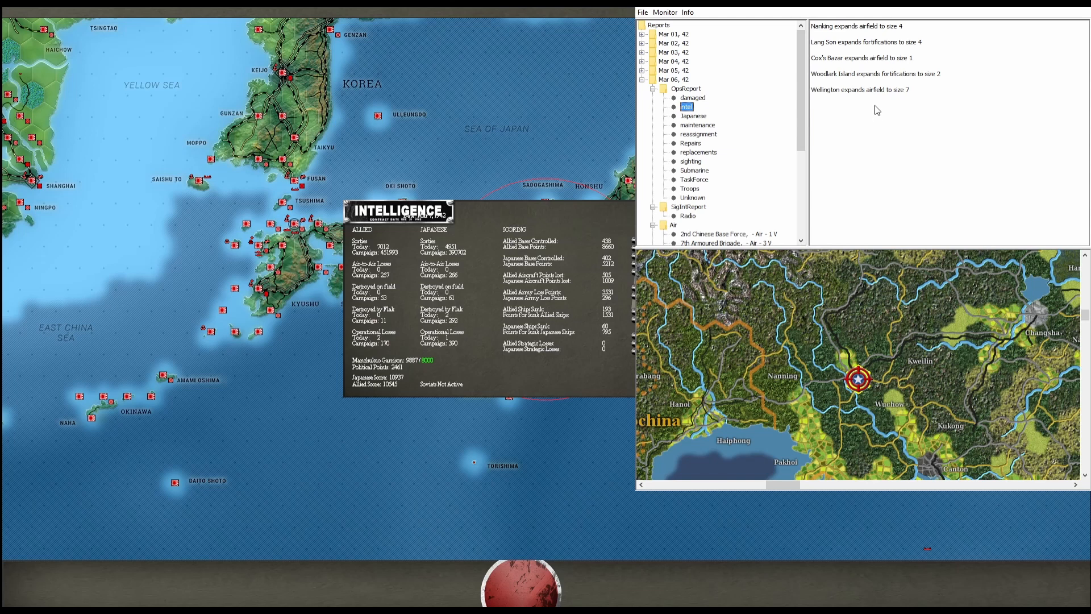
mouse_move(876, 110)
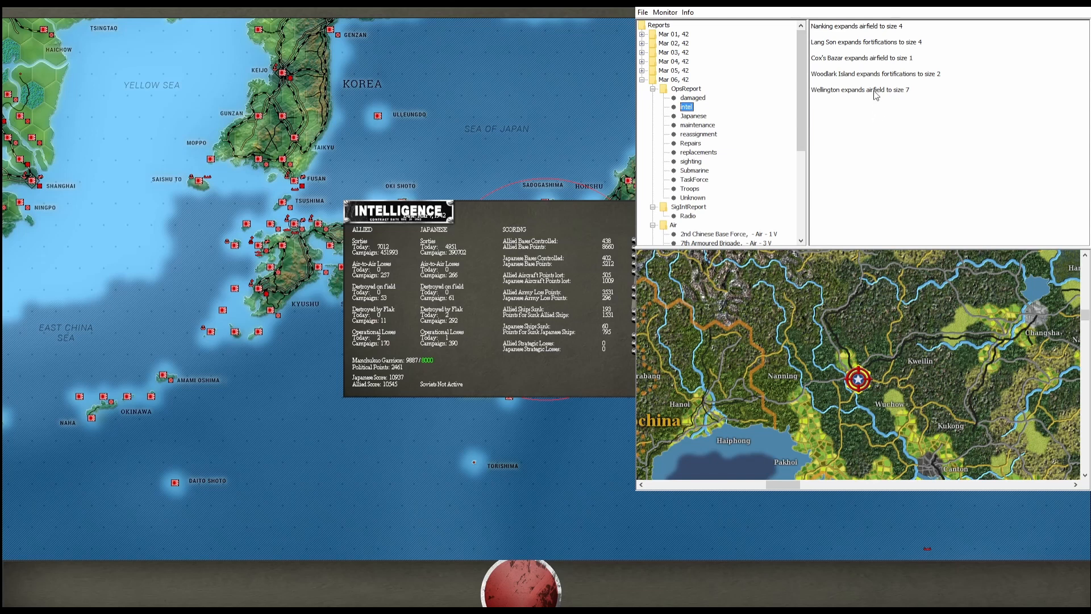
mouse_move(881, 63)
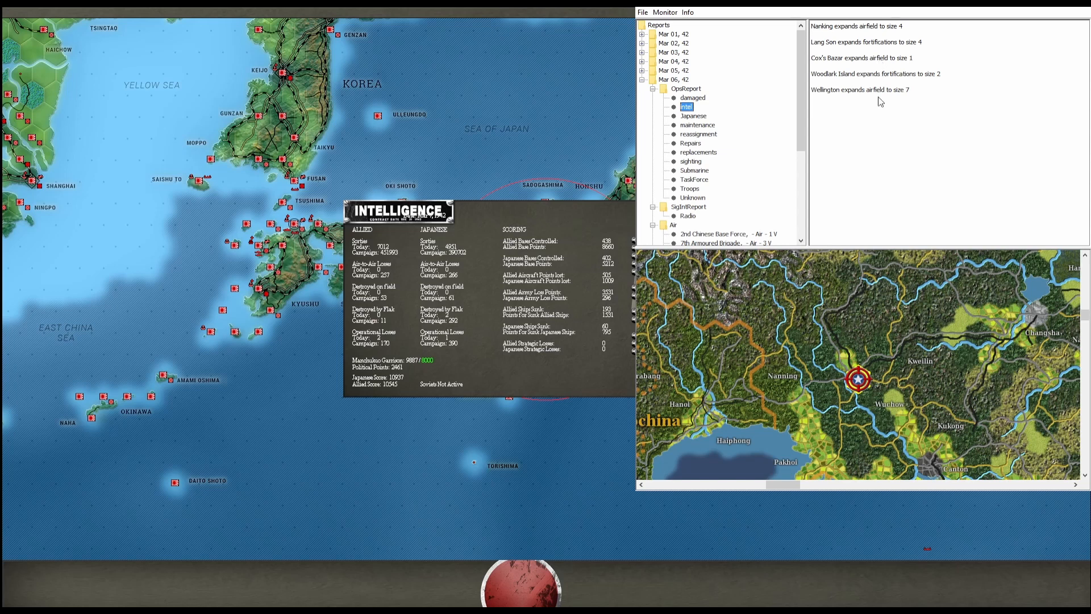
mouse_move(862, 31)
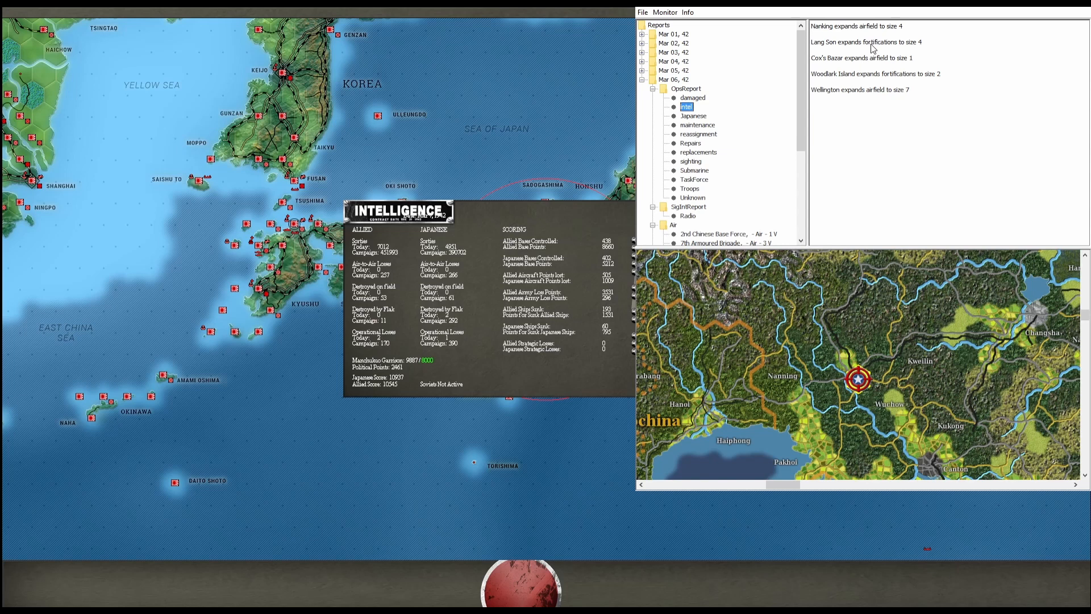
mouse_move(885, 79)
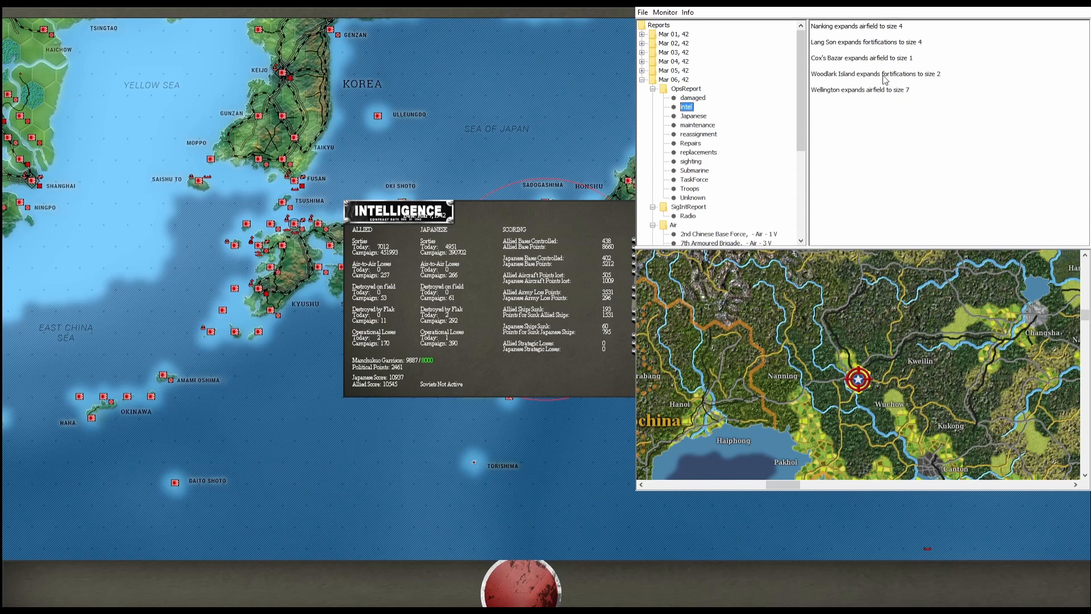
mouse_move(883, 78)
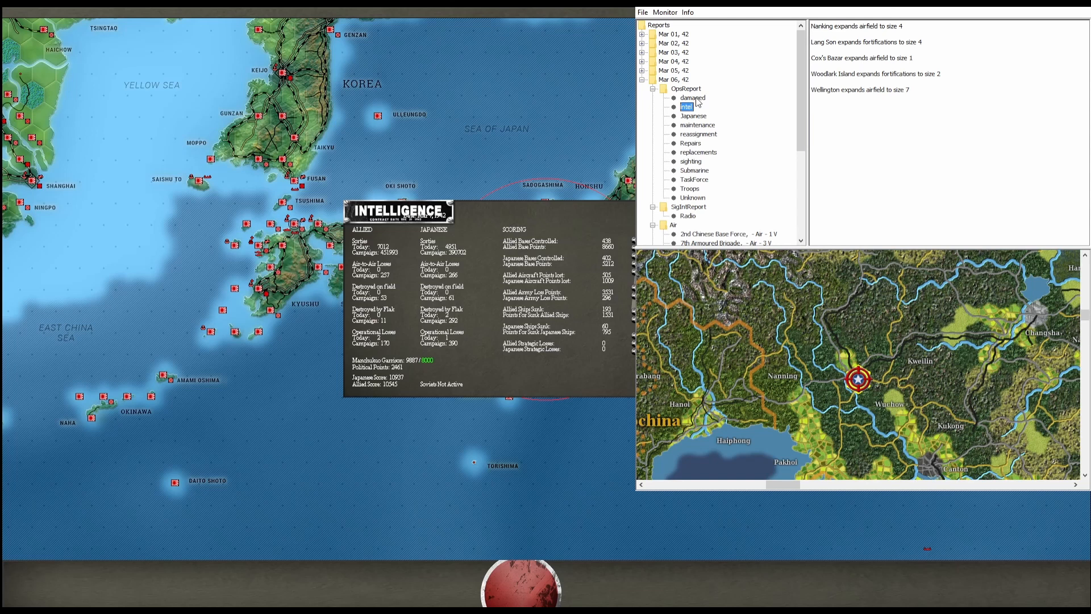
mouse_move(888, 116)
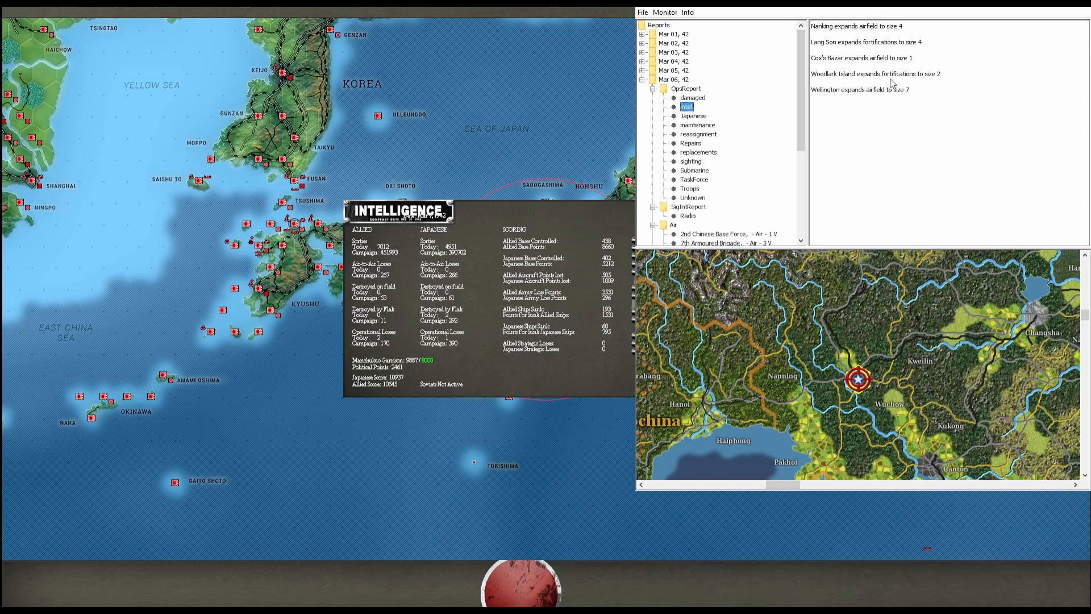
mouse_move(901, 81)
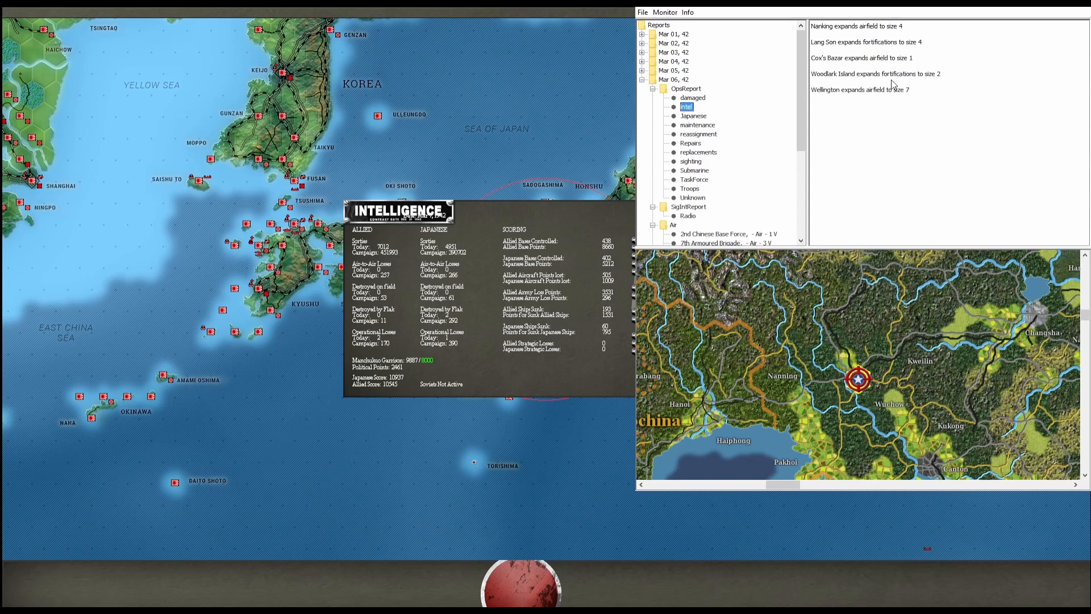
mouse_move(901, 81)
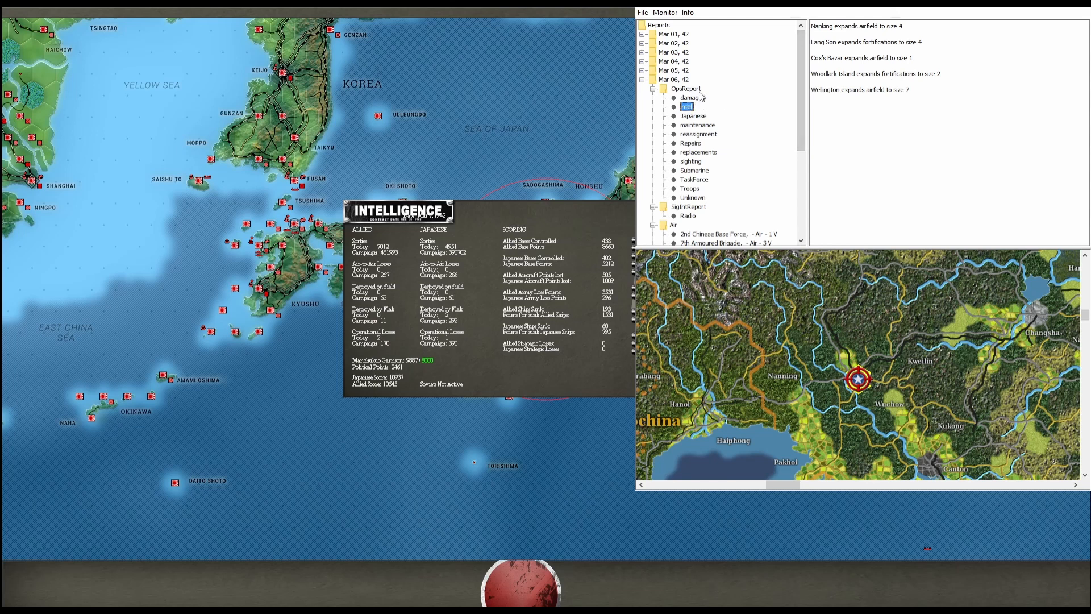
View the Mar 06, 42 report of aircraft damaged or crashed on landing
left_click(692, 98)
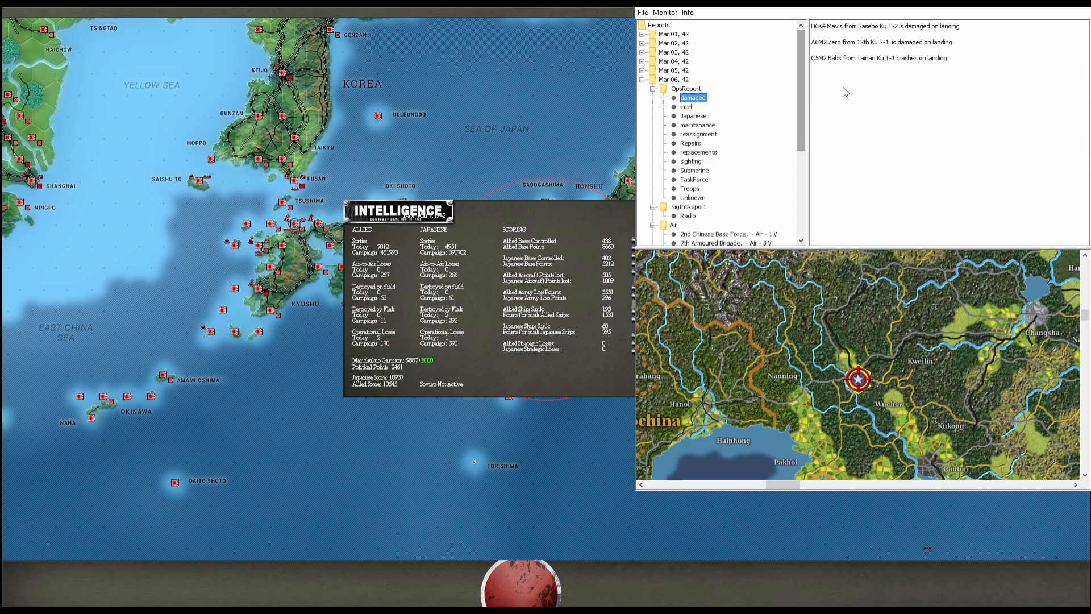
mouse_move(870, 63)
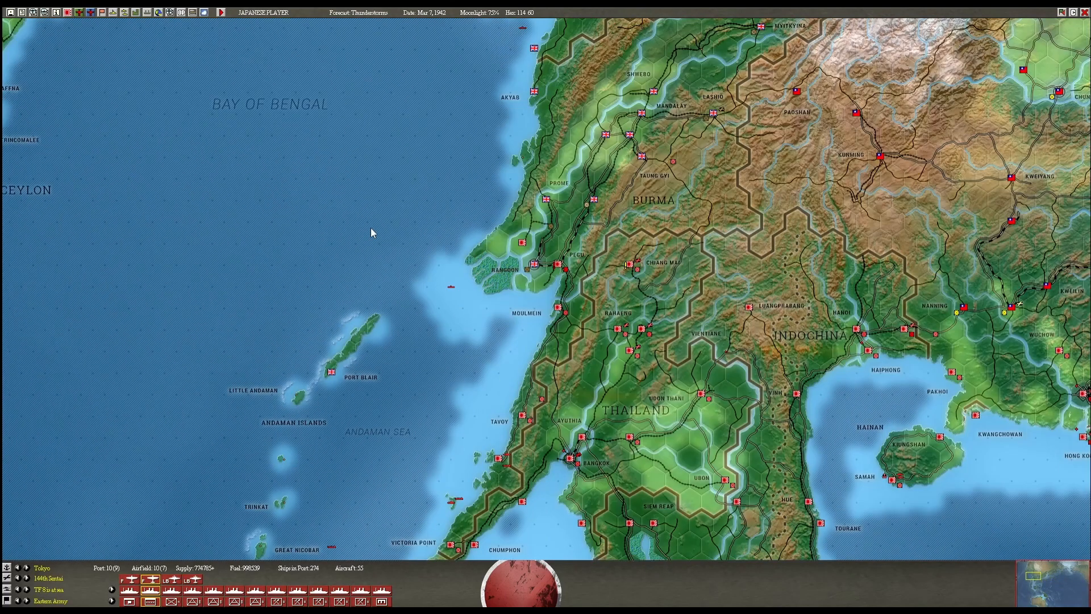
mouse_move(564, 272)
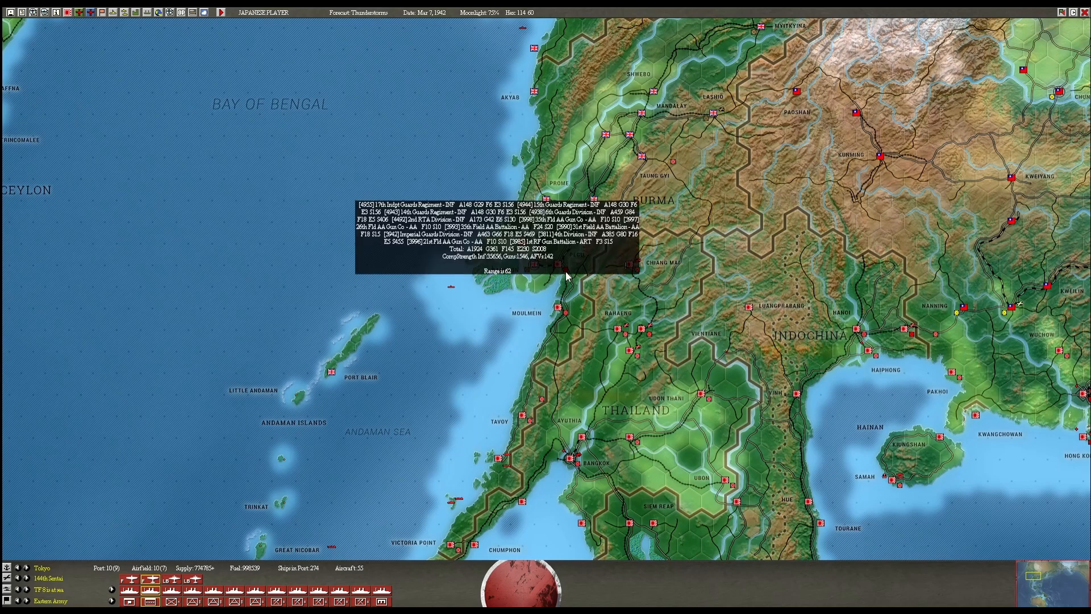
mouse_move(557, 268)
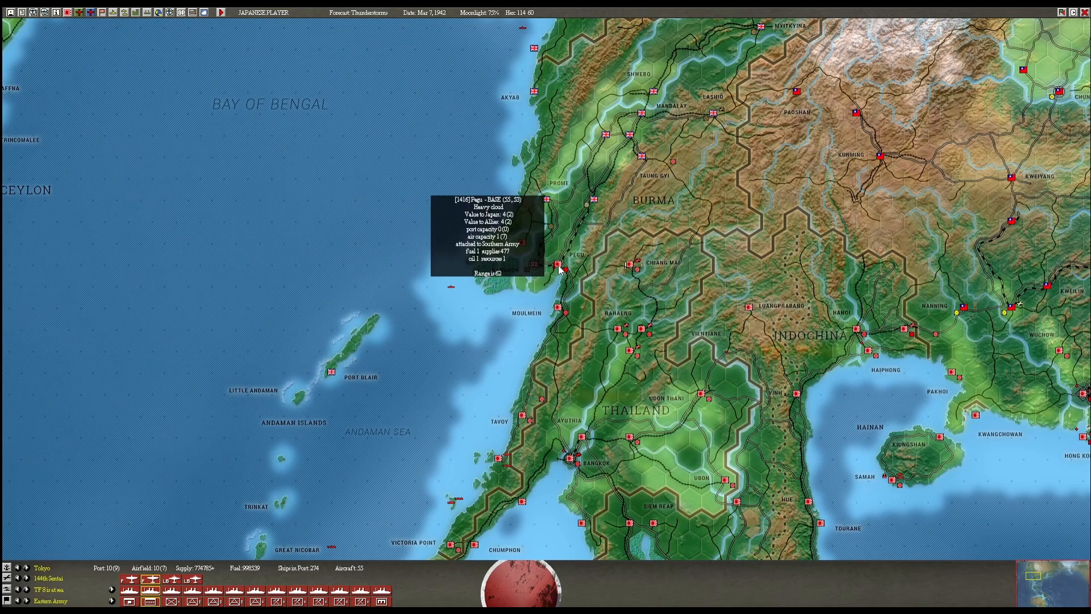
mouse_move(544, 285)
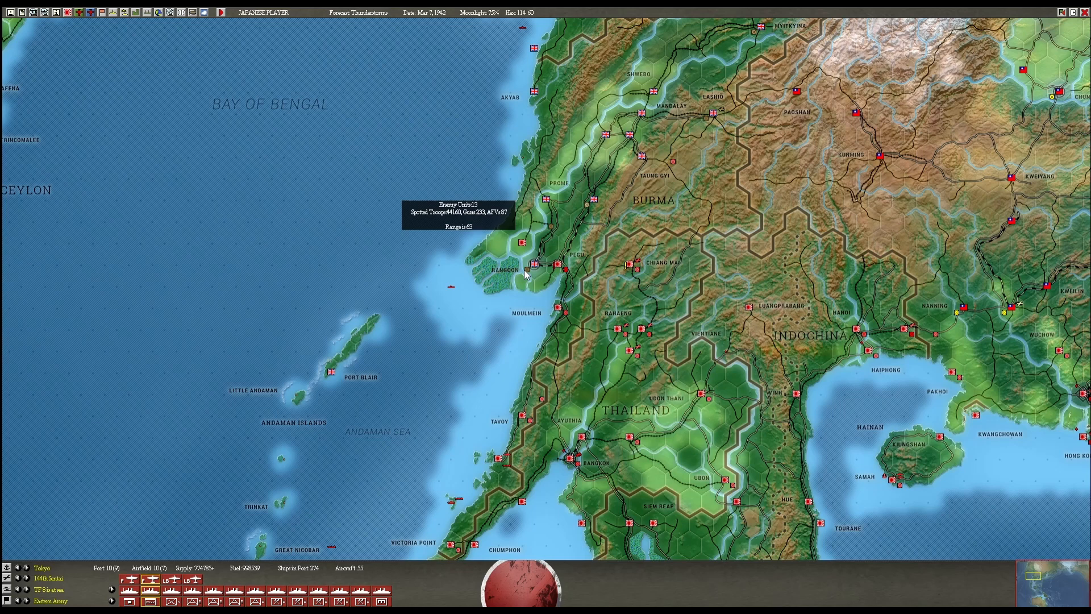
mouse_move(526, 274)
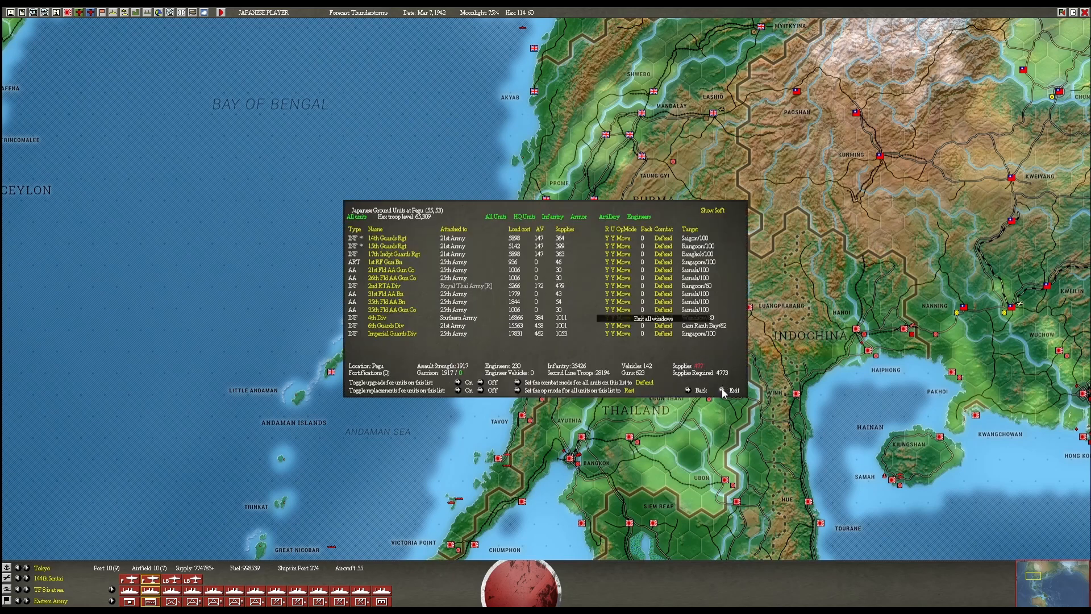
Close the Japanese ground units list at Pegu, returning to the Burma map
left_click(735, 390)
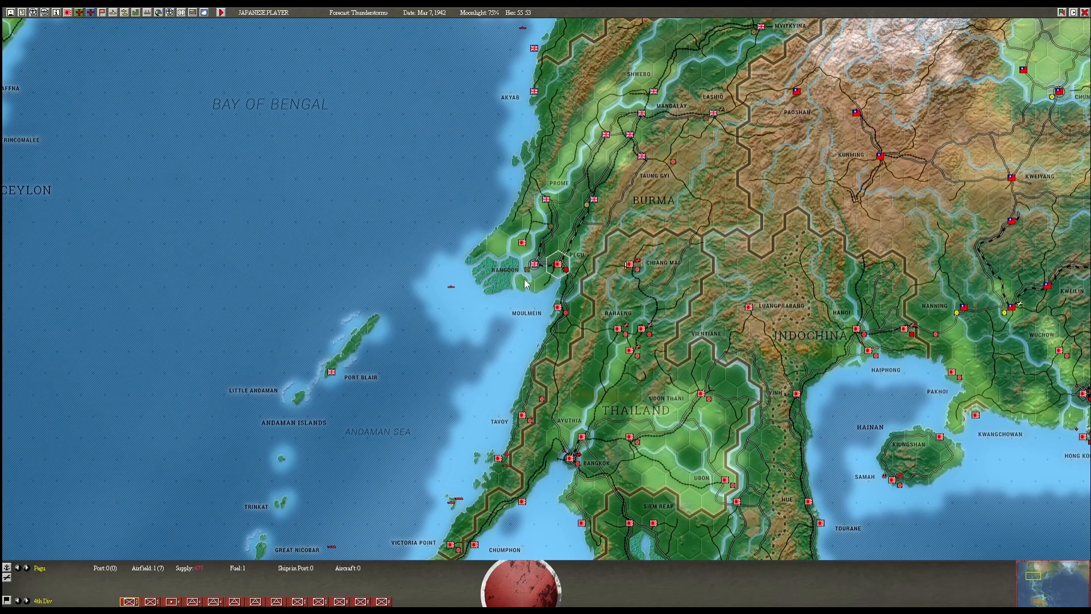
mouse_move(527, 276)
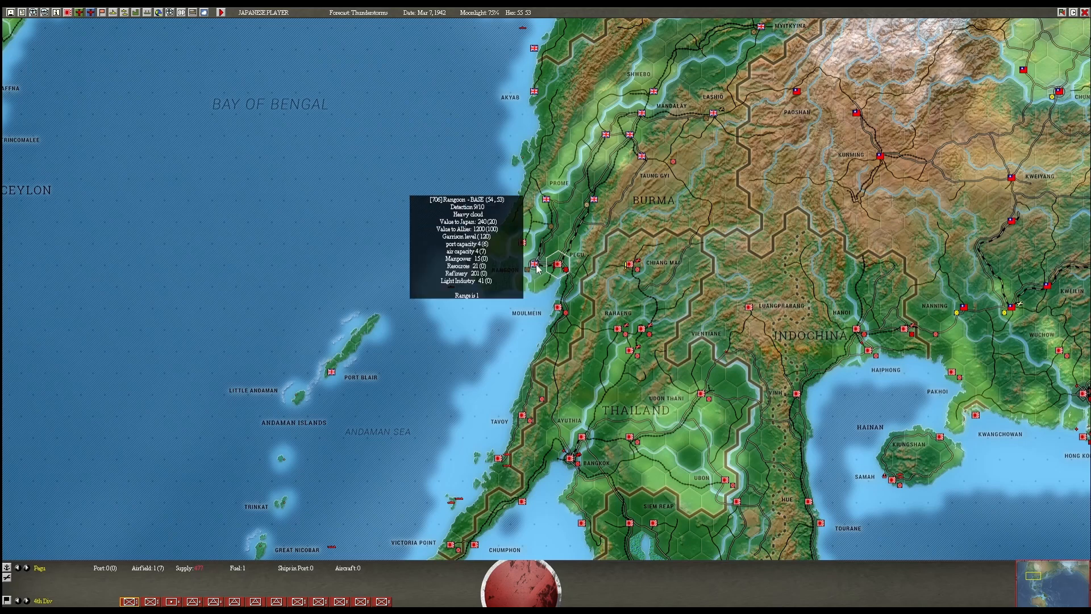
mouse_move(532, 271)
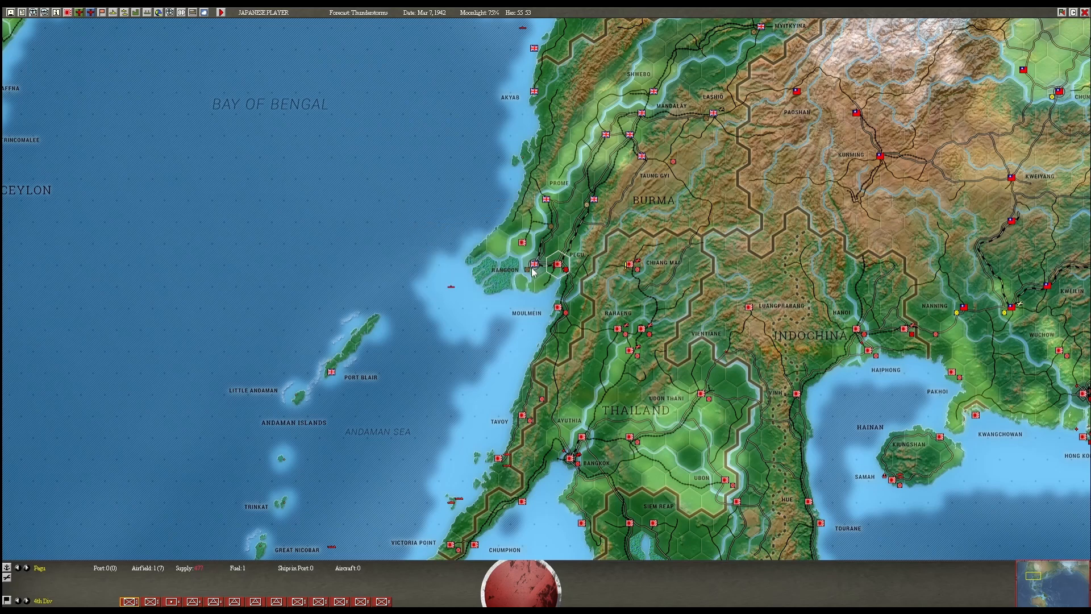
mouse_move(554, 230)
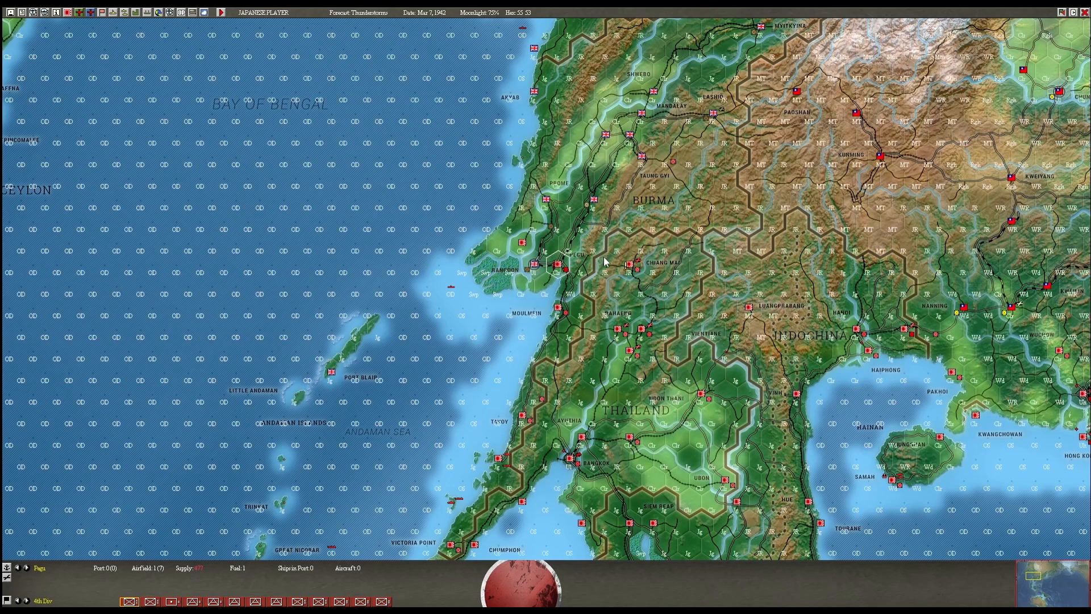
mouse_move(553, 241)
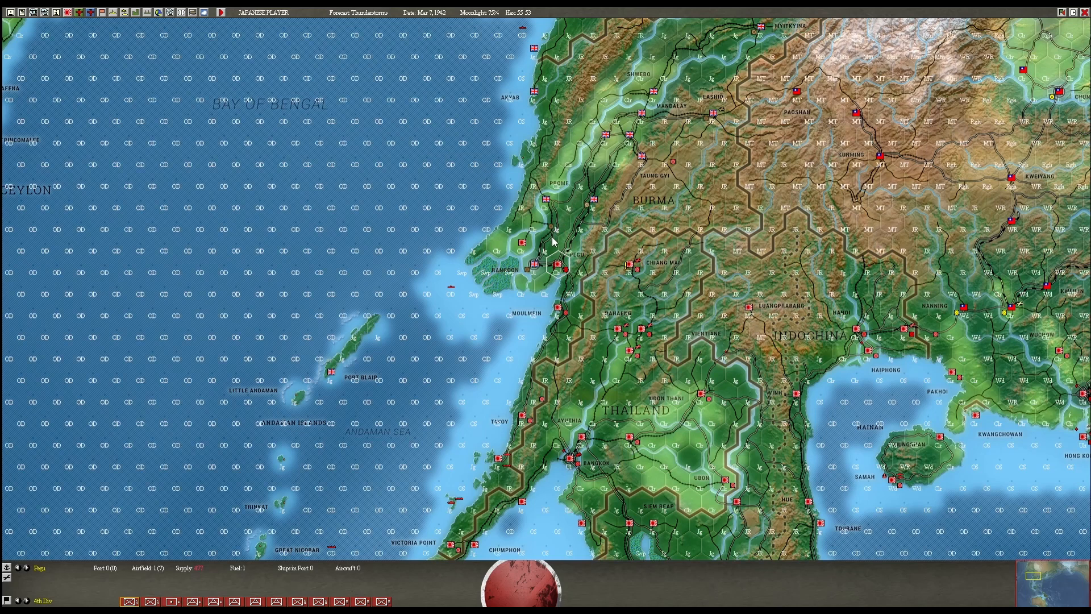
mouse_move(548, 256)
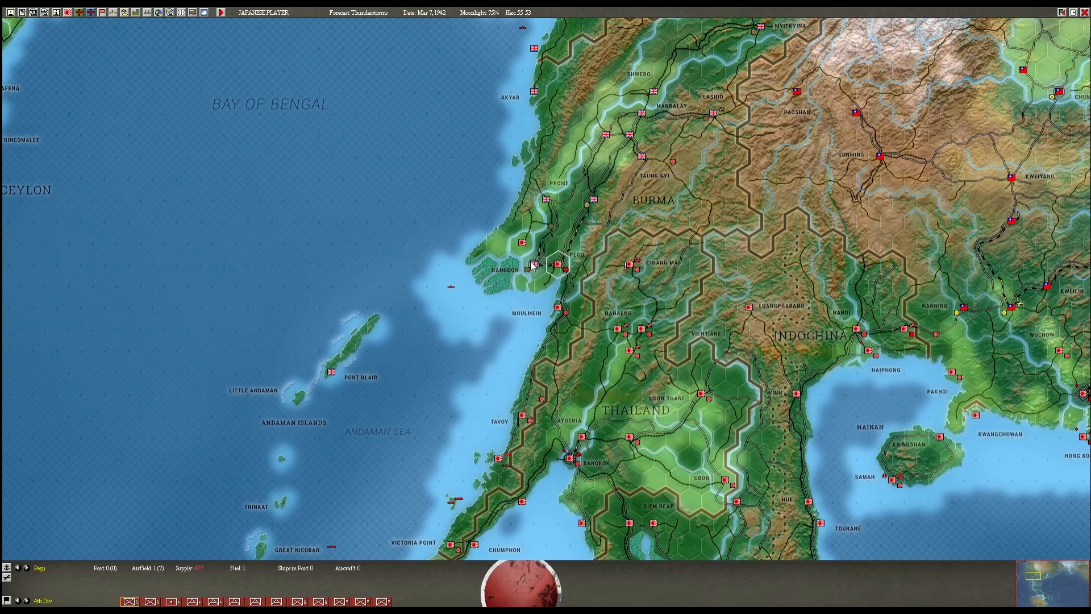
mouse_move(482, 367)
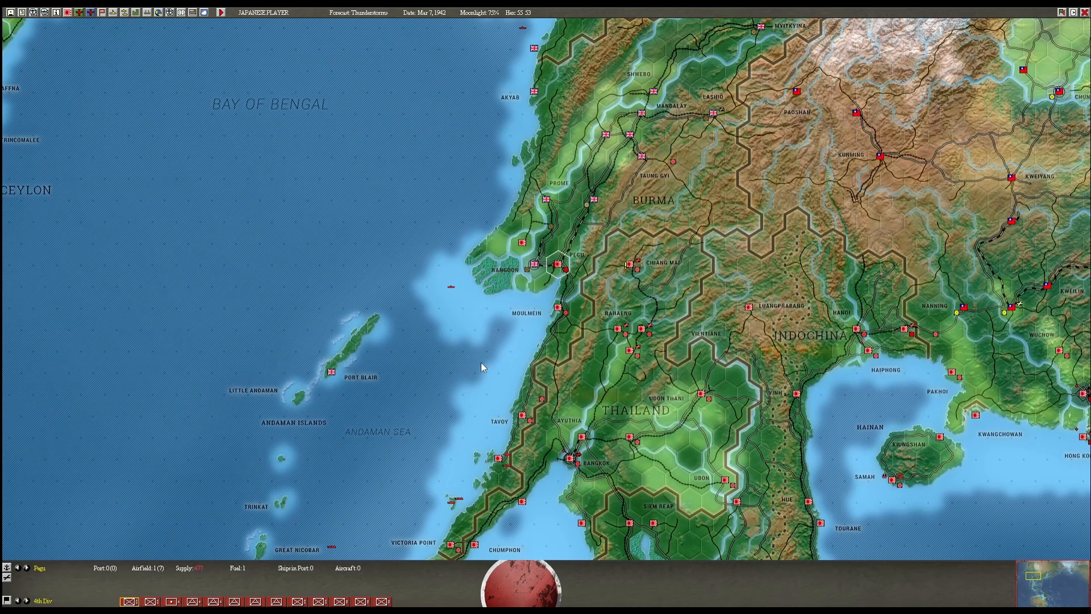
Scroll south to inspect amphibious TF 170 near Mergui and close its details
scroll("down", 3)
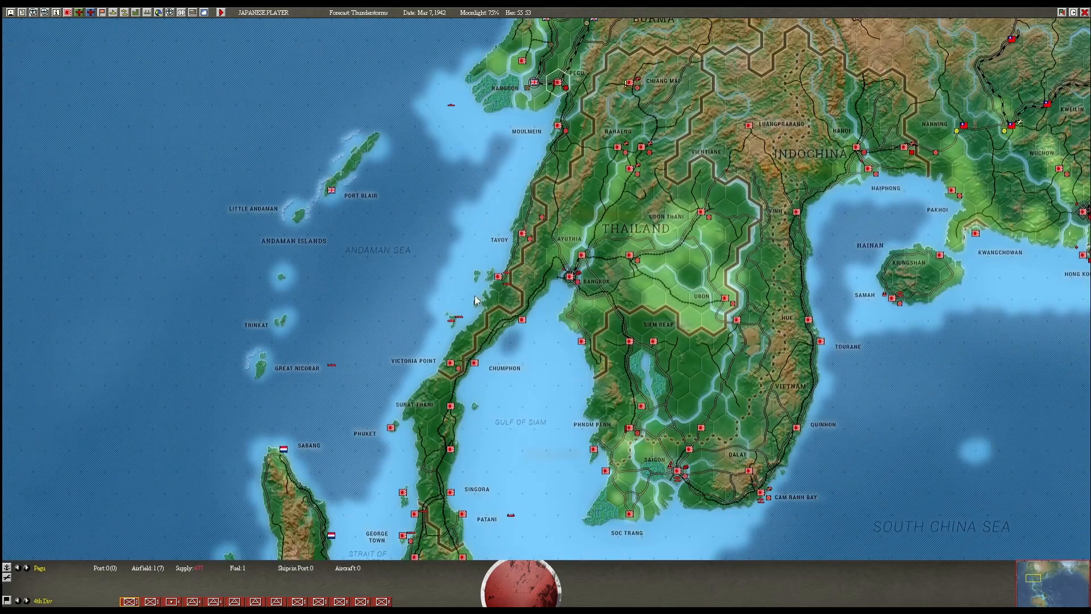
mouse_move(528, 245)
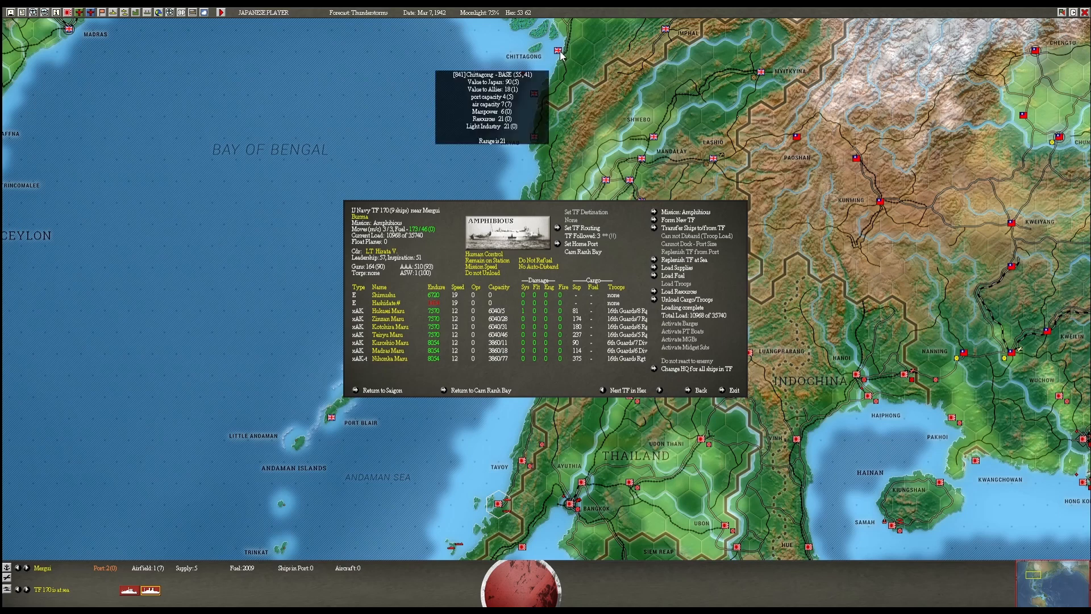
mouse_move(549, 81)
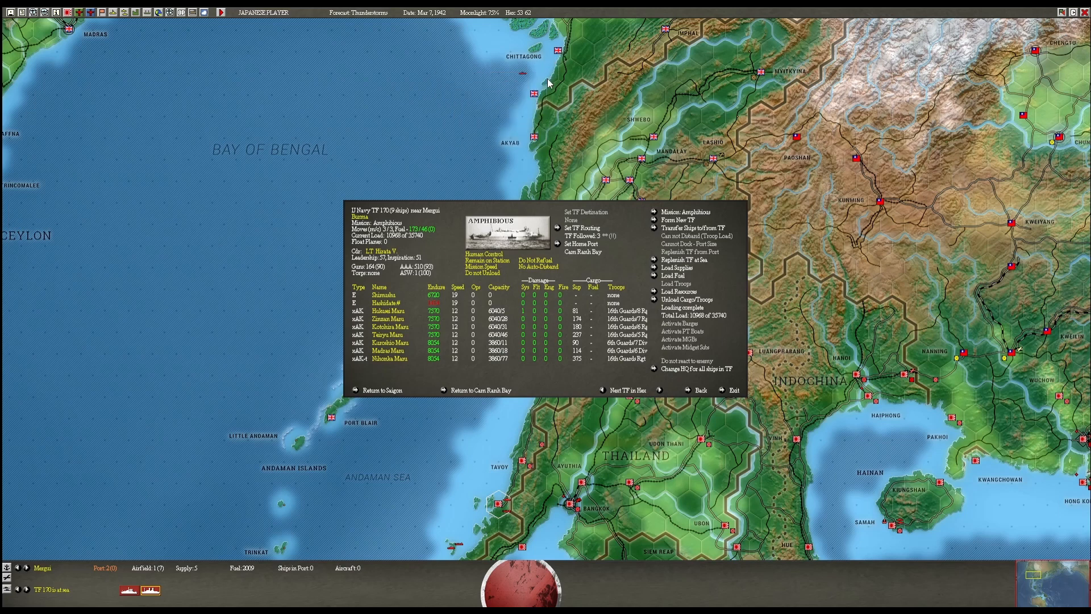
mouse_move(532, 98)
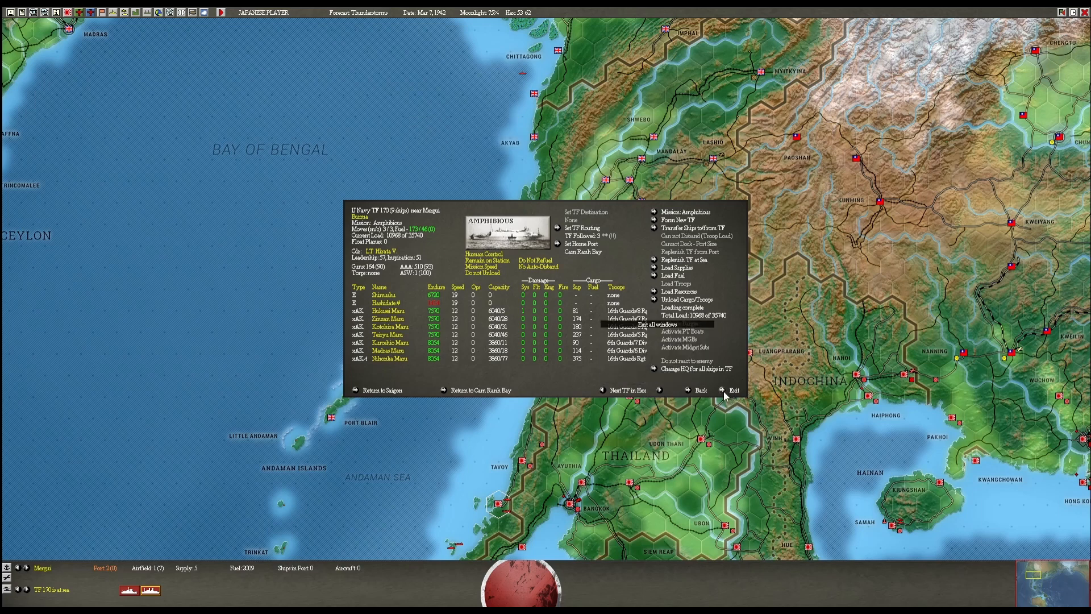
left_click(733, 390)
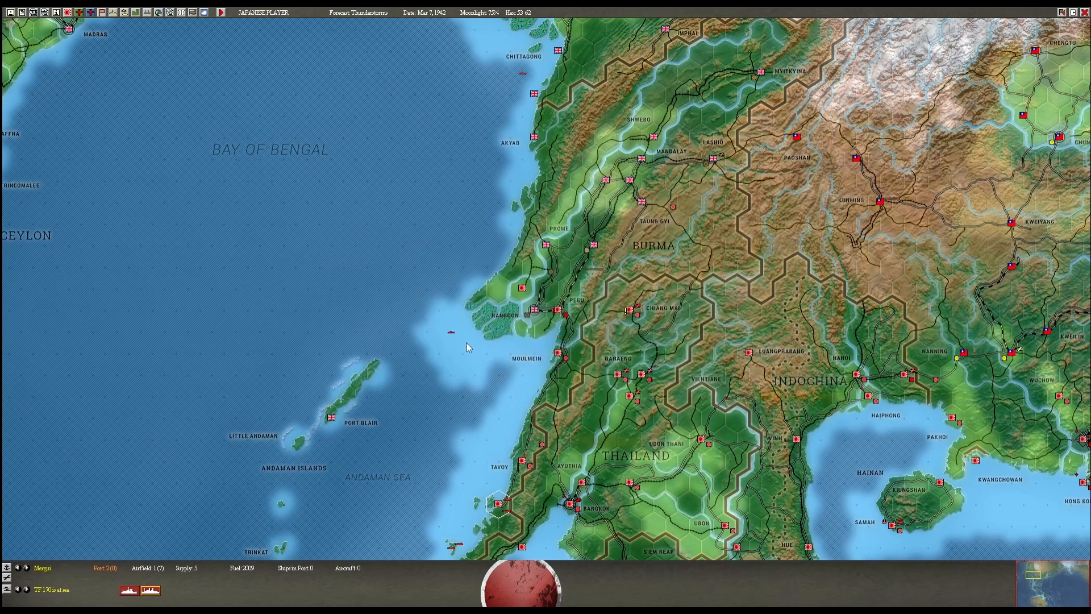
Pan the map to Singapore, Sumatra and western Borneo to review the nearby task forces
scroll("down", 3)
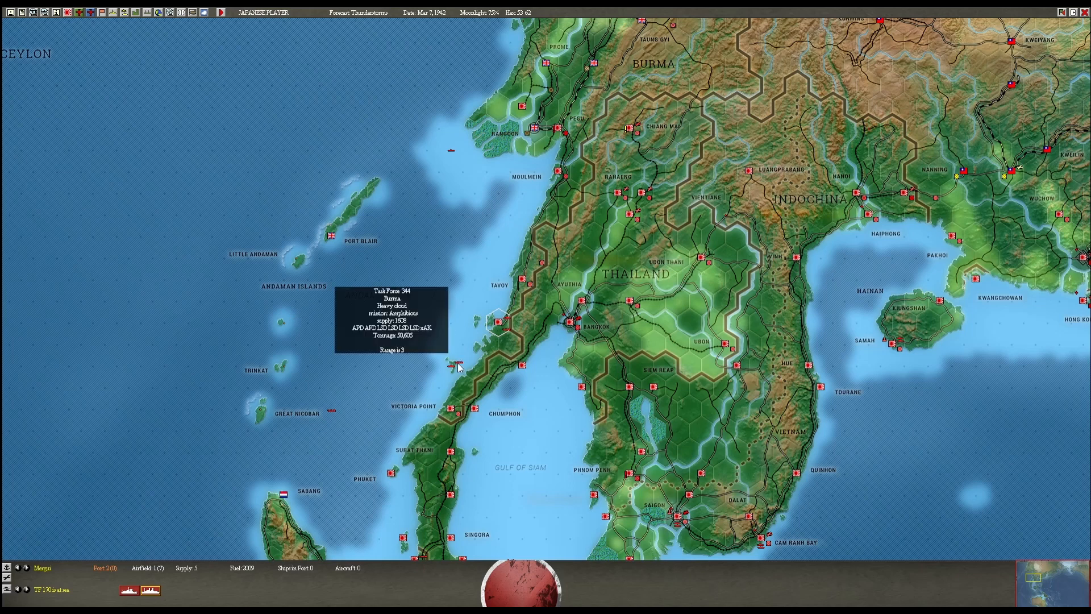
scroll("down", 3)
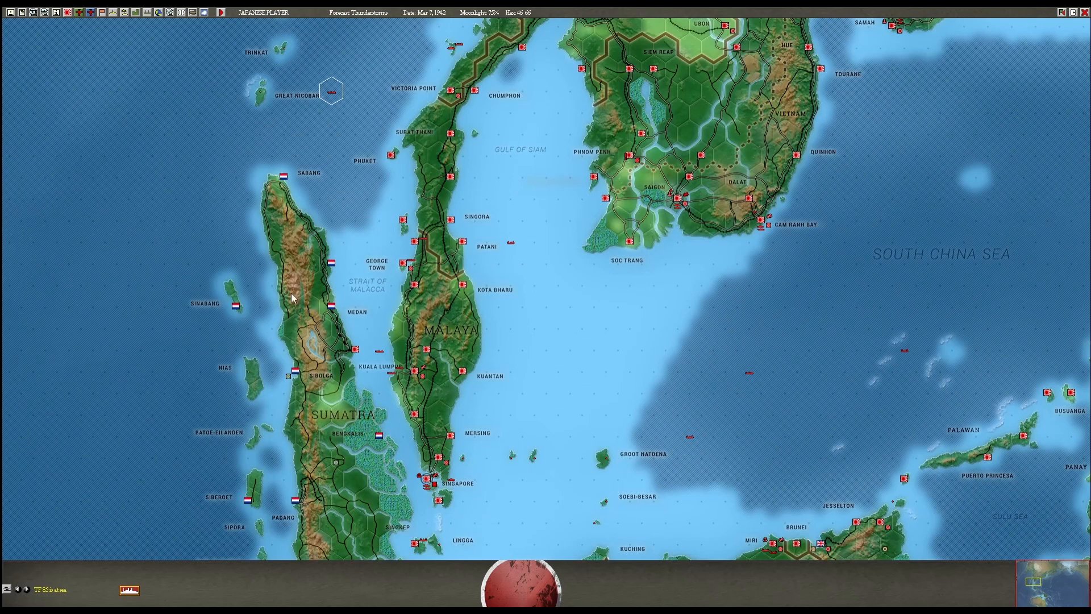
mouse_move(410, 264)
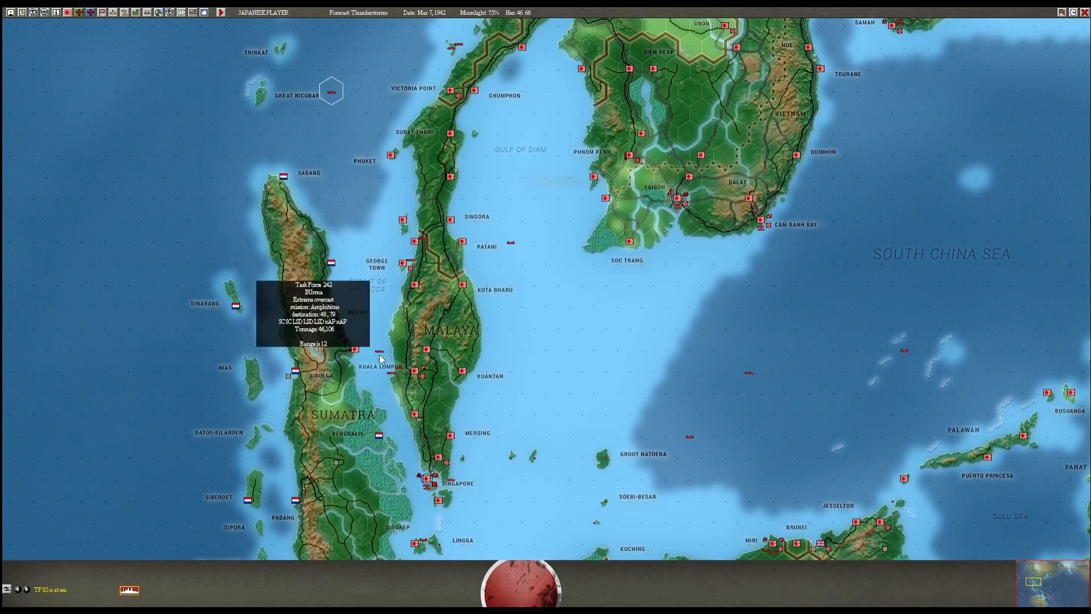
mouse_move(396, 365)
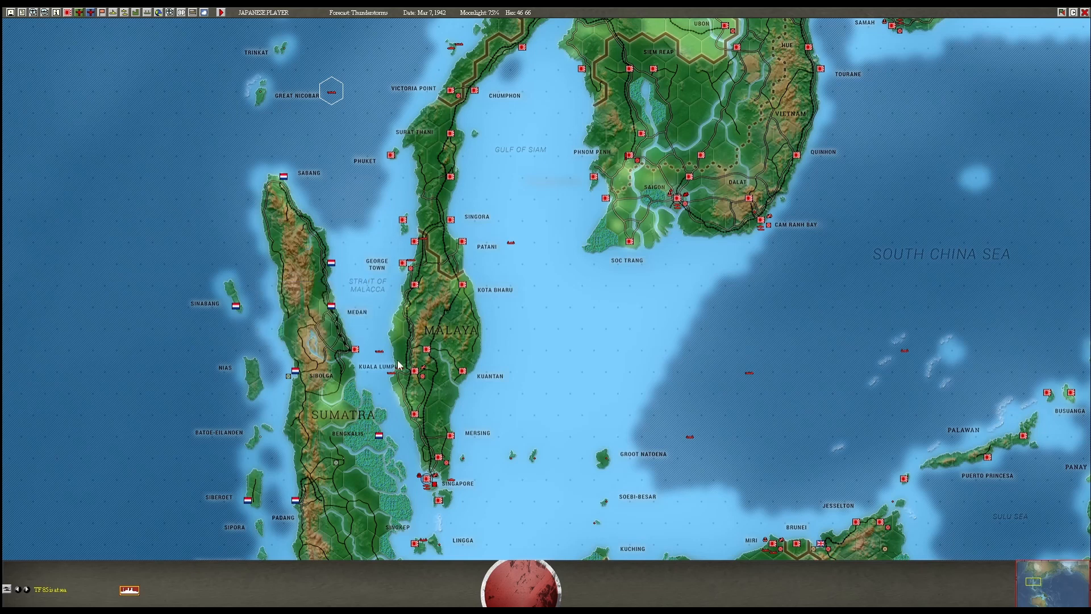
mouse_move(397, 368)
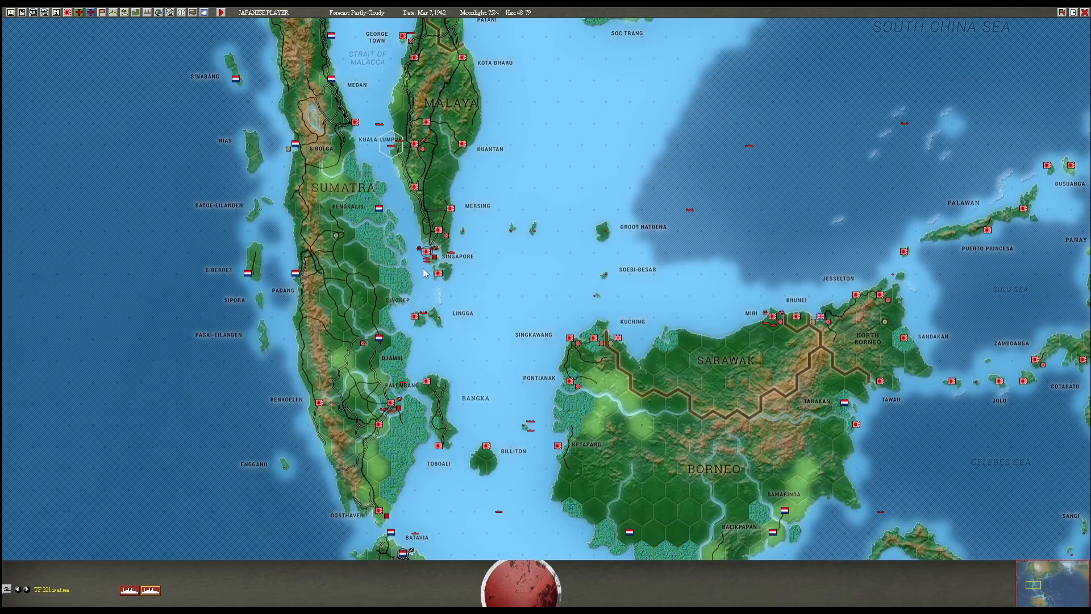
mouse_move(424, 261)
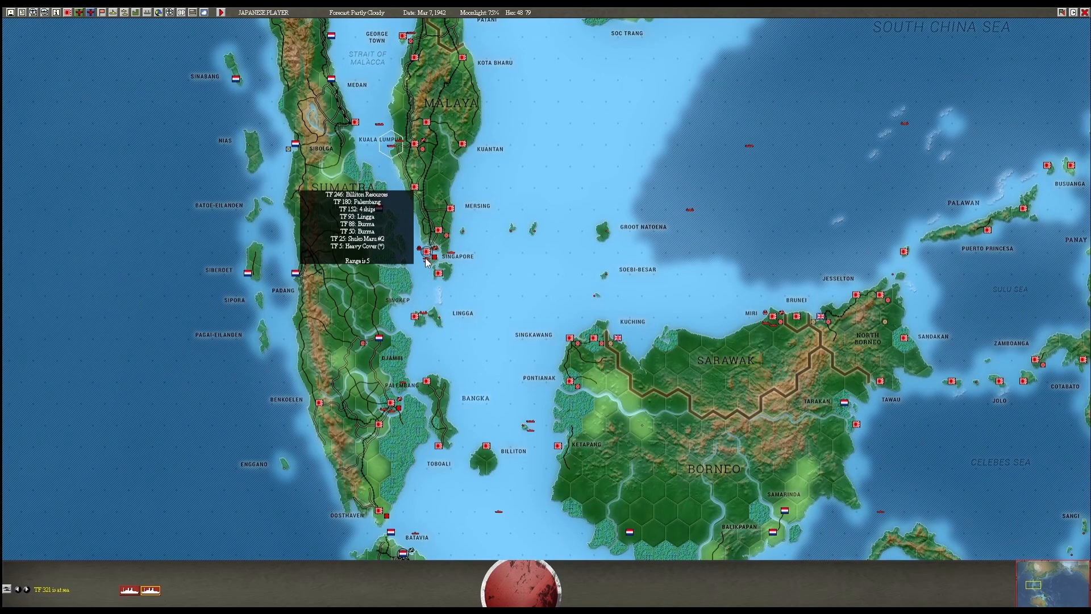
mouse_move(420, 311)
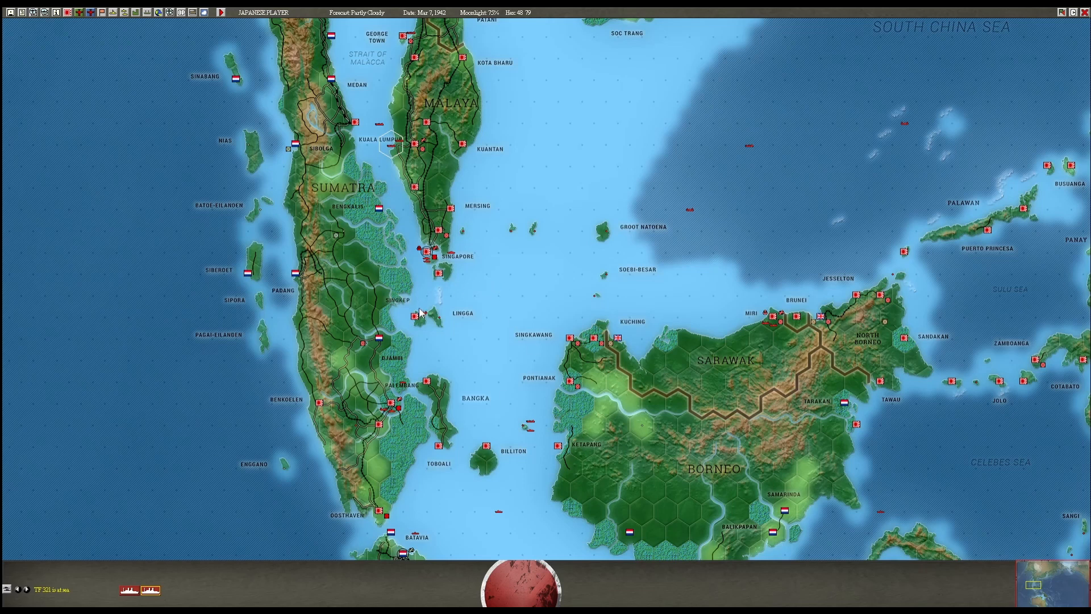
scroll("down", 3)
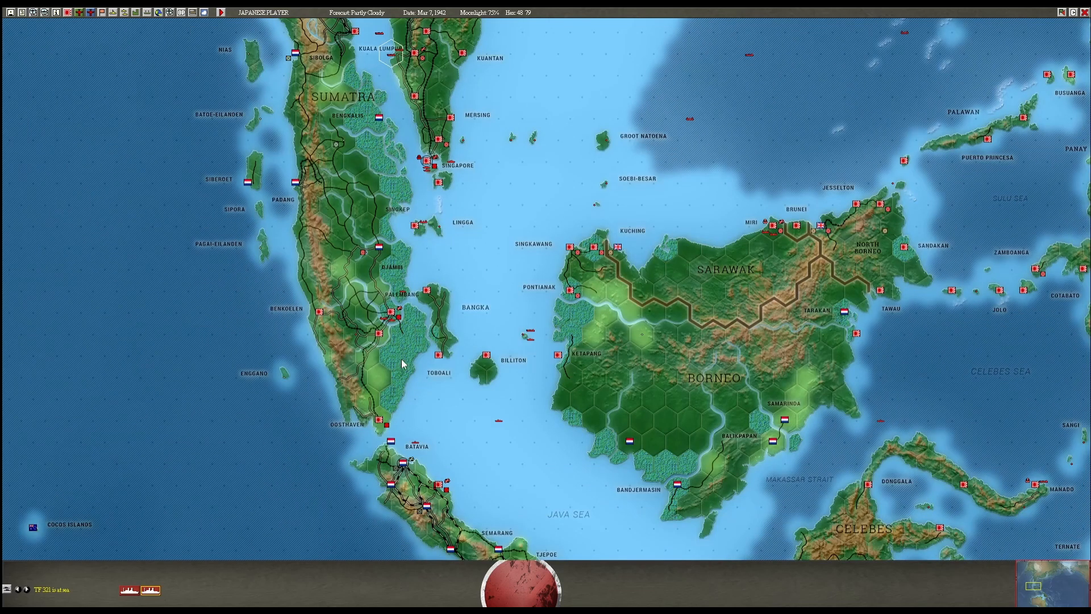
mouse_move(379, 250)
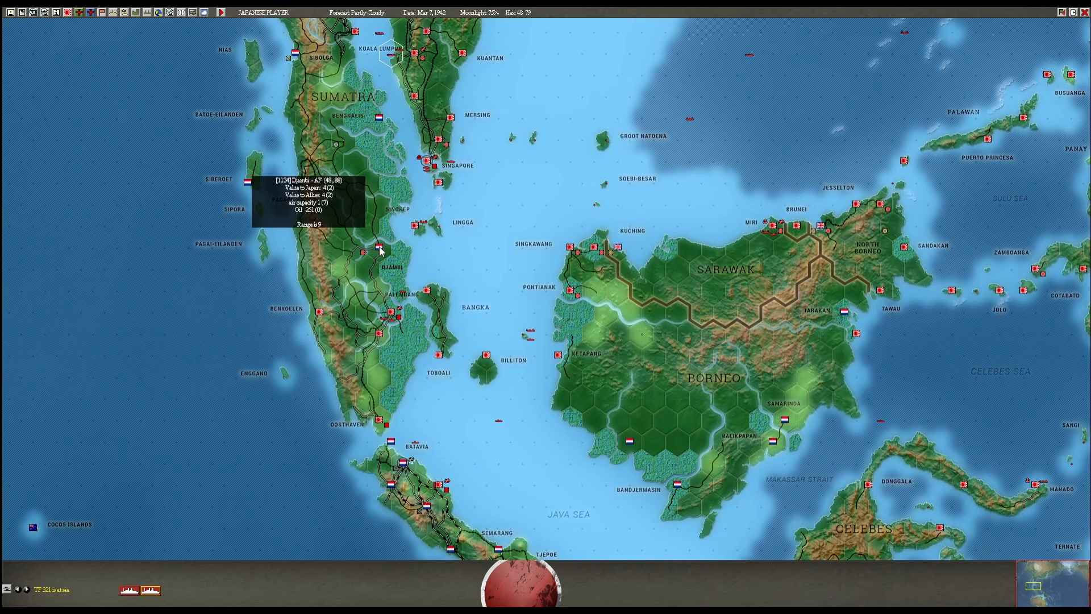
mouse_move(390, 249)
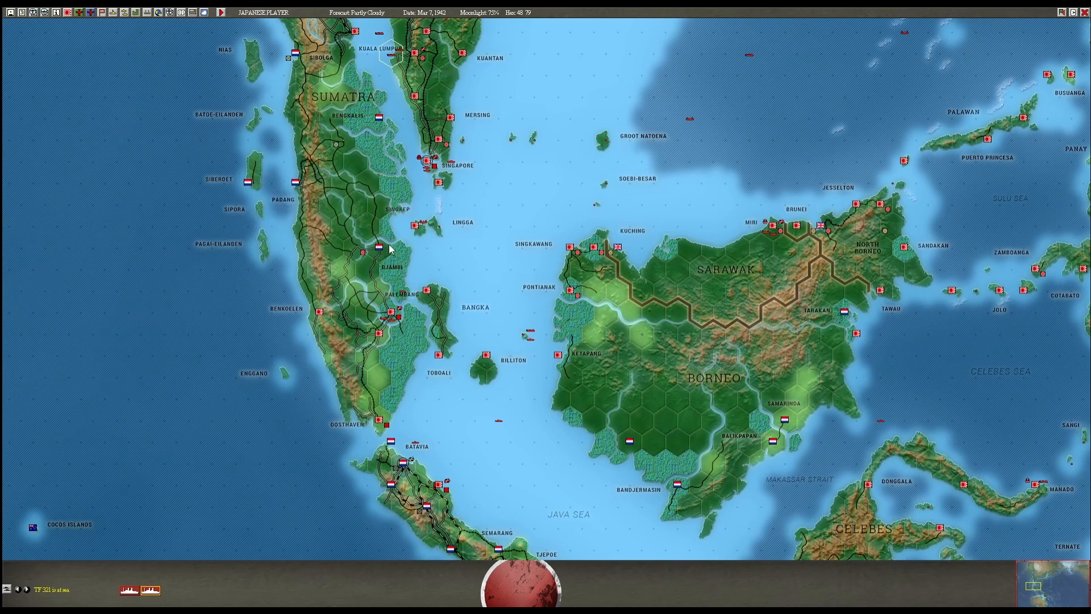
mouse_move(332, 193)
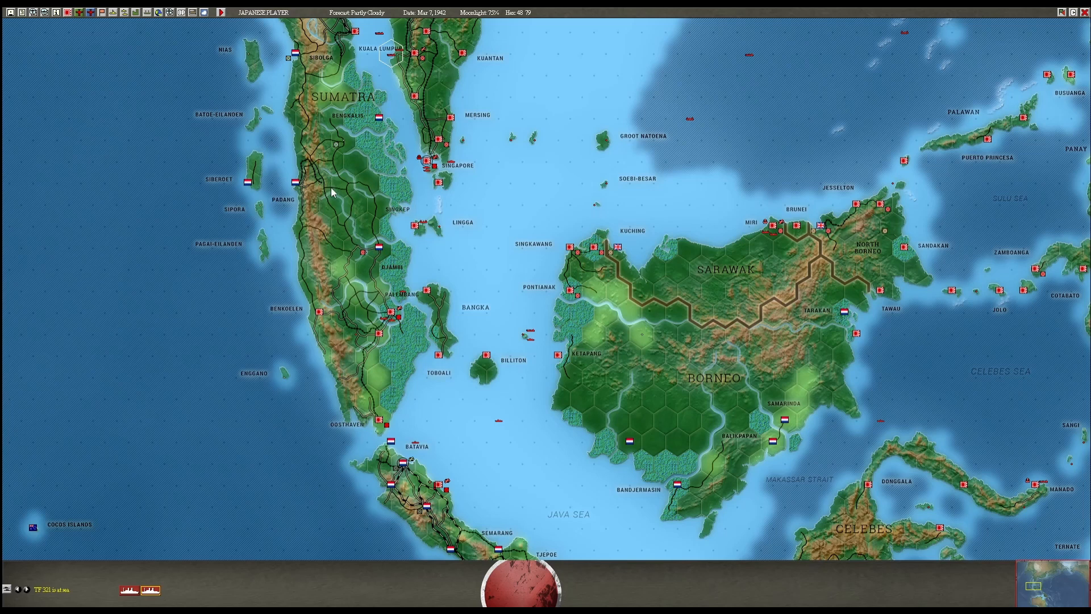
mouse_move(363, 254)
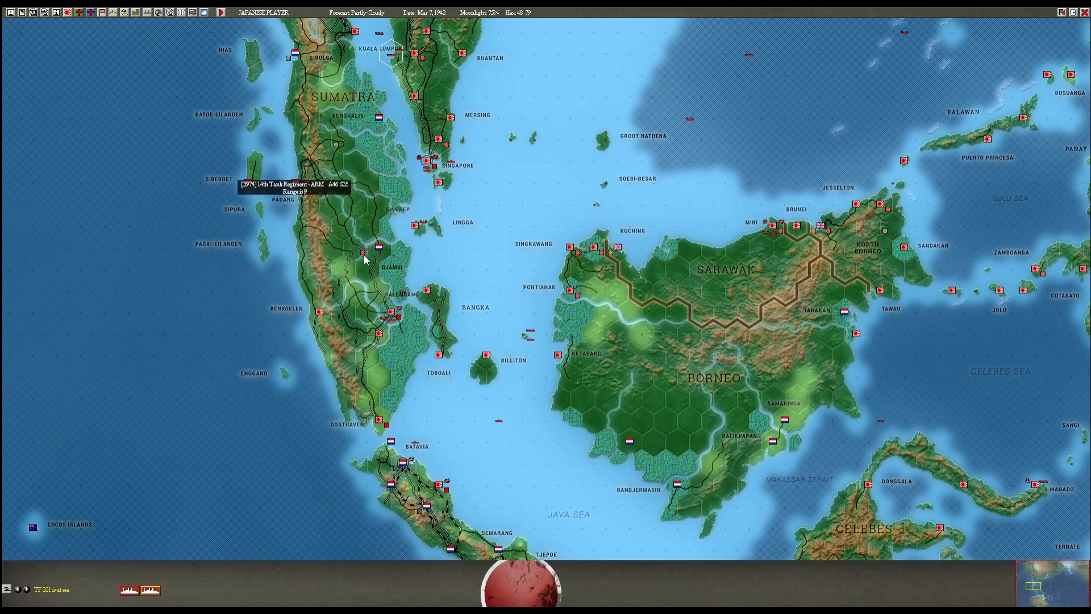
mouse_move(321, 145)
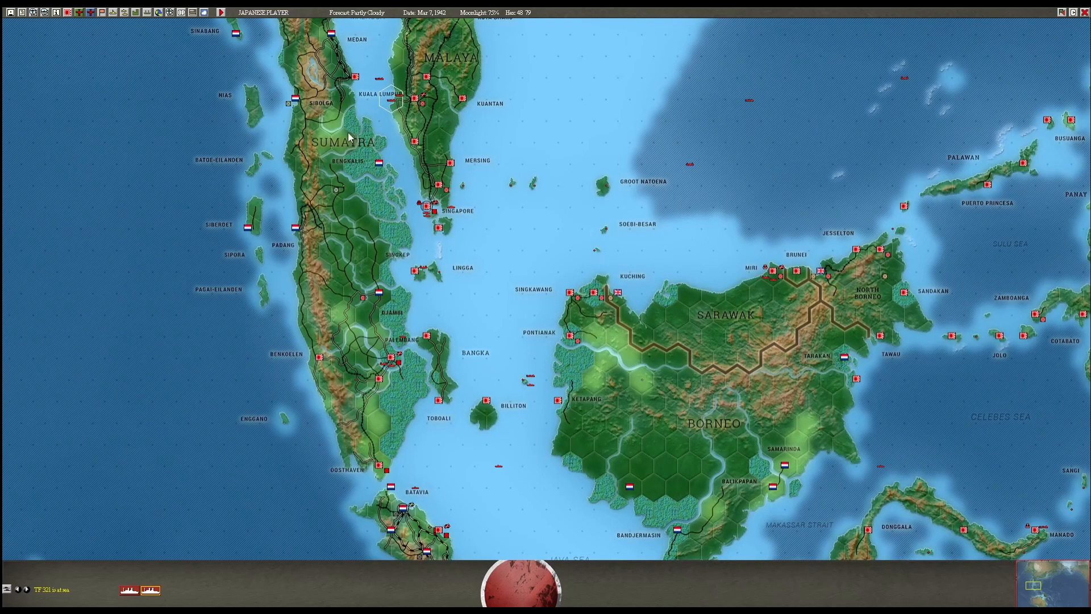
Scroll the map east past Borneo toward the Banda Sea, Celebes and Timor
scroll("down", 3)
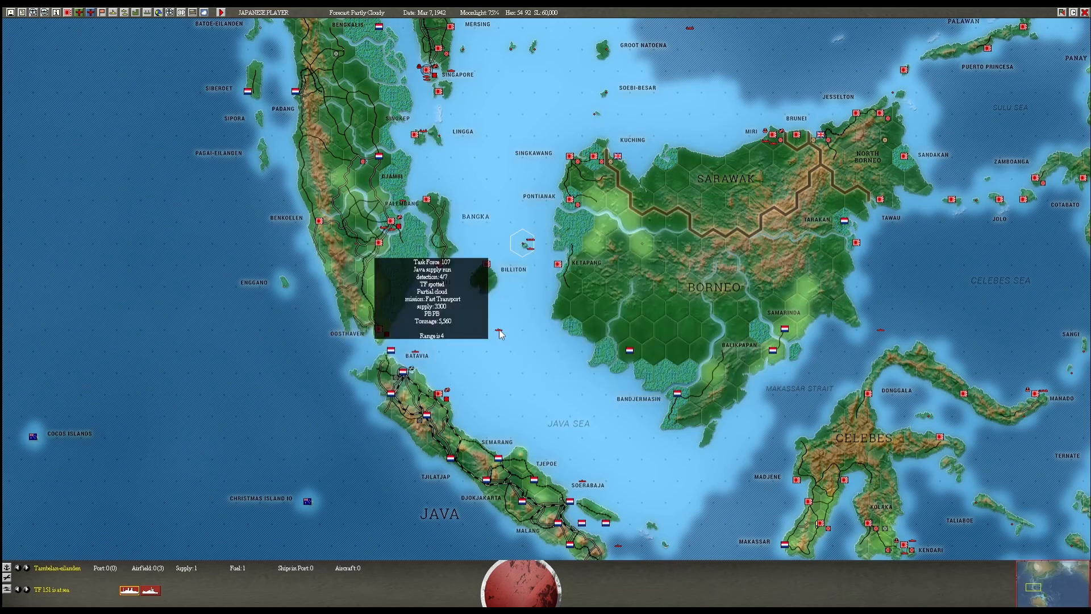
mouse_move(440, 398)
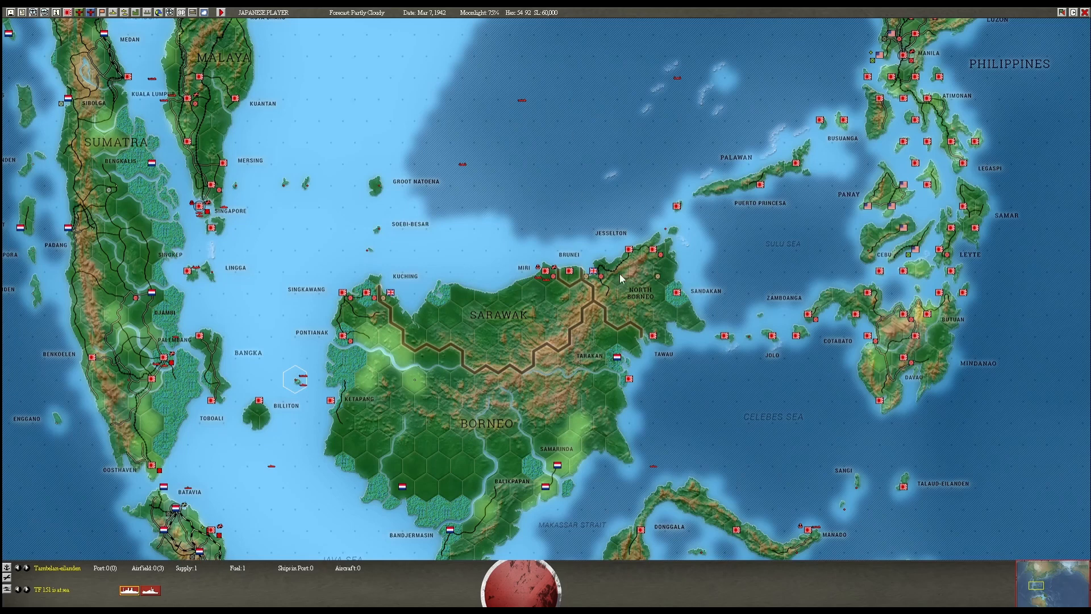
mouse_move(531, 303)
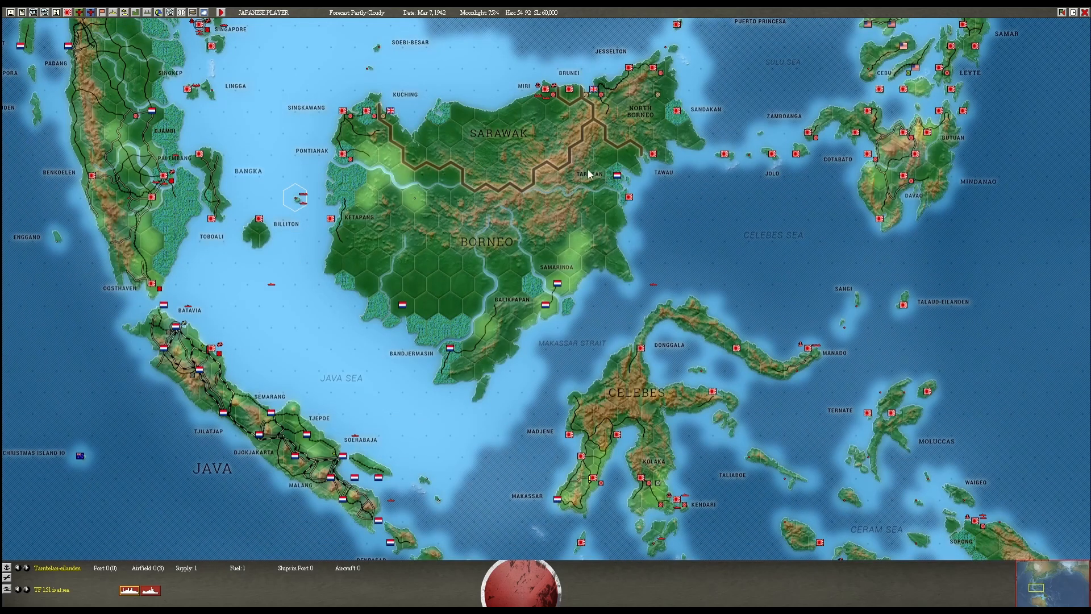
mouse_move(560, 293)
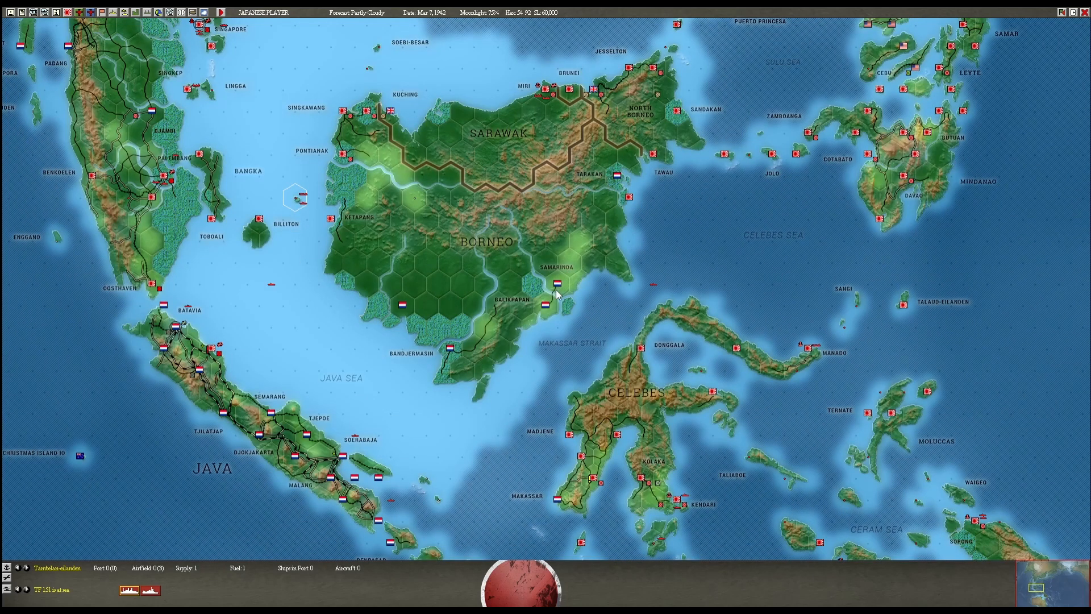
mouse_move(574, 271)
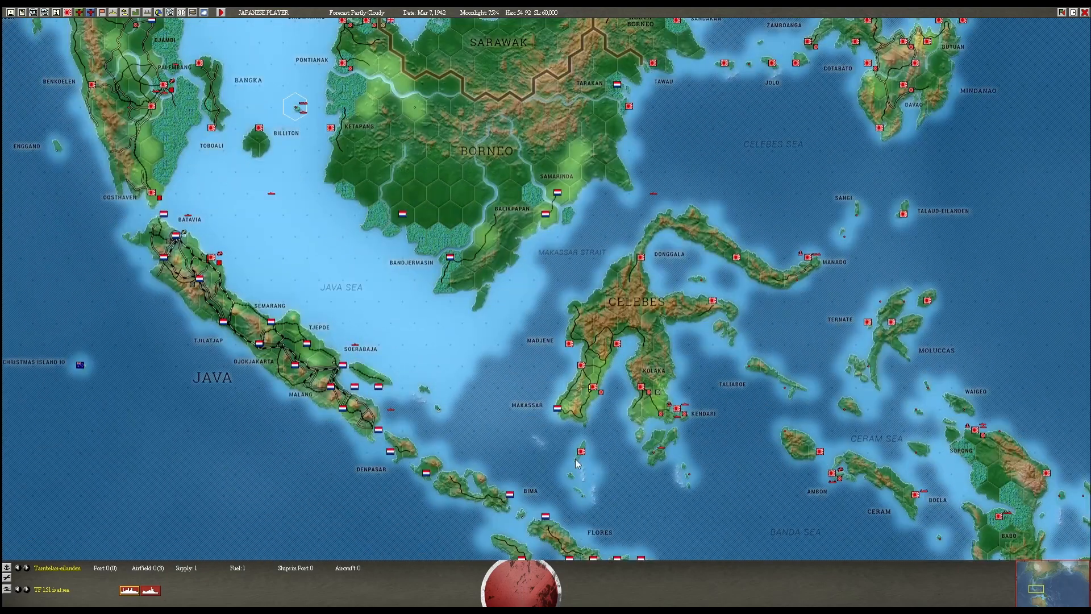
mouse_move(616, 346)
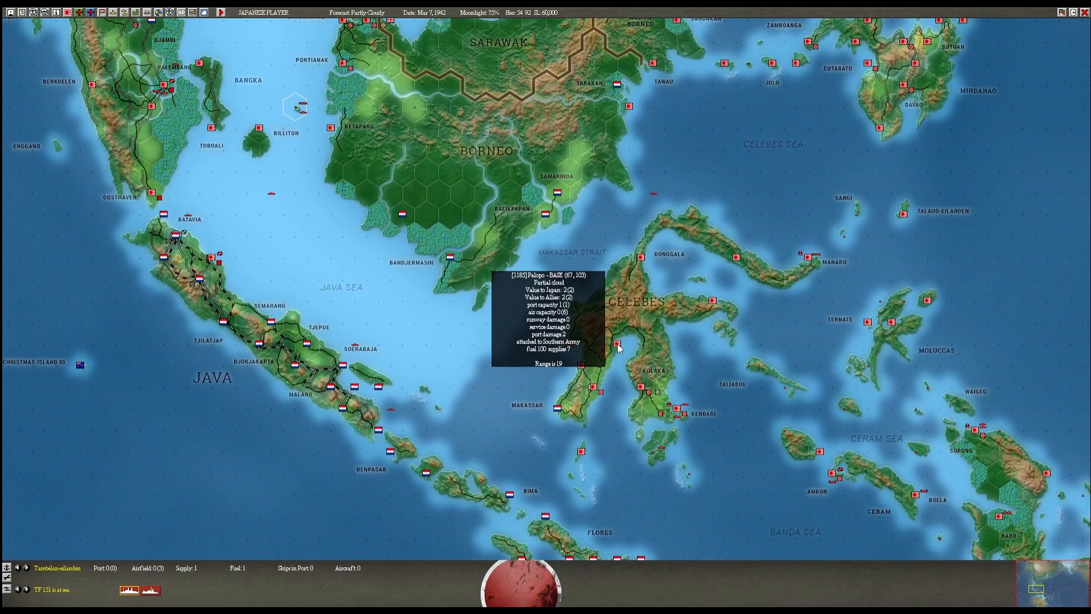
mouse_move(610, 402)
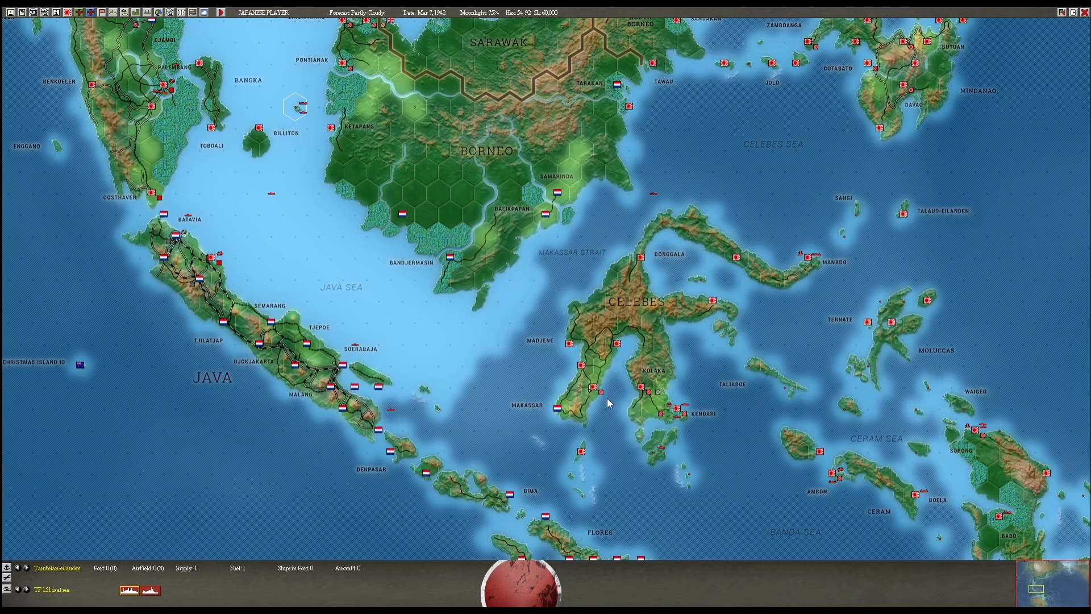
mouse_move(660, 424)
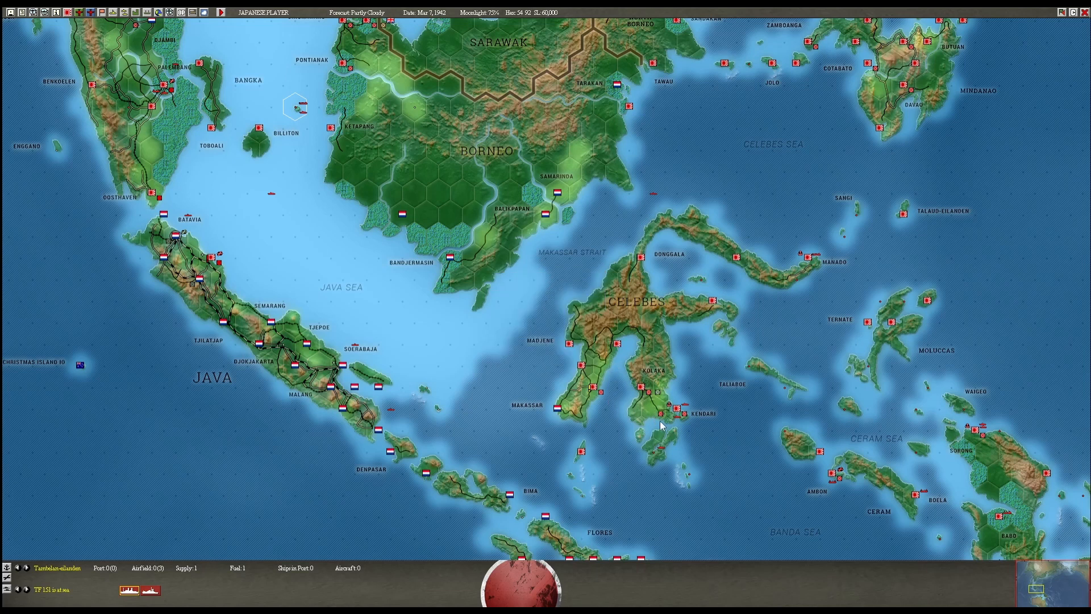
mouse_move(659, 395)
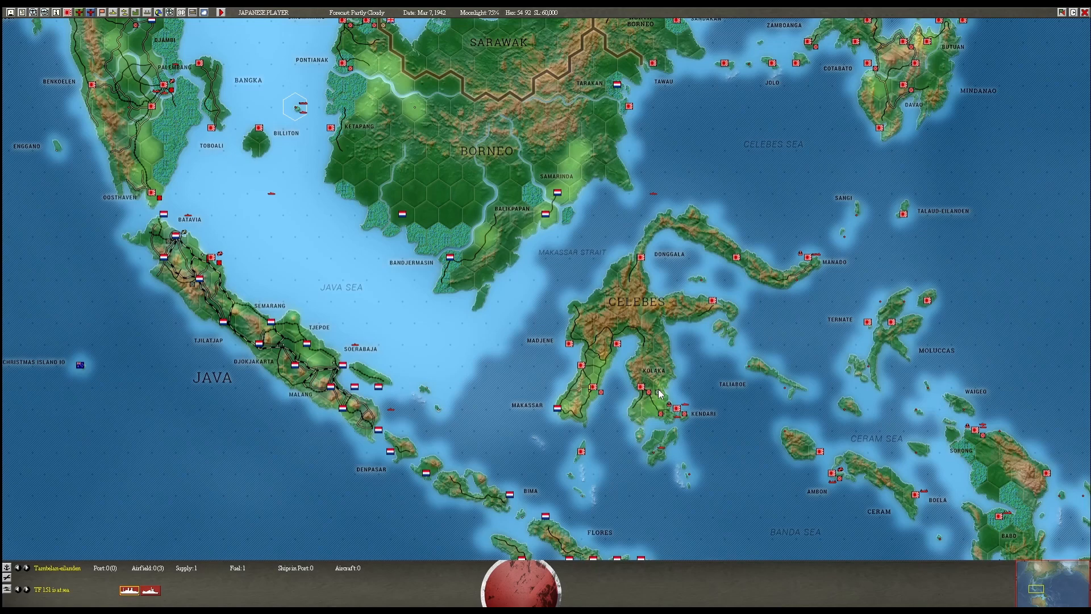
mouse_move(552, 418)
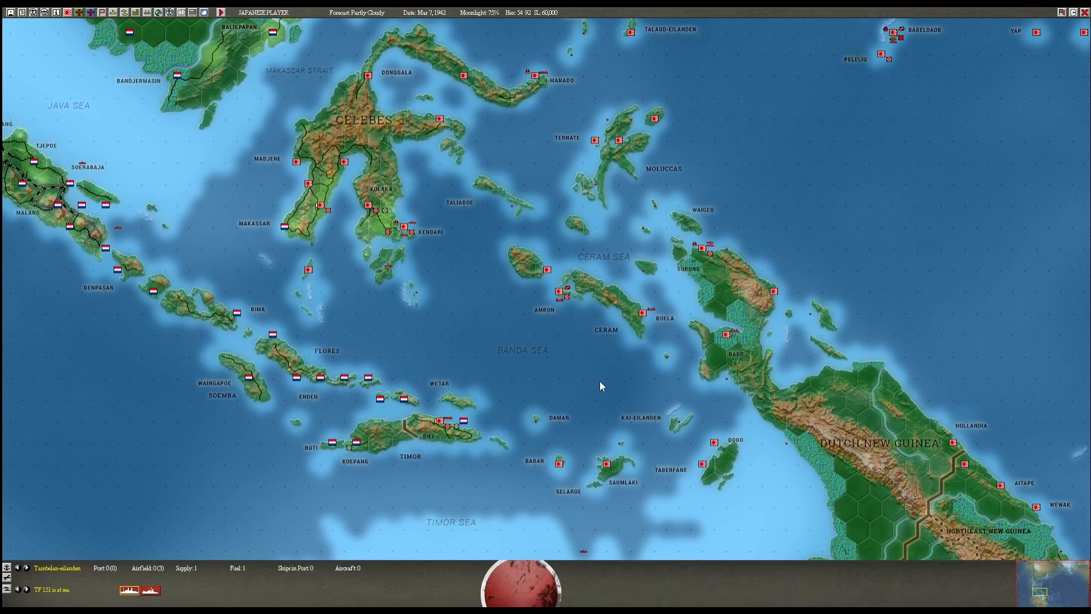
mouse_move(451, 432)
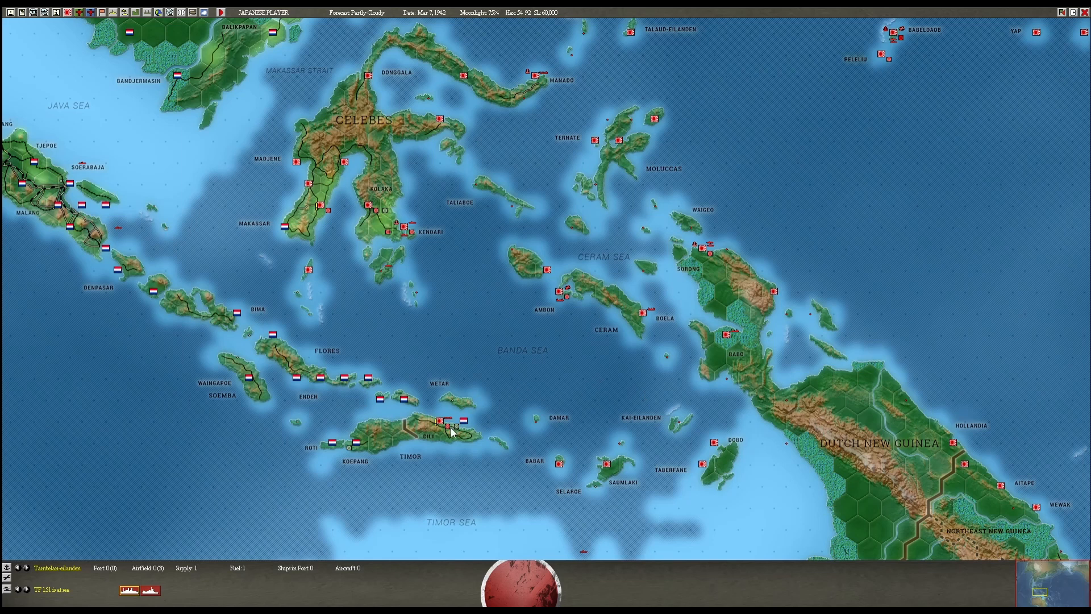
Scroll the map slightly to view Timor, Koepang and Lautem toward the Arafura Sea
scroll("down", 3)
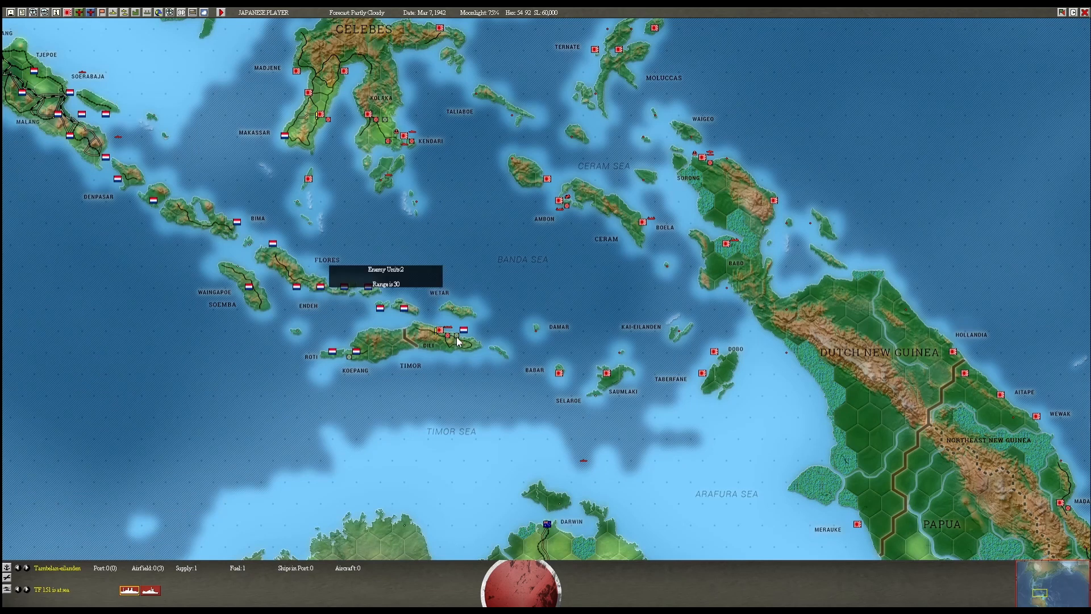
mouse_move(456, 331)
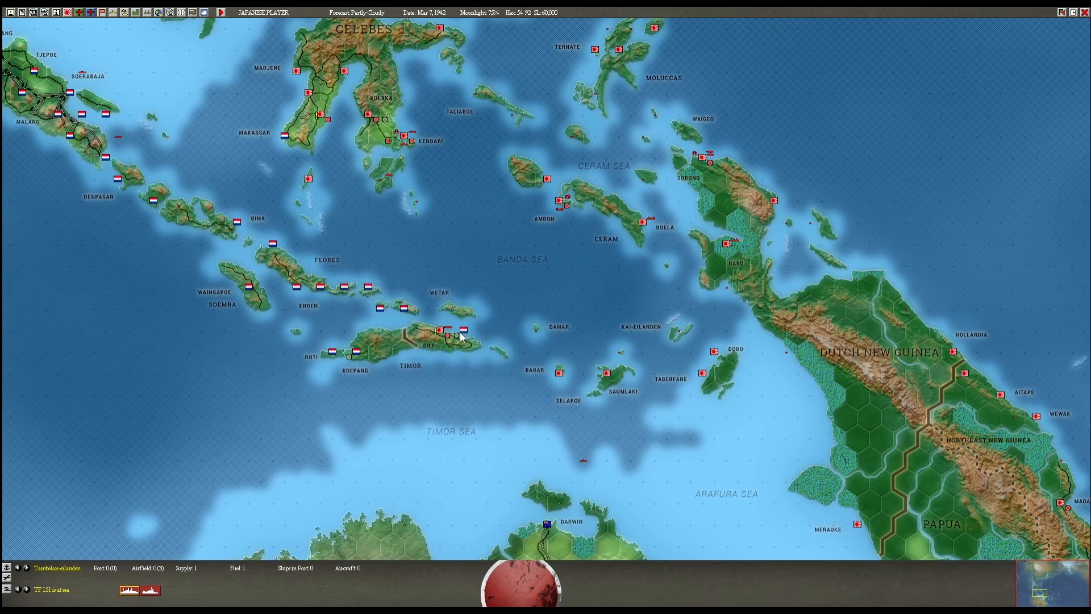
mouse_move(569, 268)
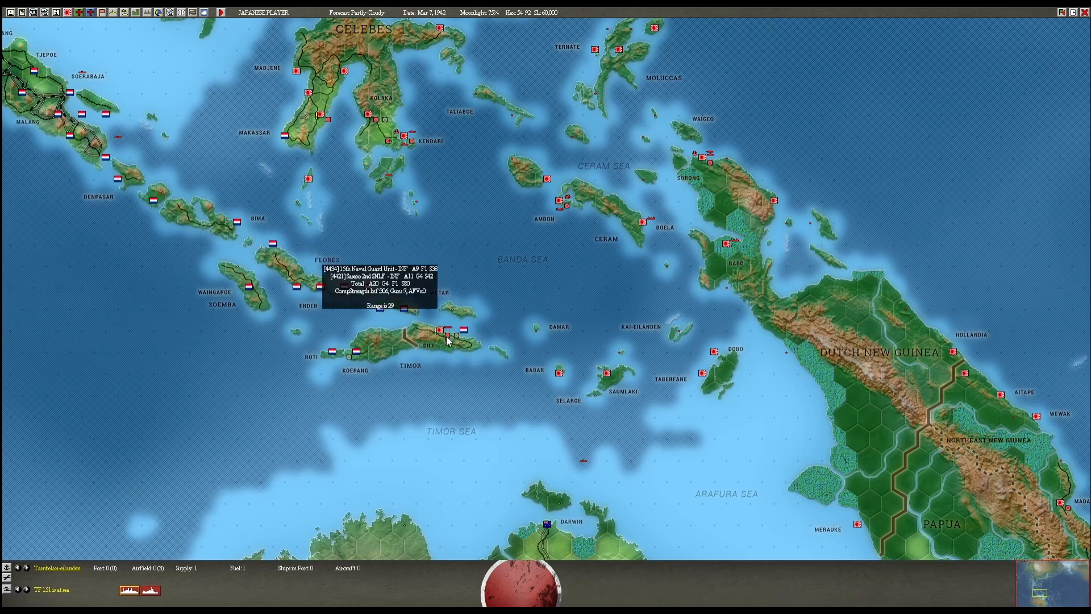
mouse_move(356, 357)
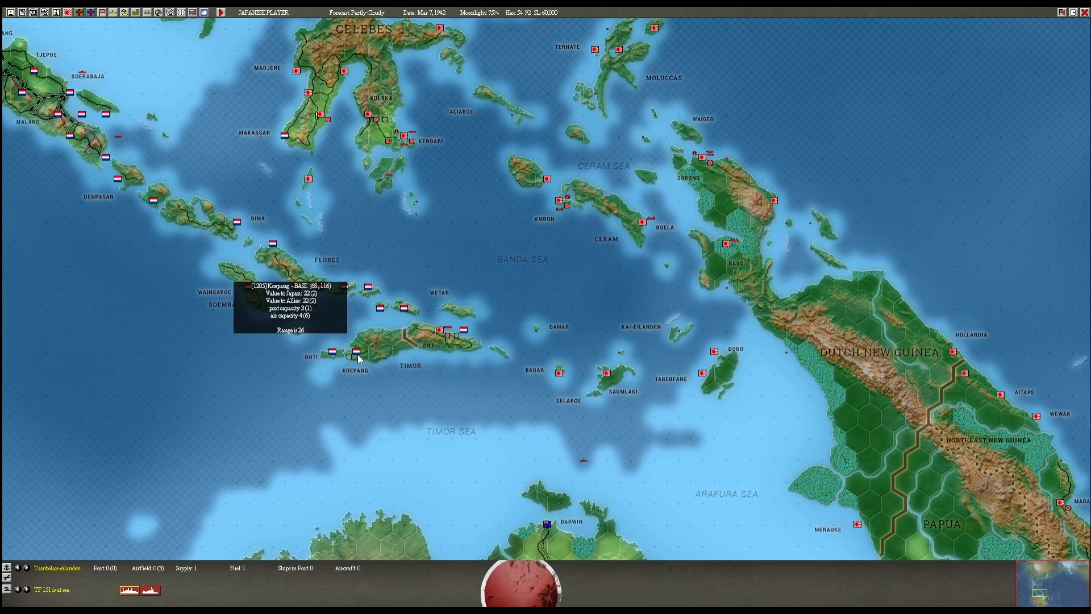
mouse_move(581, 373)
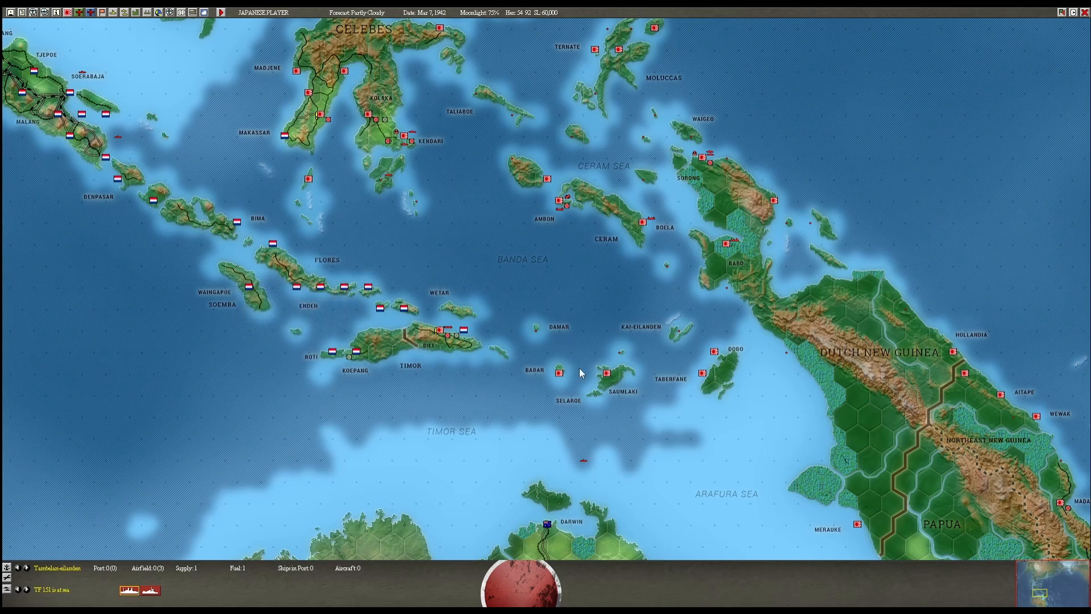
mouse_move(329, 363)
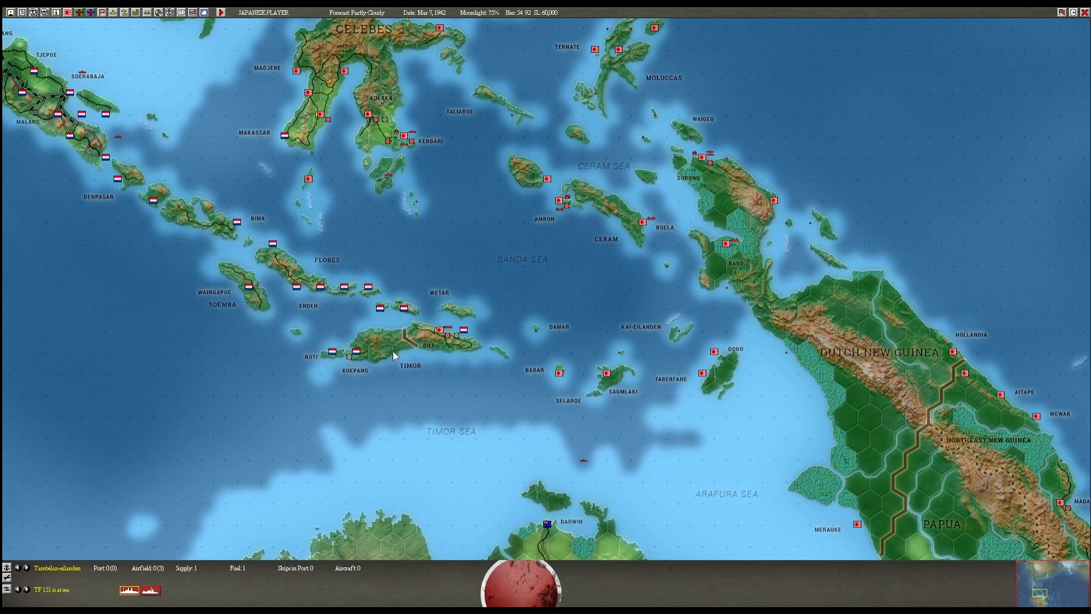
mouse_move(465, 332)
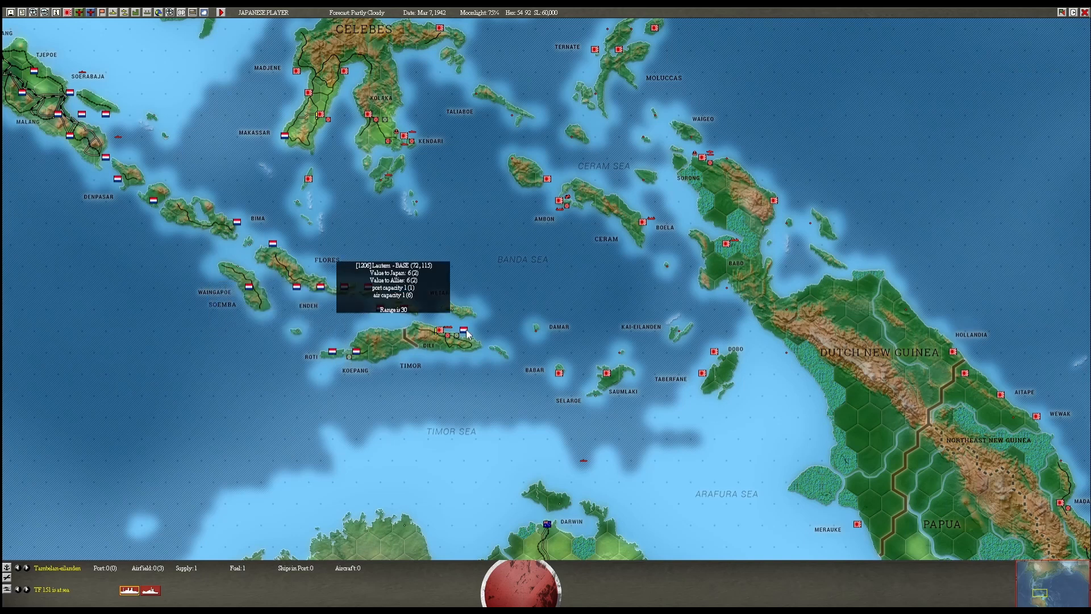
mouse_move(59, 139)
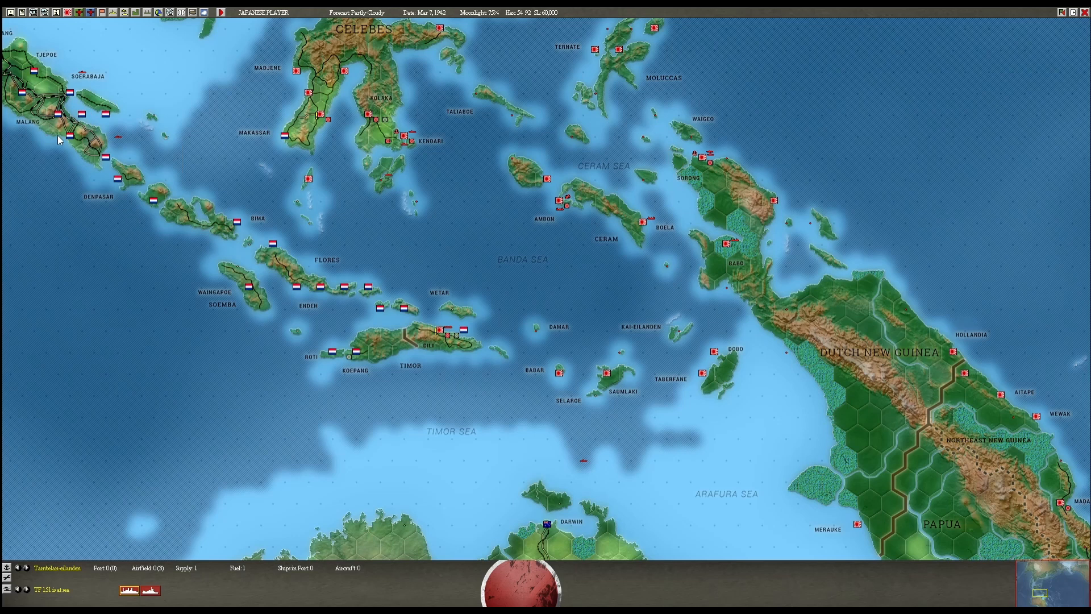
mouse_move(649, 339)
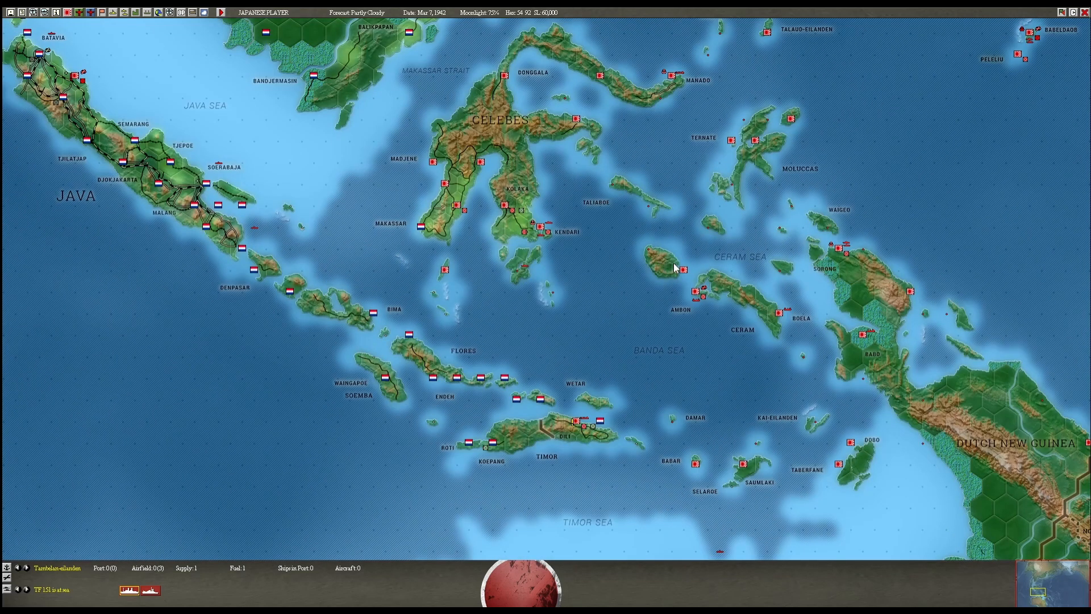
mouse_move(798, 430)
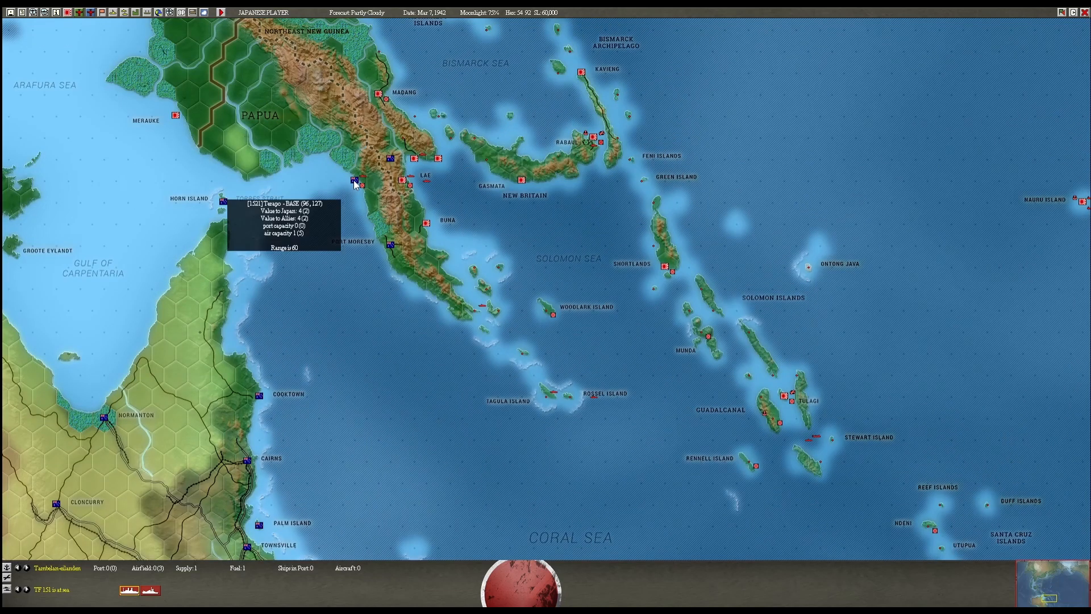
mouse_move(368, 206)
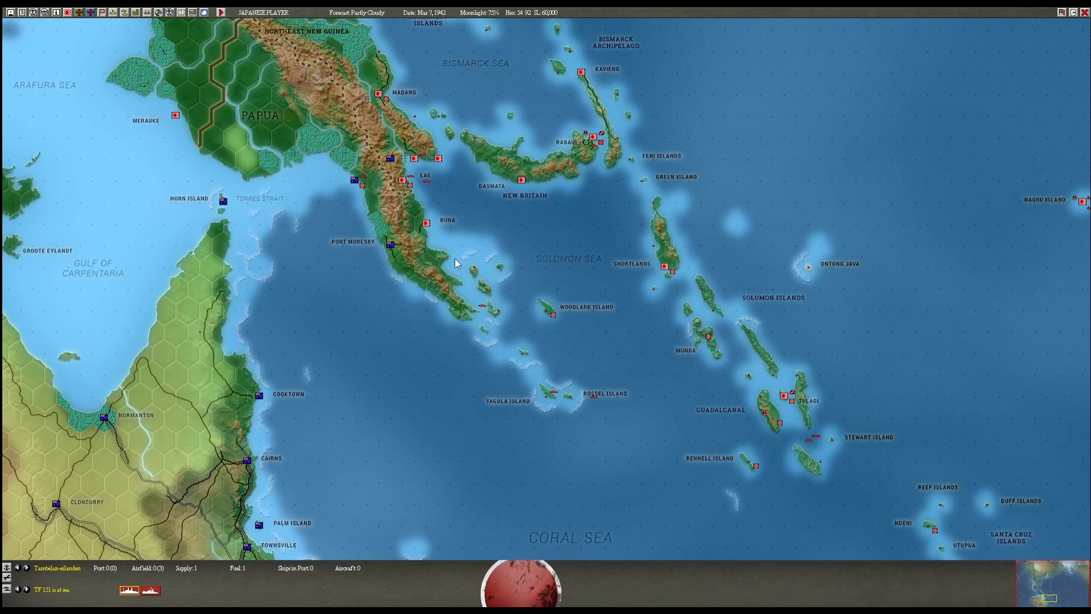
mouse_move(390, 254)
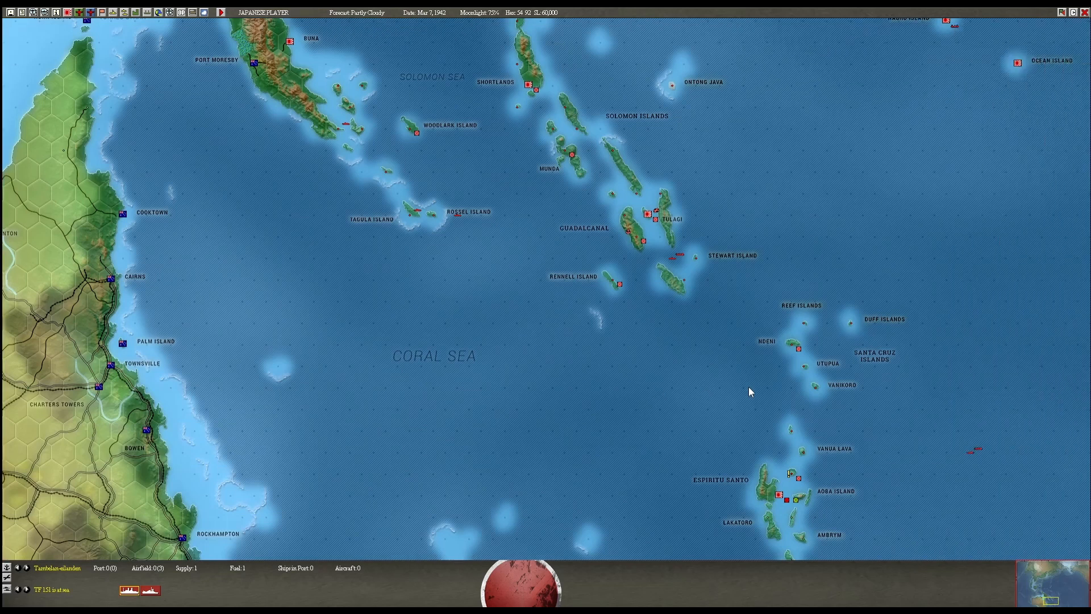
mouse_move(693, 326)
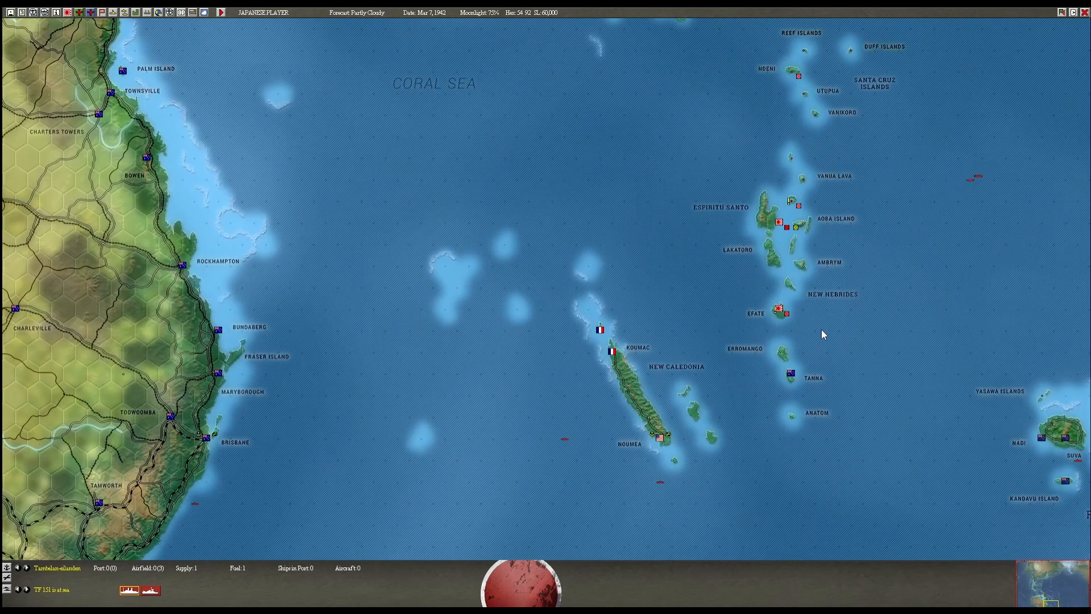
Scroll the map past Fiji toward the Marianas and Bonin Islands near Marcus Island
scroll("right", 3)
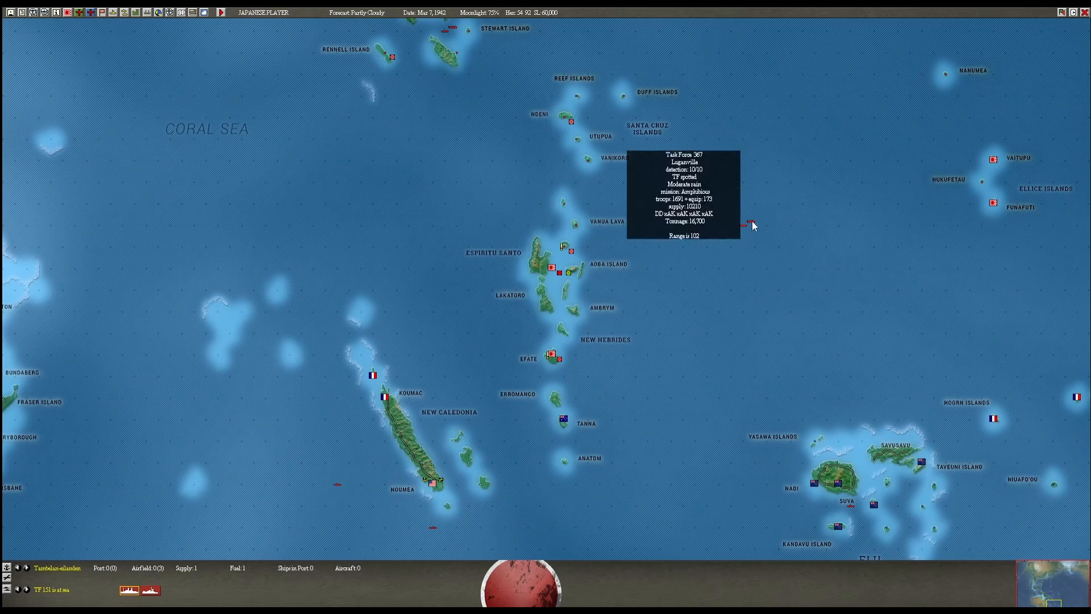
mouse_move(745, 230)
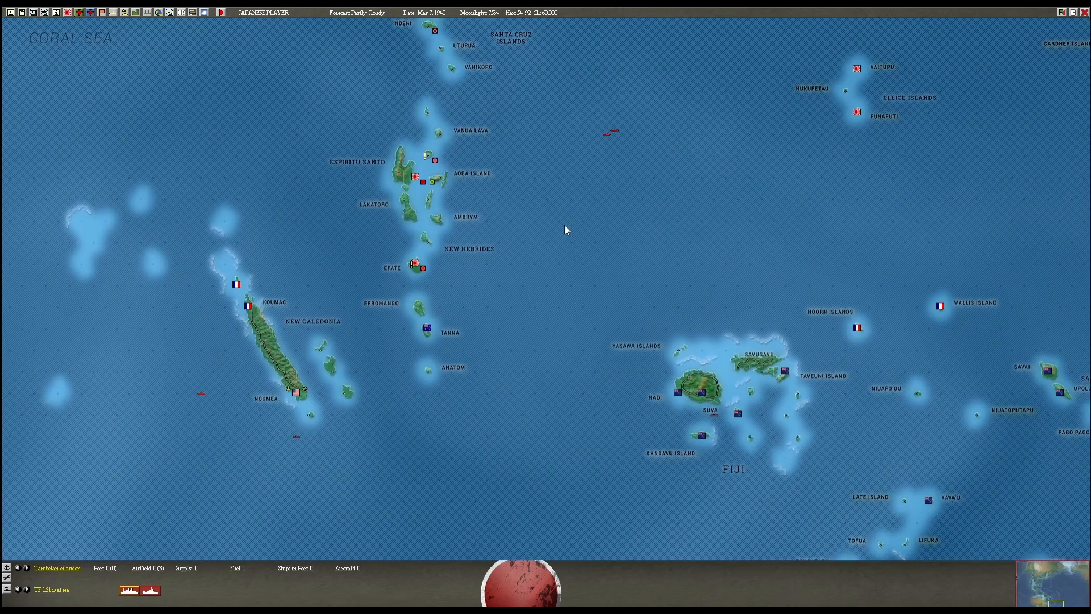
mouse_move(674, 398)
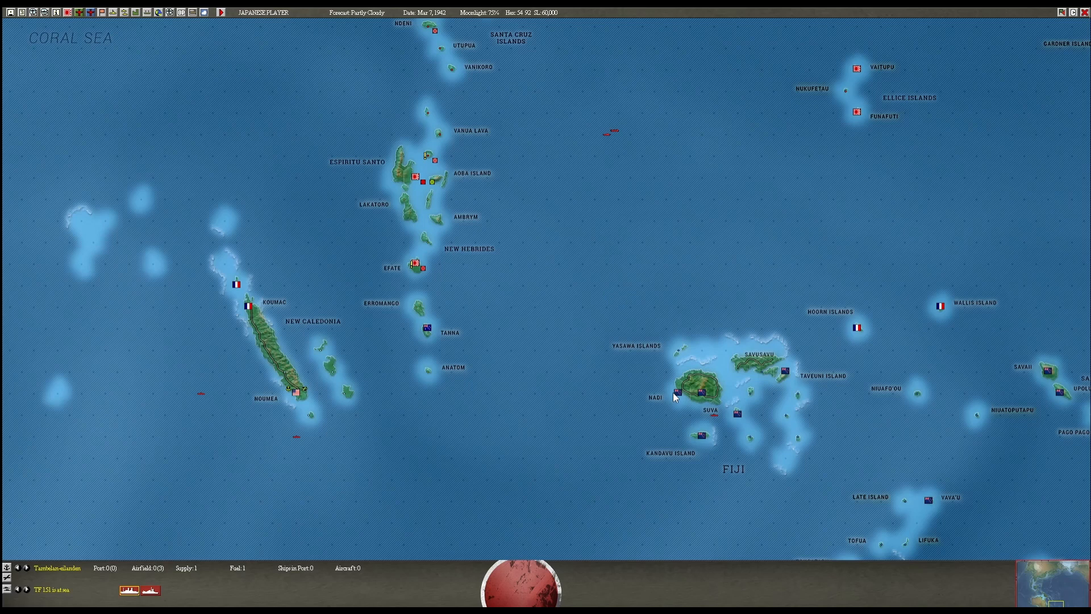
mouse_move(601, 203)
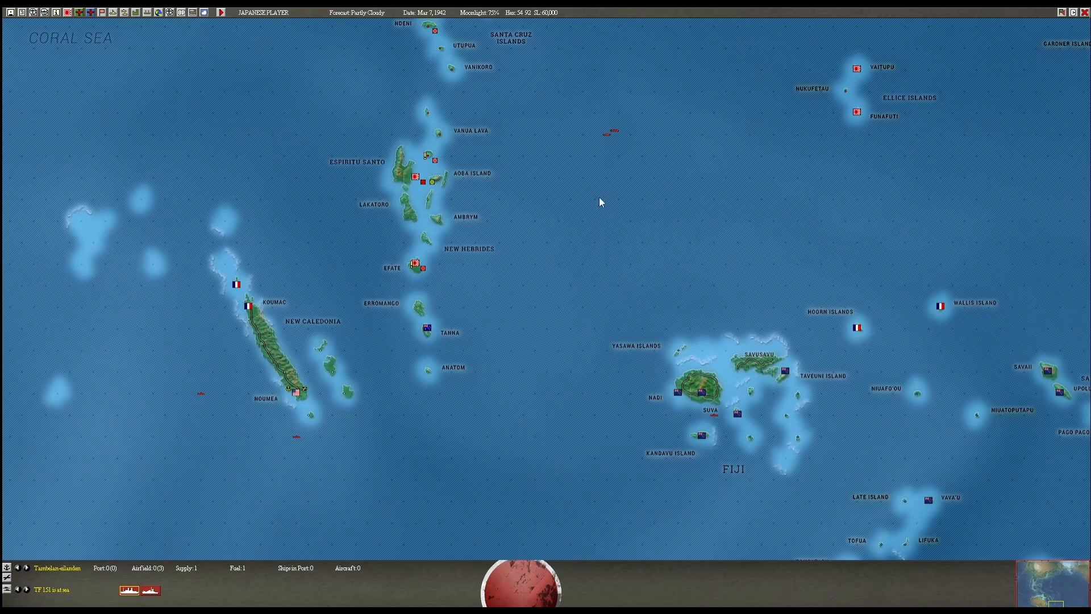
mouse_move(619, 232)
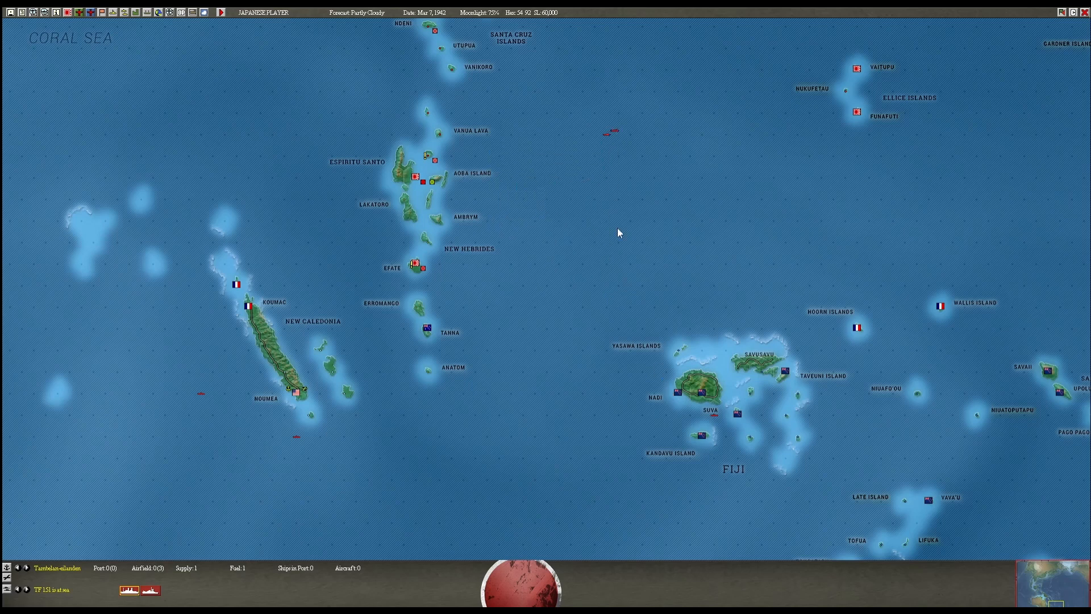
mouse_move(595, 306)
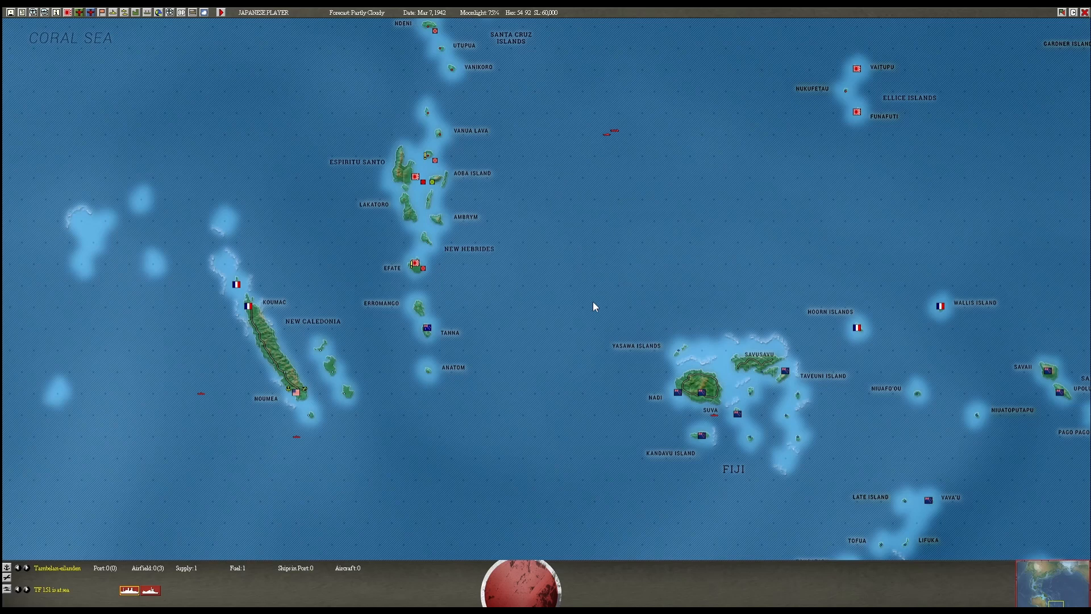
mouse_move(294, 390)
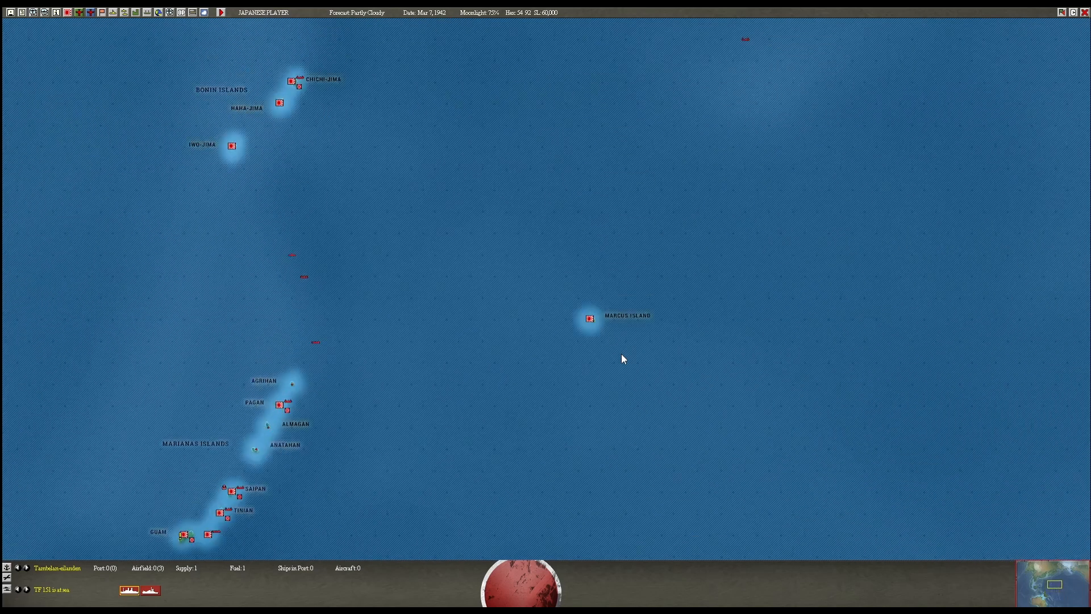
Scroll the map from Japan's home islands west toward central China and the Yellow Sea
scroll("down", 3)
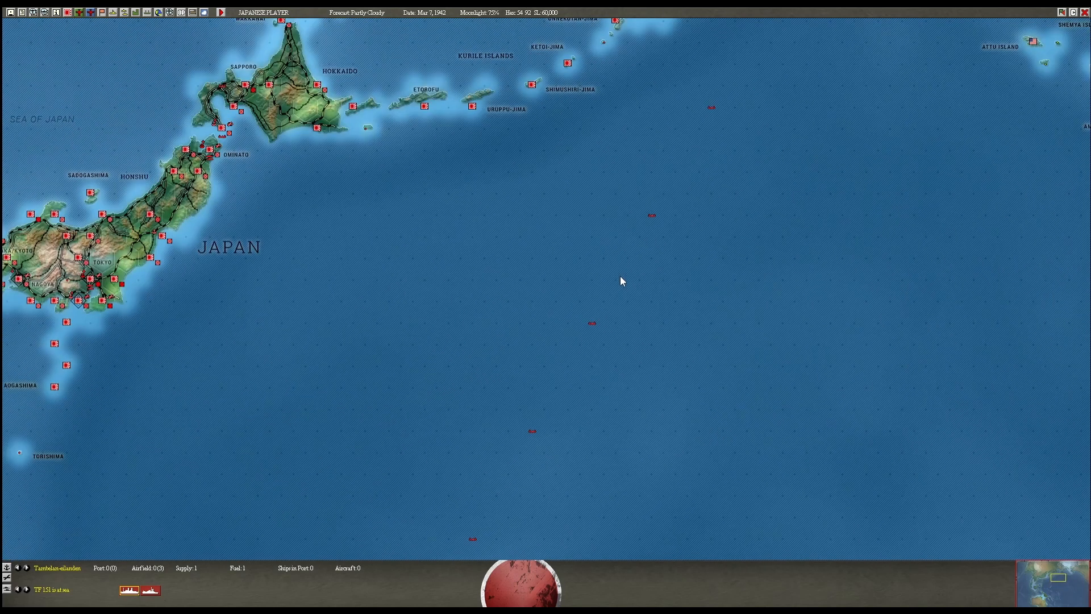
mouse_move(476, 544)
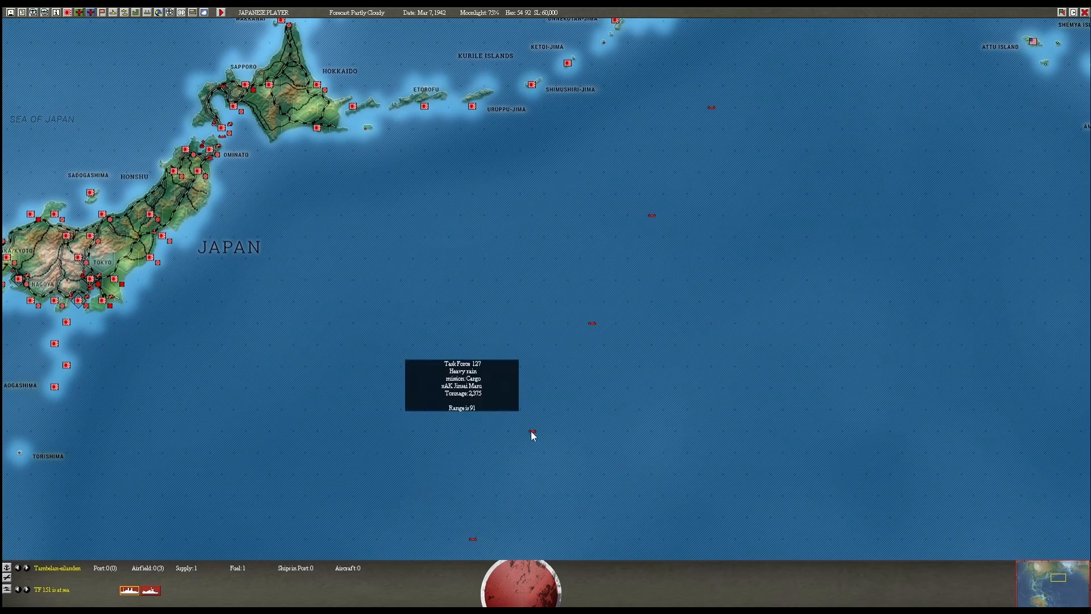
mouse_move(591, 327)
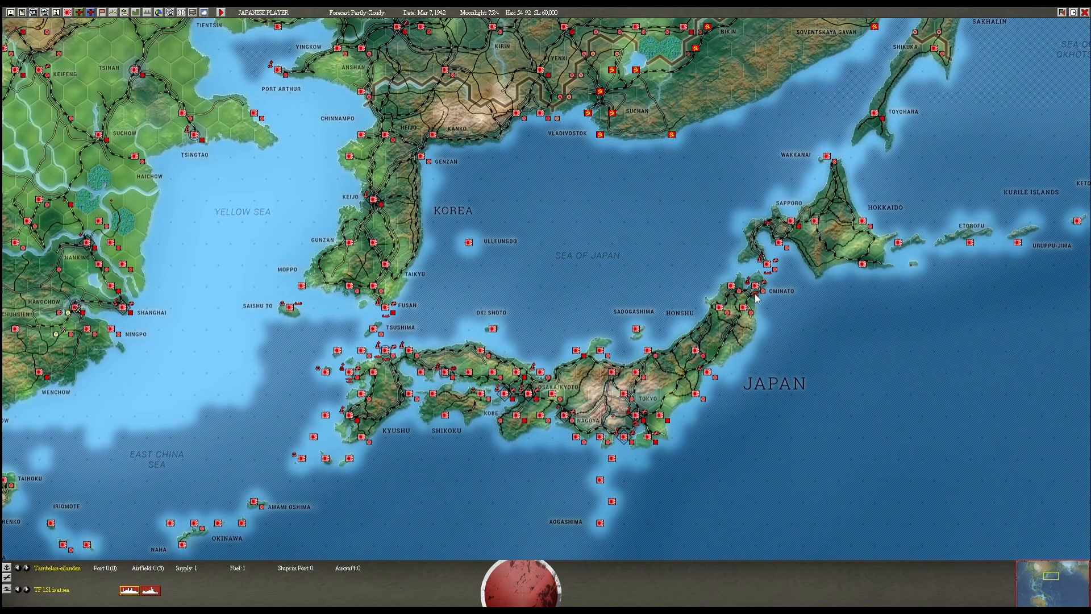
mouse_move(796, 266)
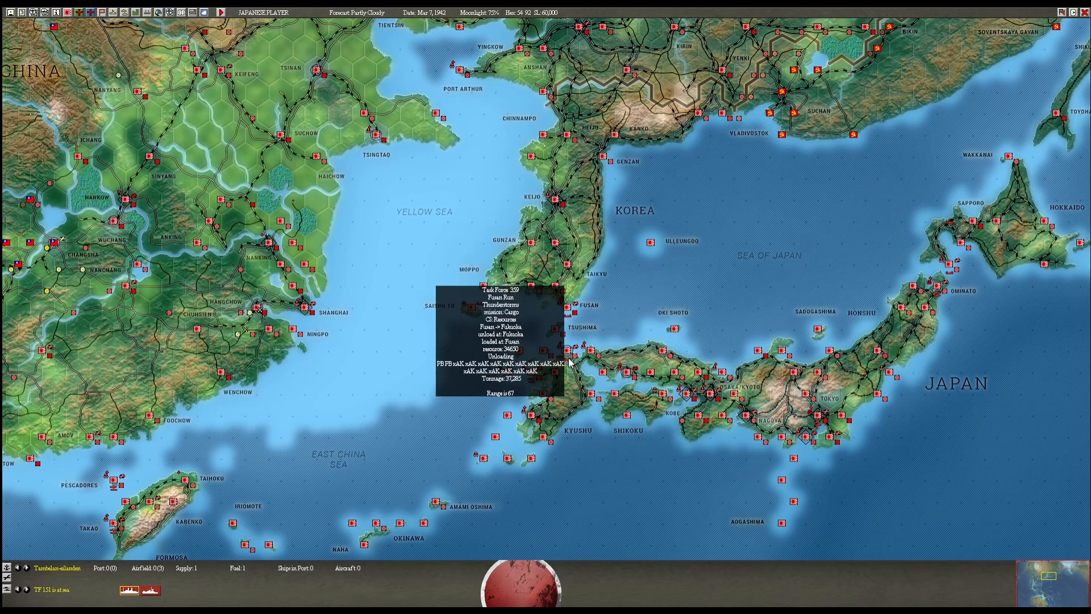
mouse_move(509, 368)
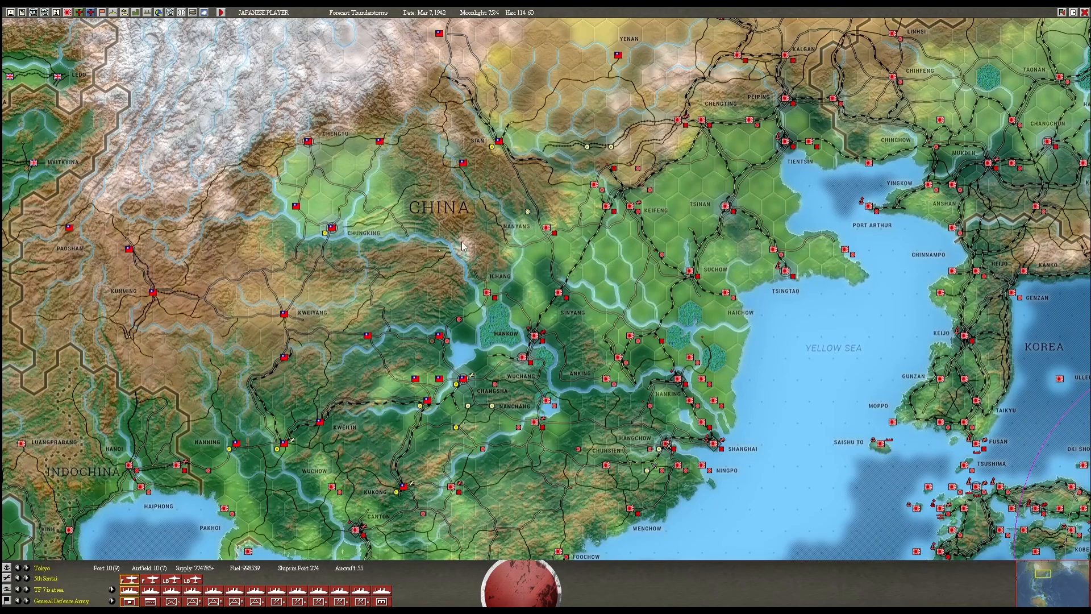
scroll("down", 3)
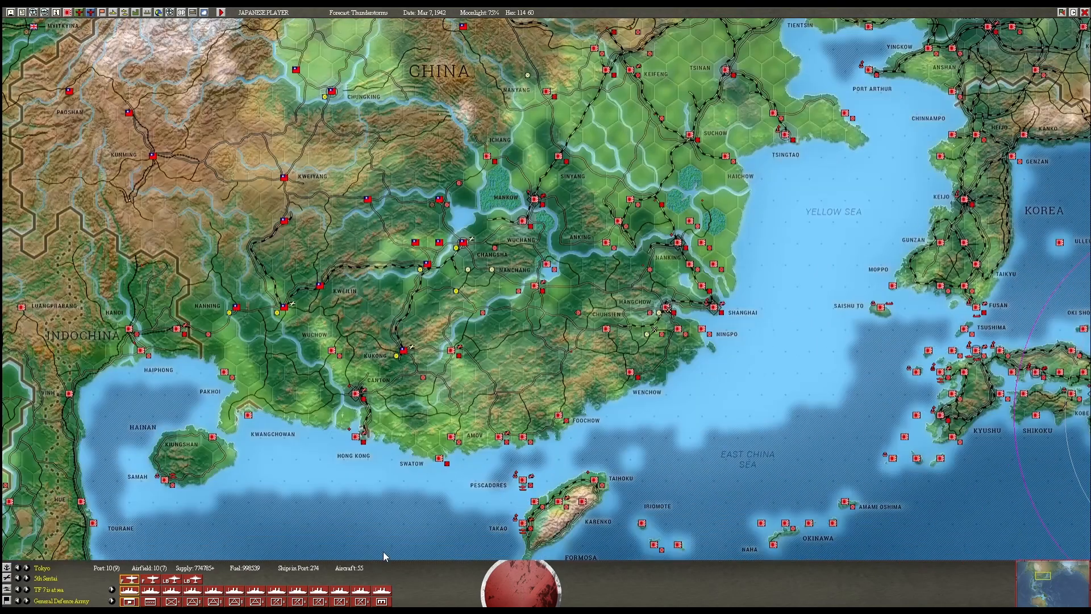
mouse_move(443, 202)
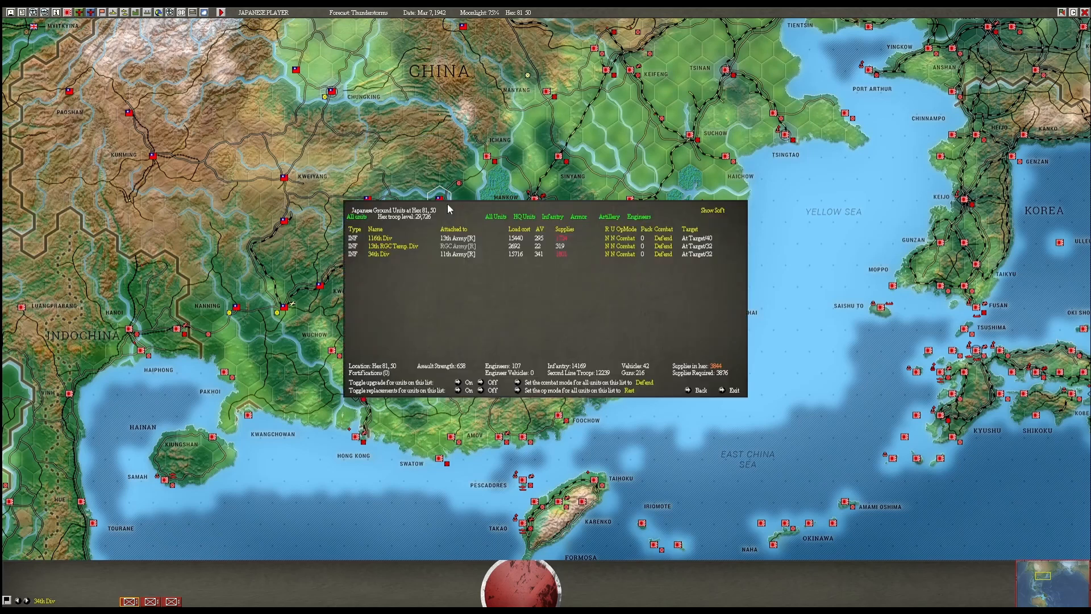
left_click(380, 238)
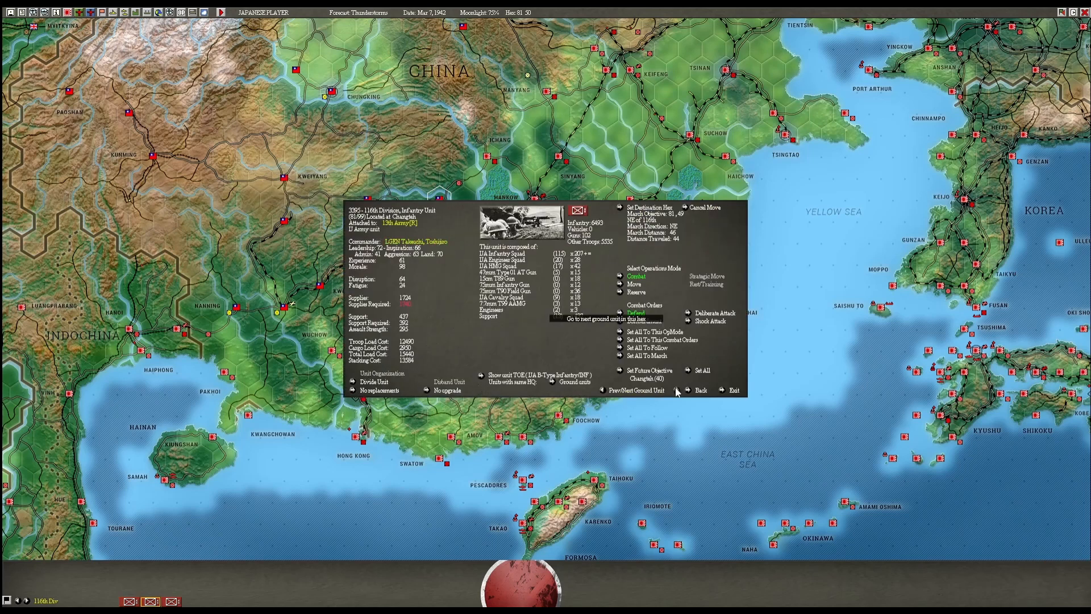
left_click(634, 390)
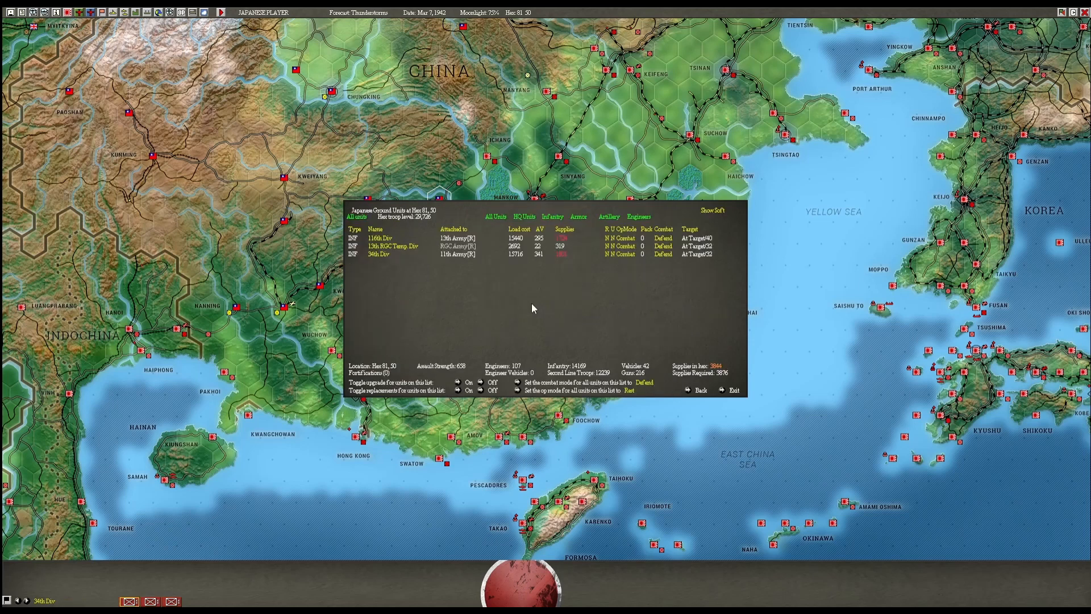
left_click(733, 390)
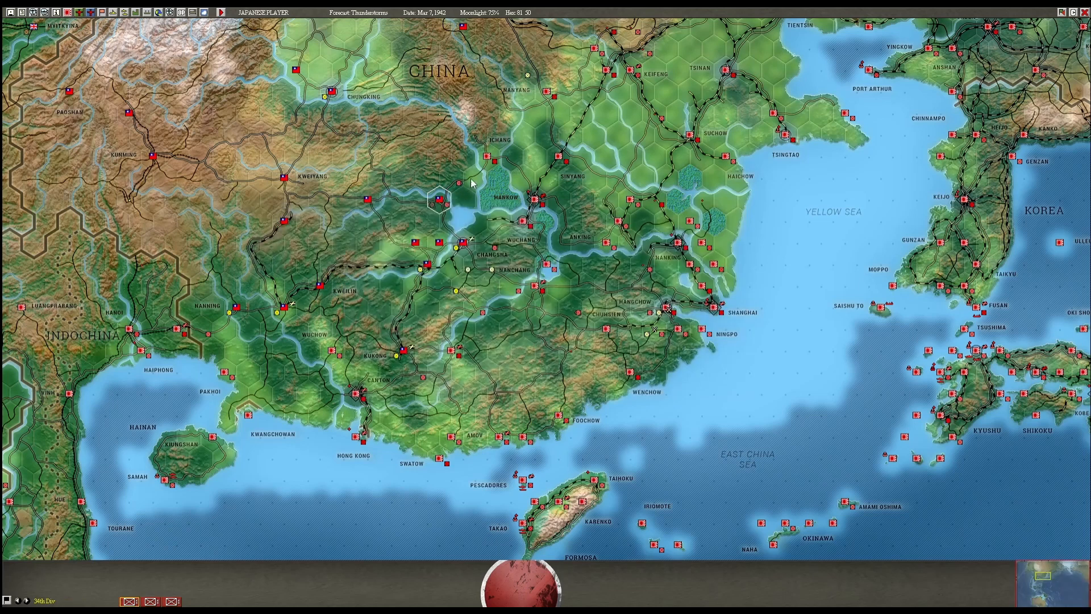
mouse_move(539, 206)
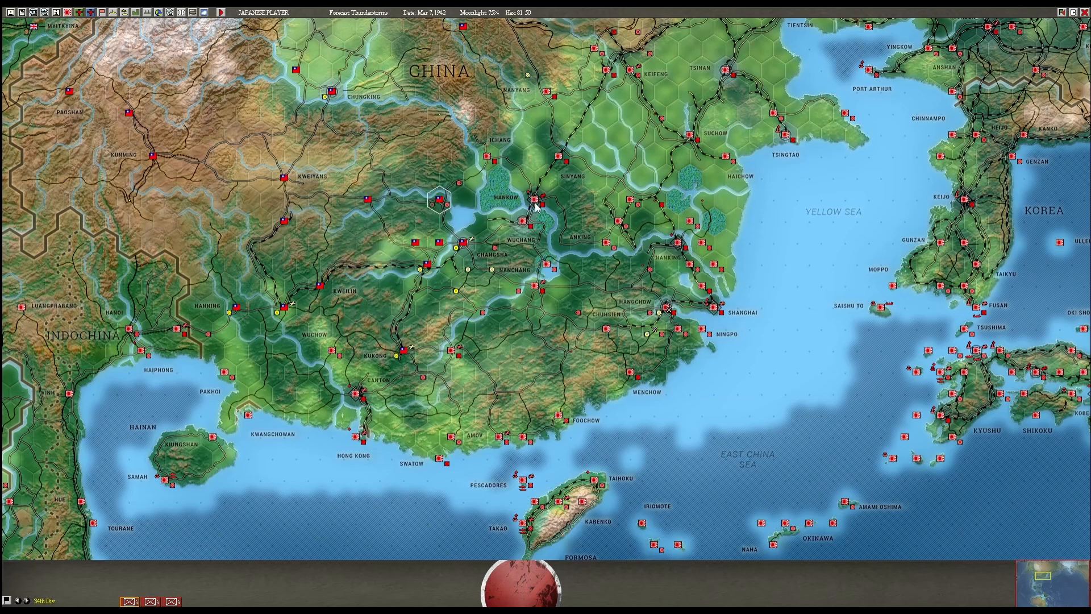
mouse_move(536, 215)
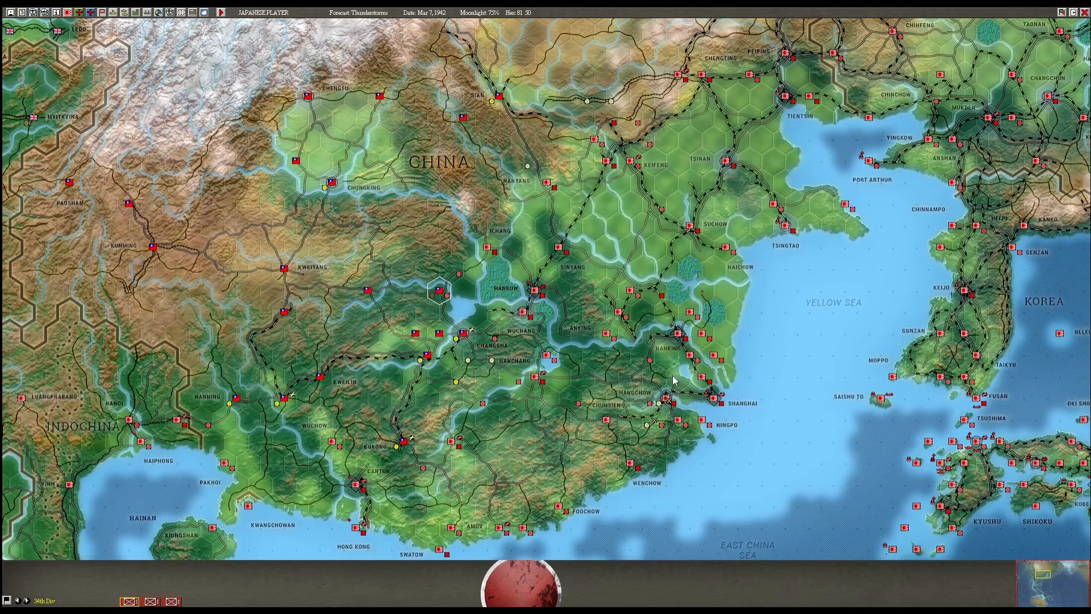
mouse_move(585, 364)
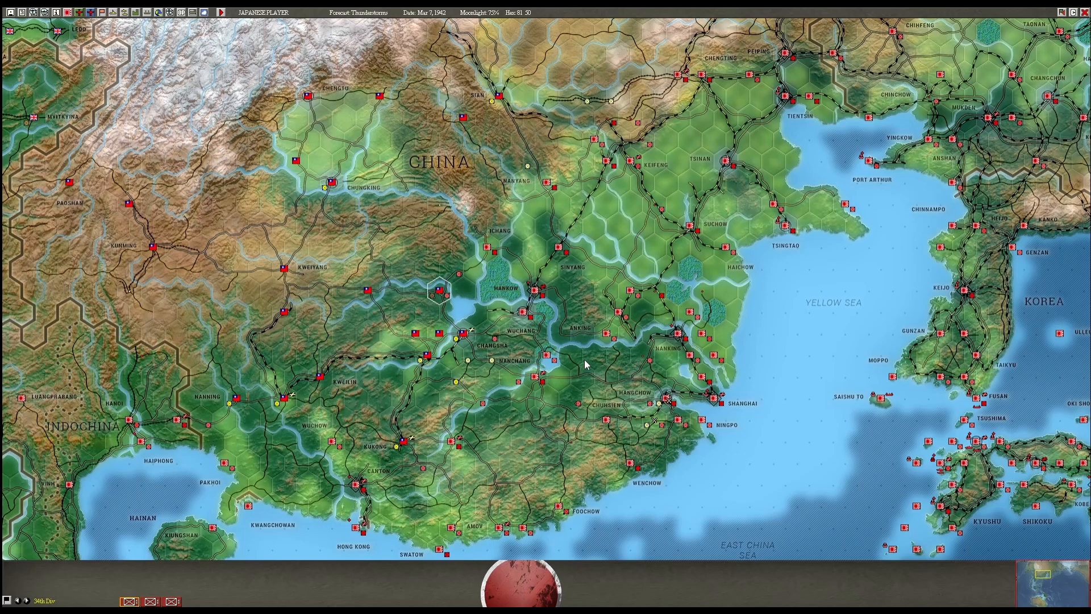
mouse_move(624, 364)
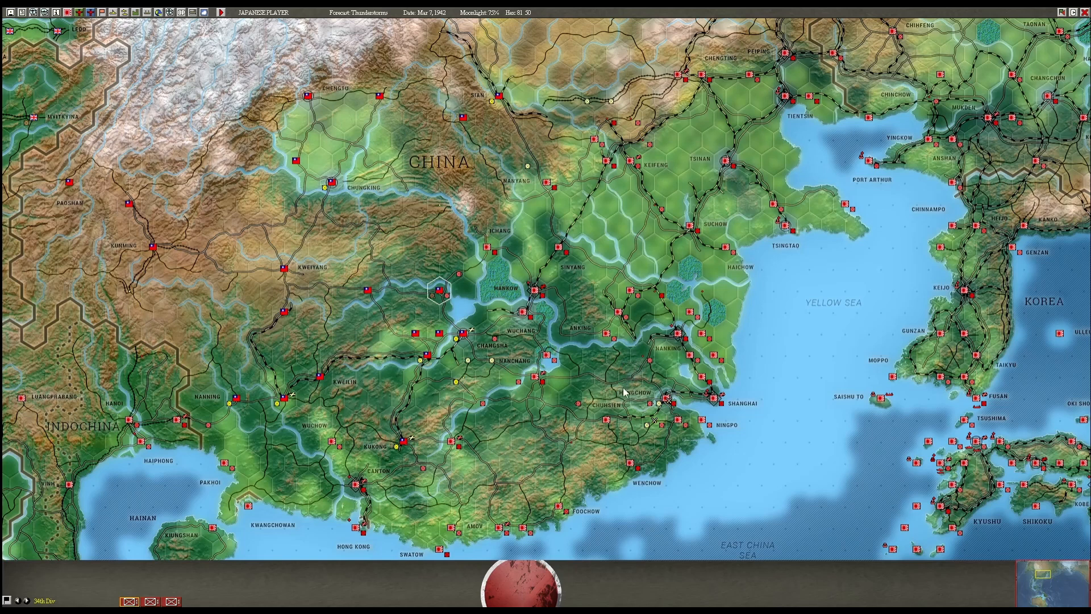
mouse_move(627, 392)
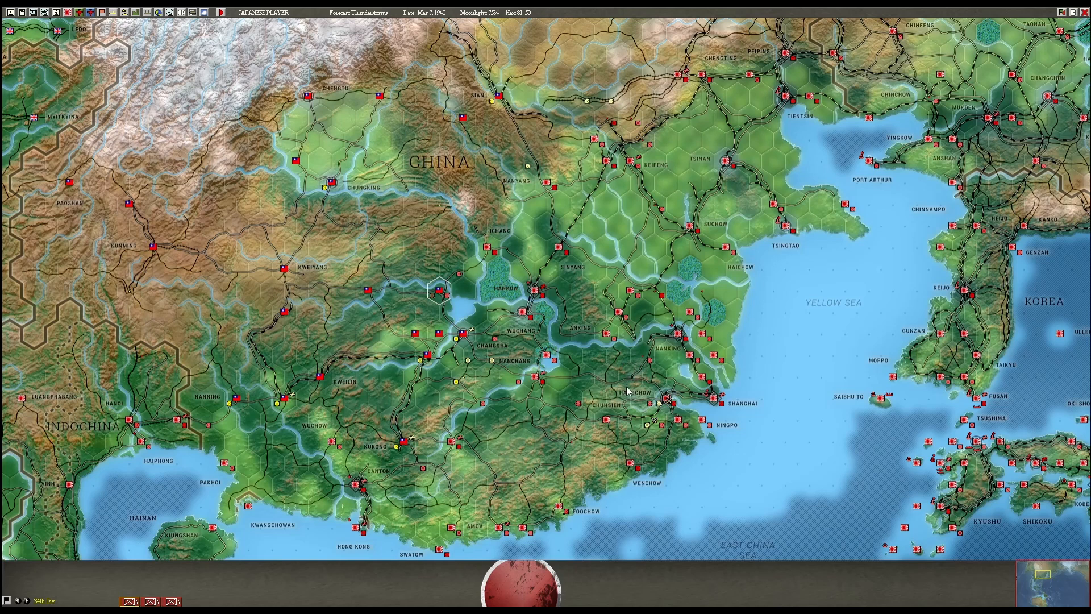
mouse_move(628, 392)
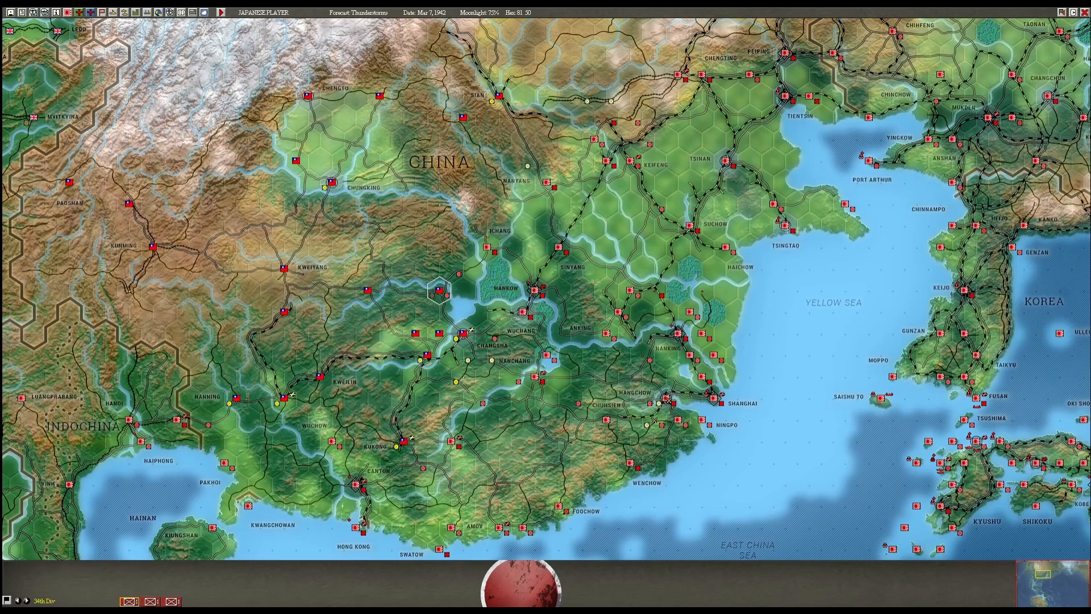